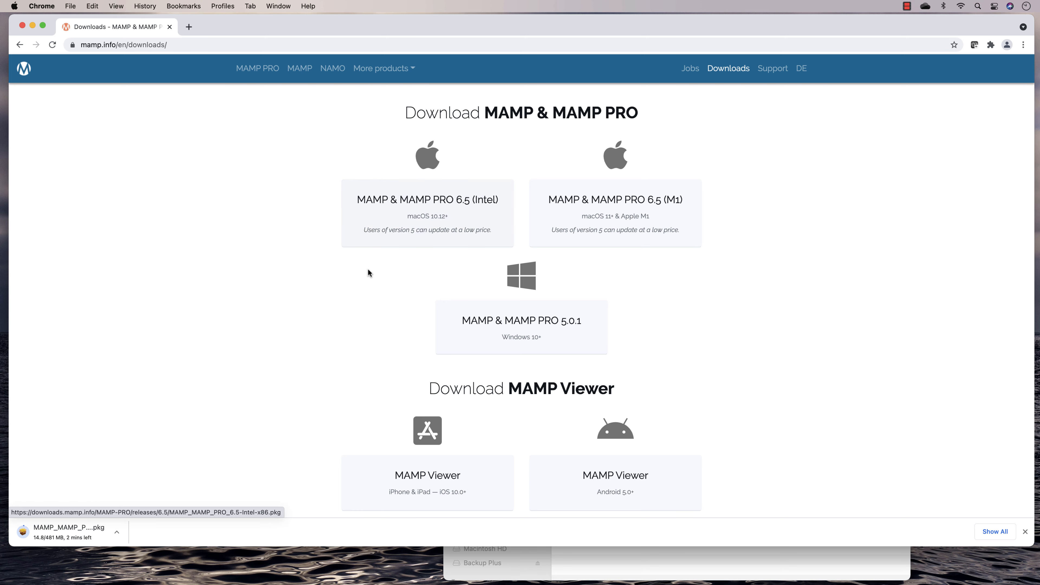
pyautogui.moveTo(631, 218)
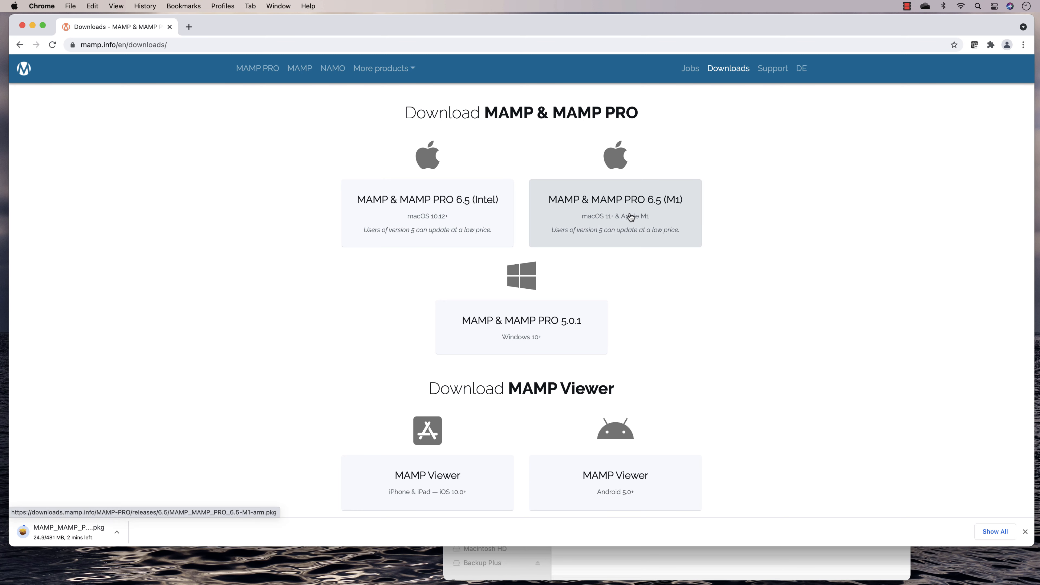
pyautogui.moveTo(285, 205)
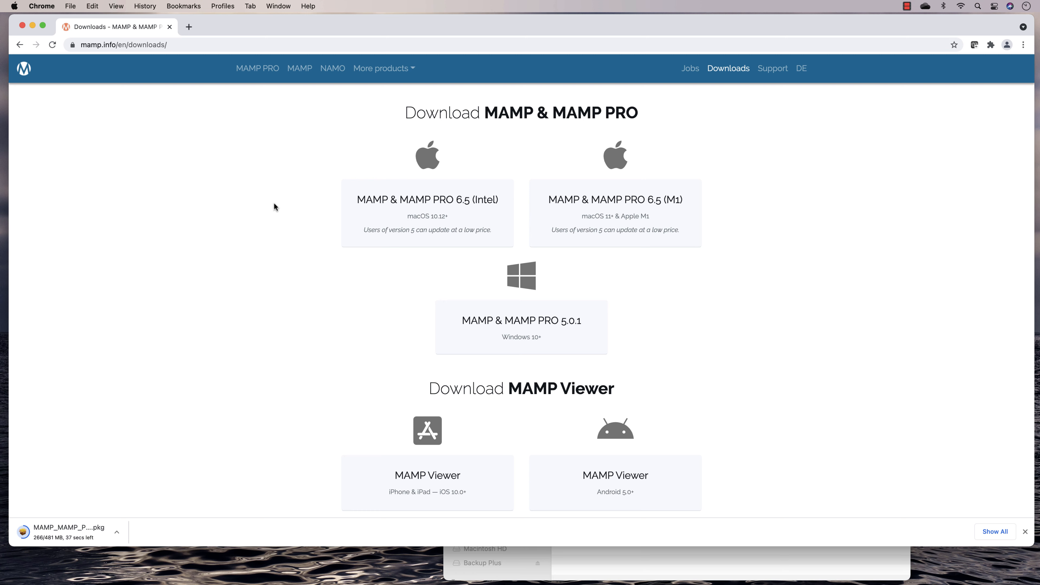
pyautogui.moveTo(44, 513)
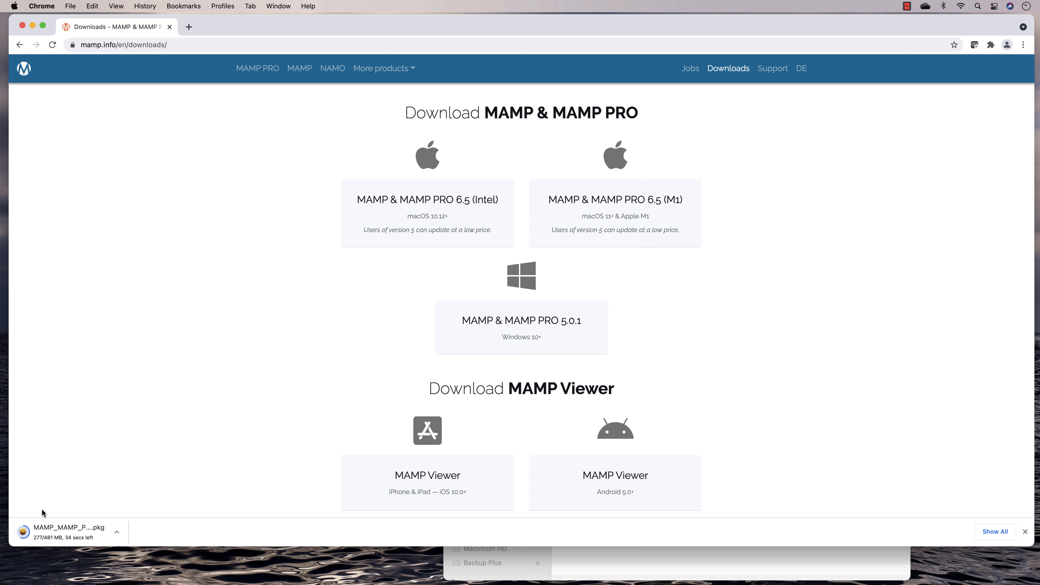
pyautogui.moveTo(166, 411)
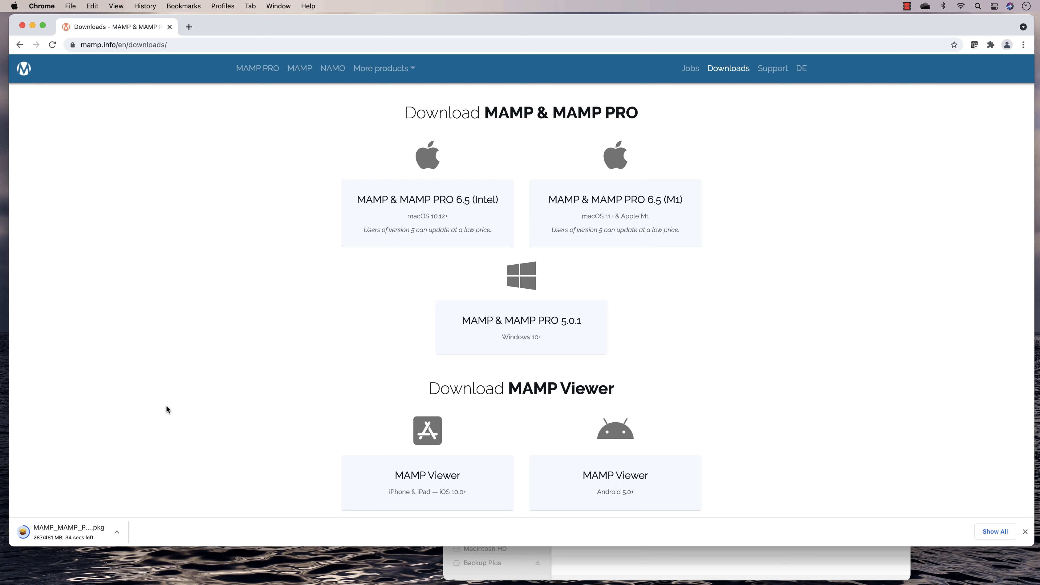
pyautogui.moveTo(187, 400)
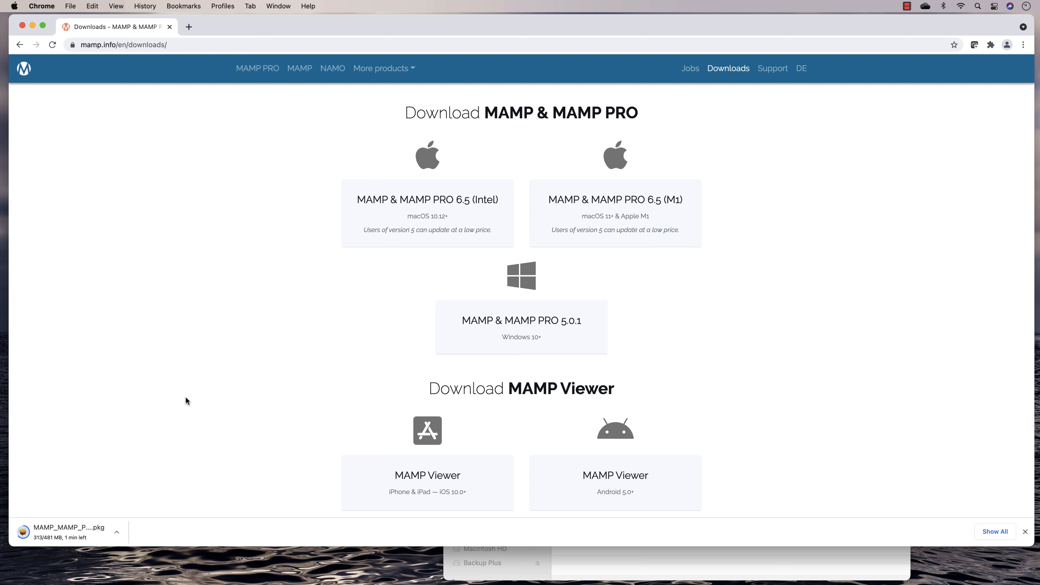
pyautogui.moveTo(211, 132)
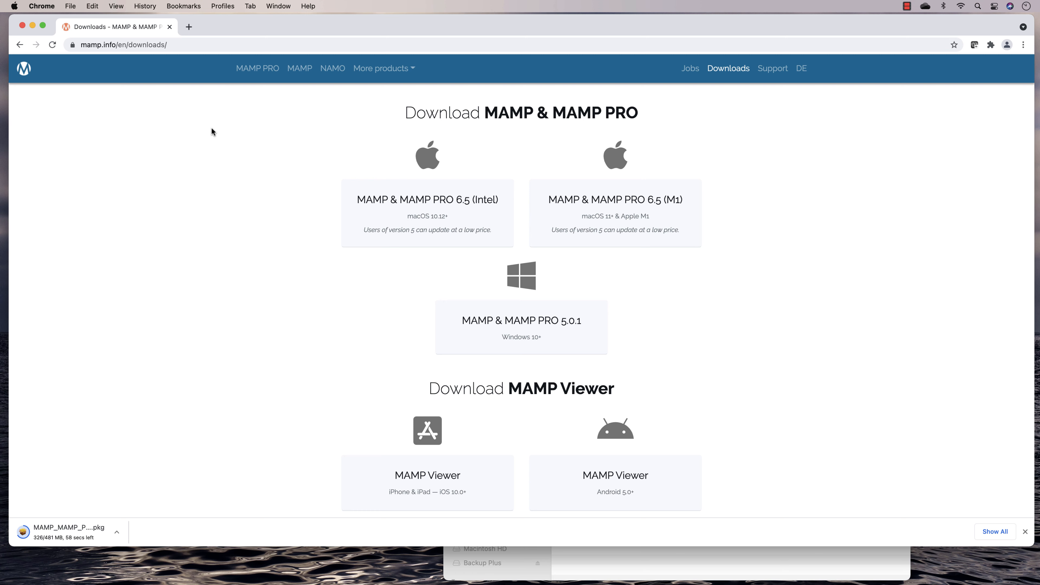
pyautogui.moveTo(255, 297)
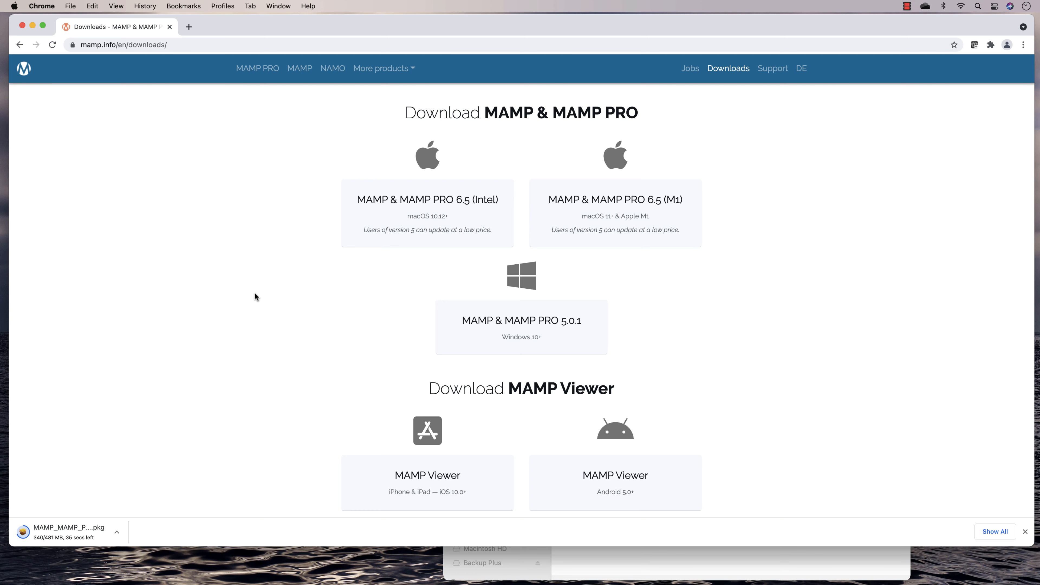
pyautogui.moveTo(255, 299)
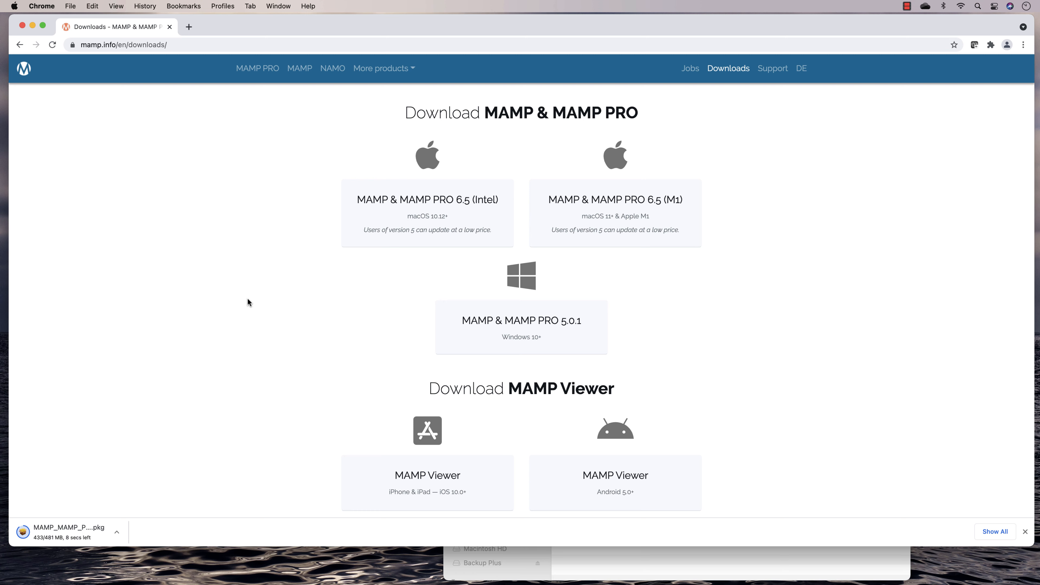
pyautogui.moveTo(189, 289)
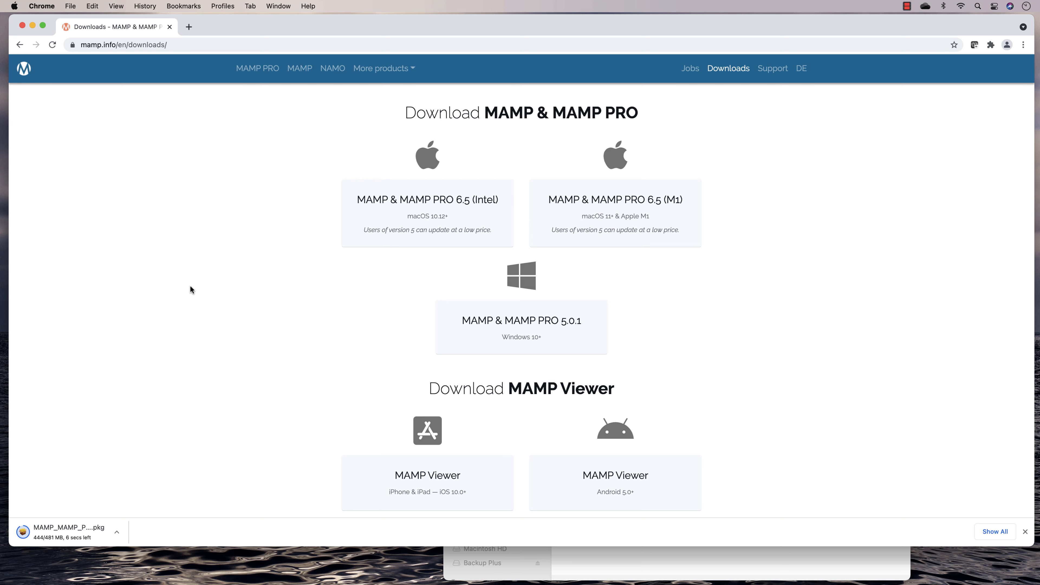
pyautogui.moveTo(179, 290)
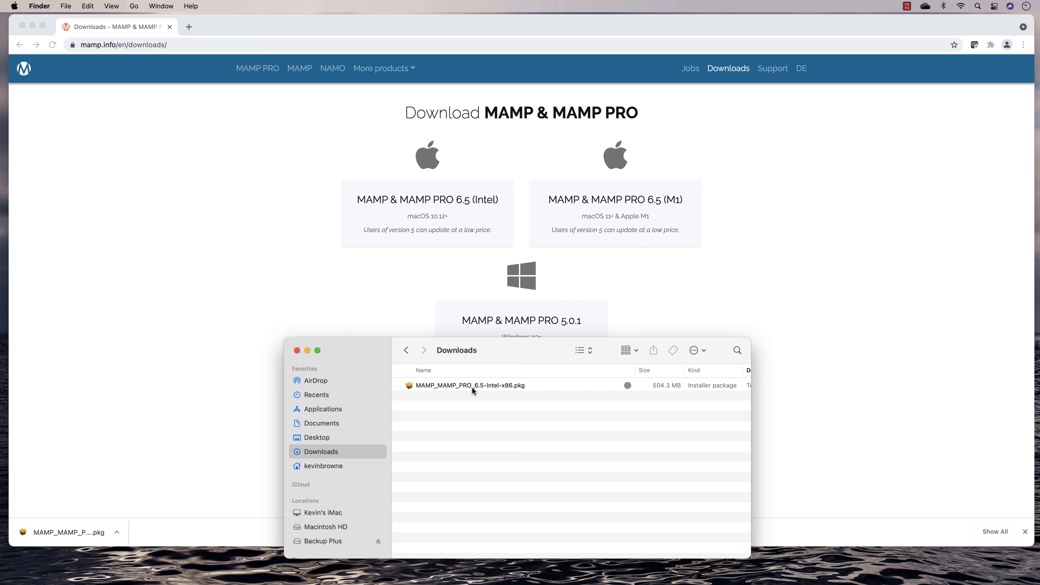
# Step: Run the MAMP & MAMP PRO 6.5 installer with the account password, then trash the .pkg
pyautogui.doubleClick(469, 385)
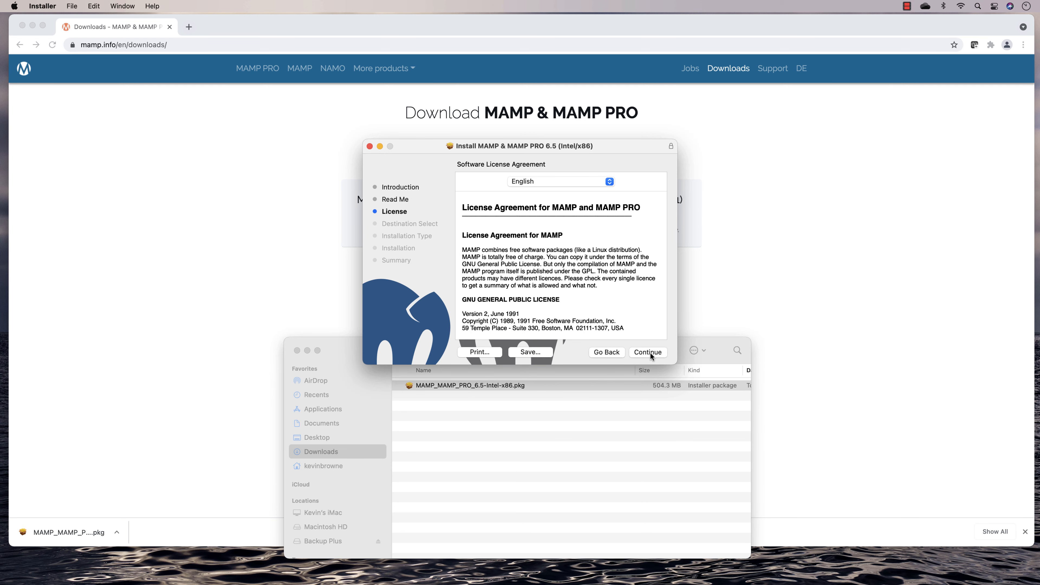
pyautogui.click(648, 352)
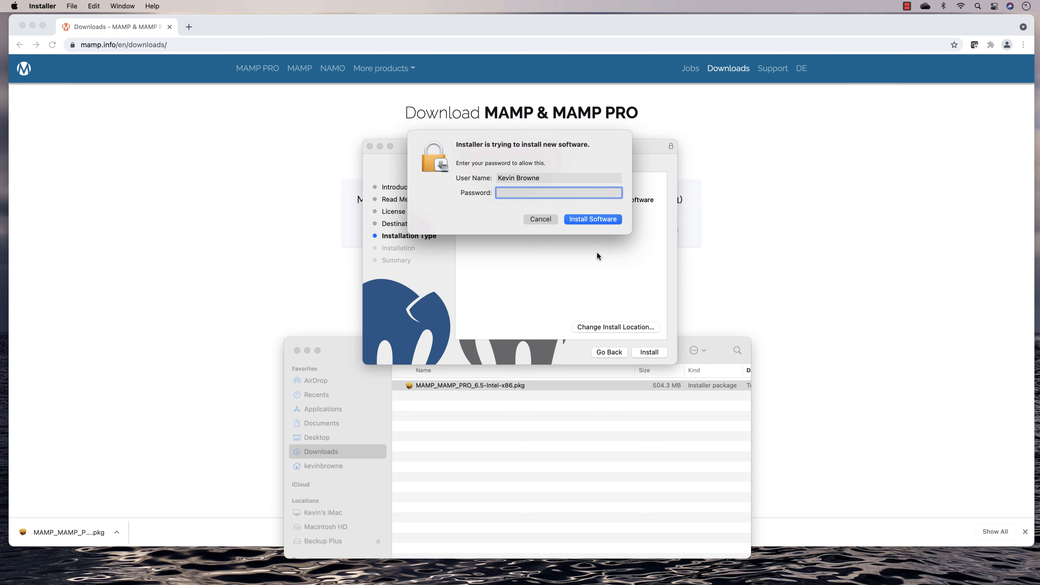
pyautogui.write('••••••')
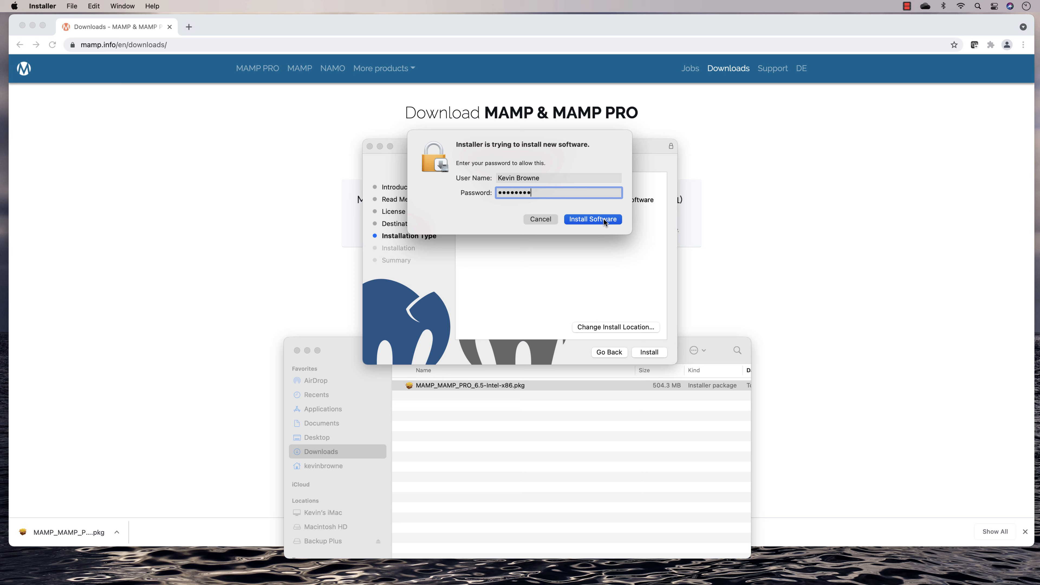
pyautogui.click(592, 218)
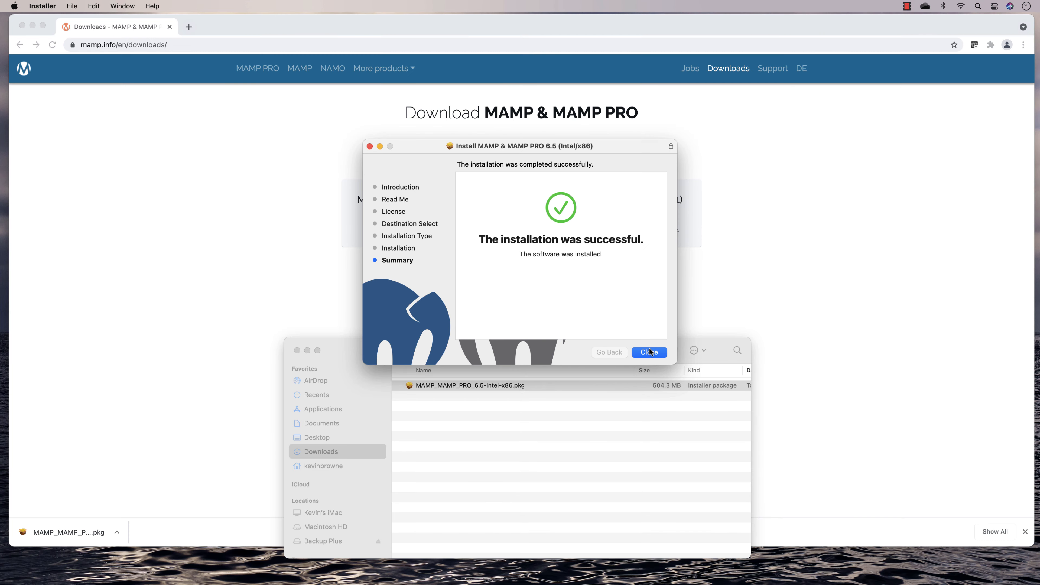
pyautogui.click(650, 352)
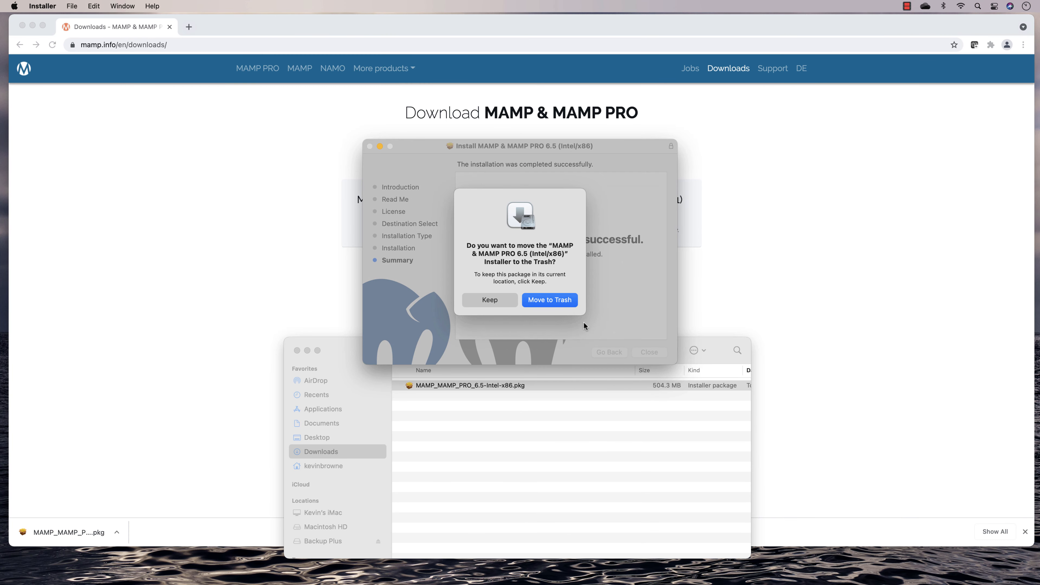
pyautogui.click(549, 300)
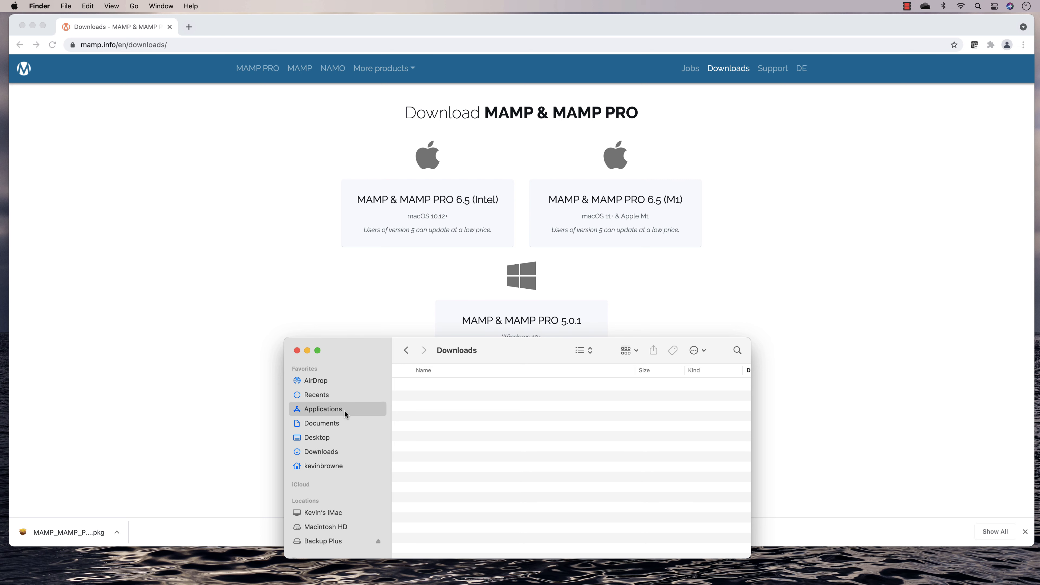
# Step: Launch the MAMP app from the MAMP folder in Applications
pyautogui.click(323, 409)
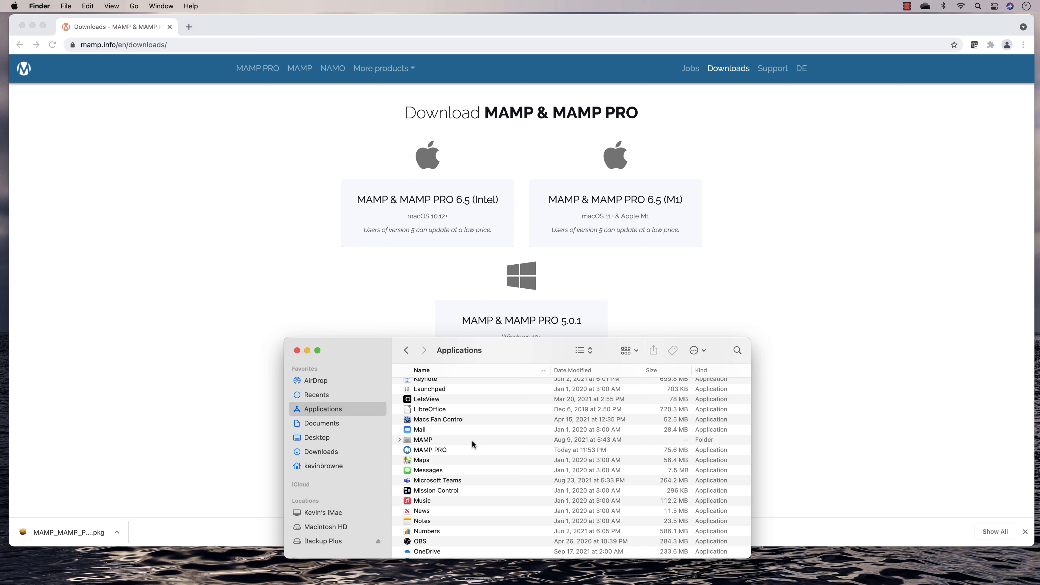
pyautogui.doubleClick(423, 439)
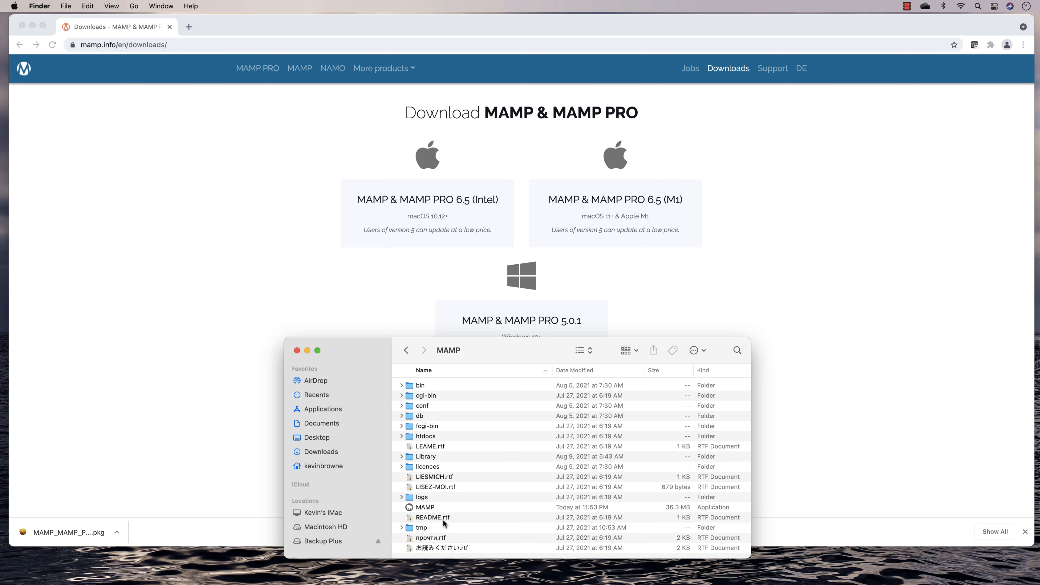
pyautogui.moveTo(447, 514)
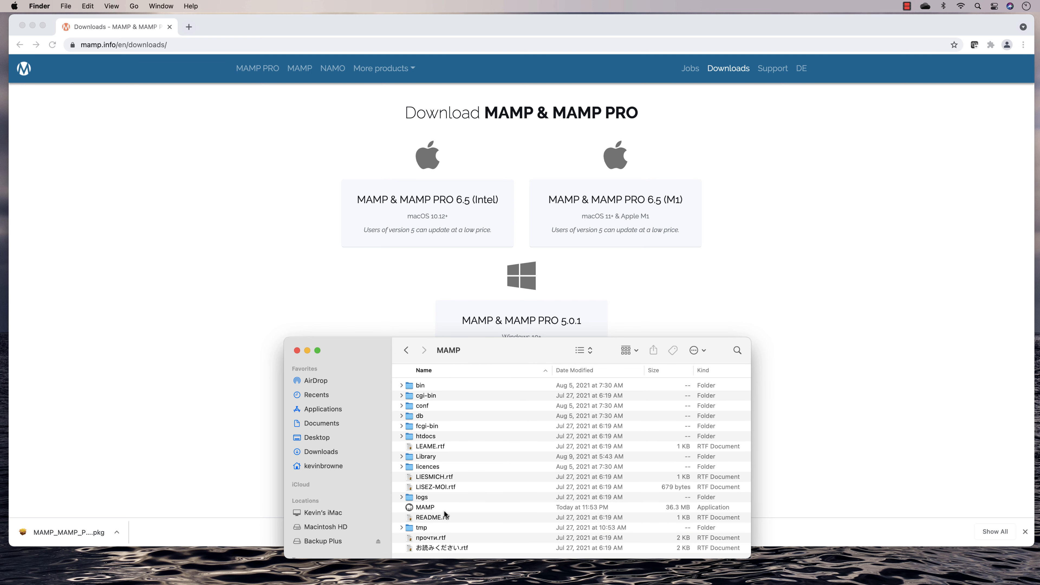
pyautogui.doubleClick(425, 507)
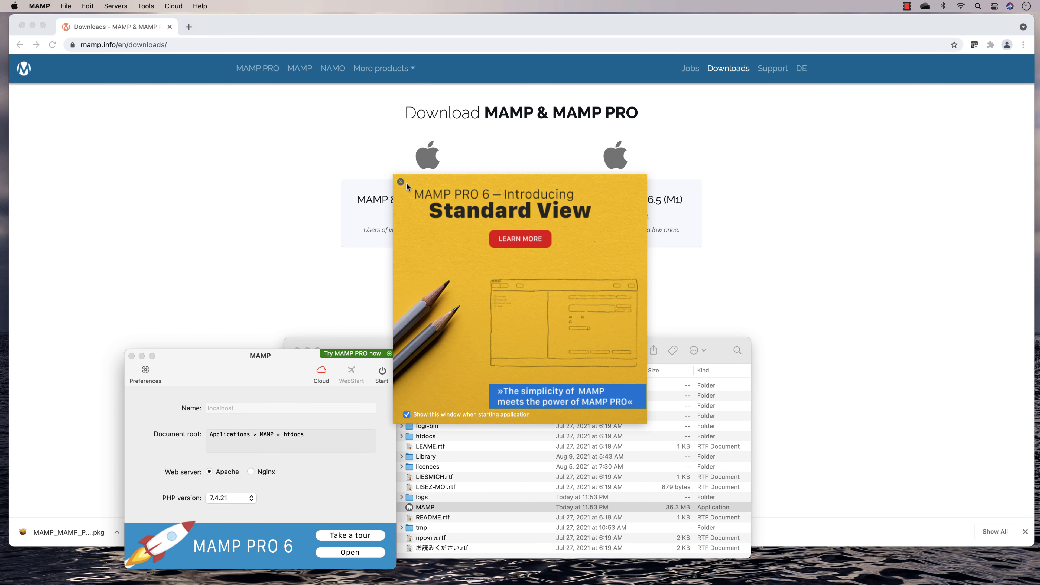
# Step: Dismiss the MAMP PRO promo and set the Apache port to 80 in Preferences
pyautogui.click(401, 182)
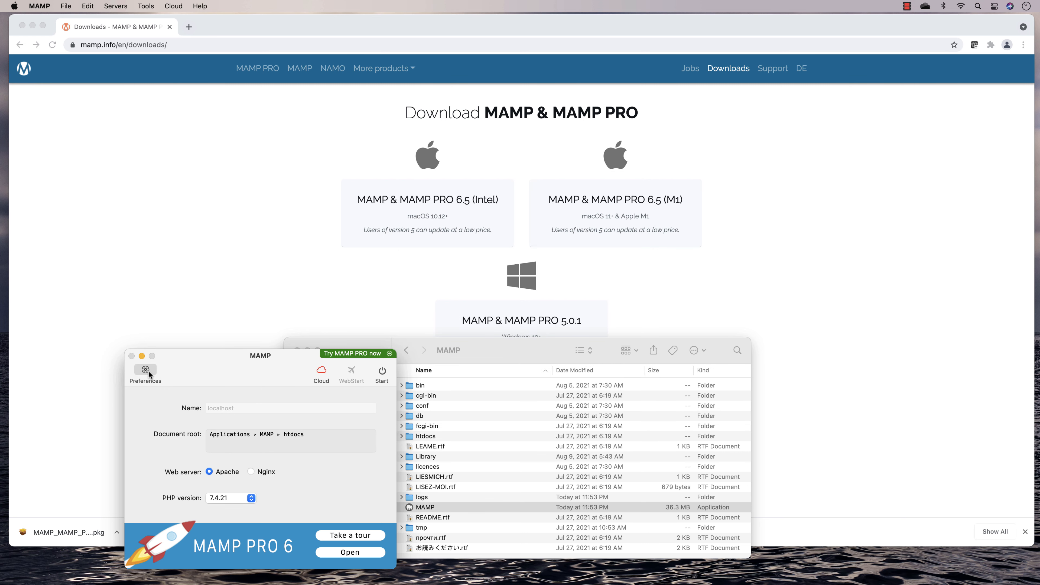
pyautogui.click(145, 369)
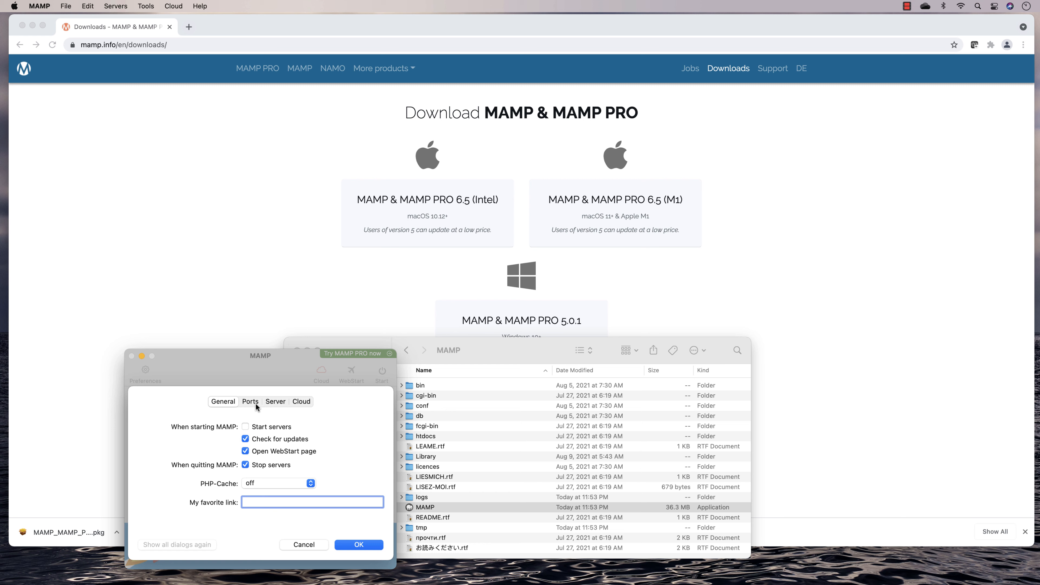
pyautogui.click(250, 402)
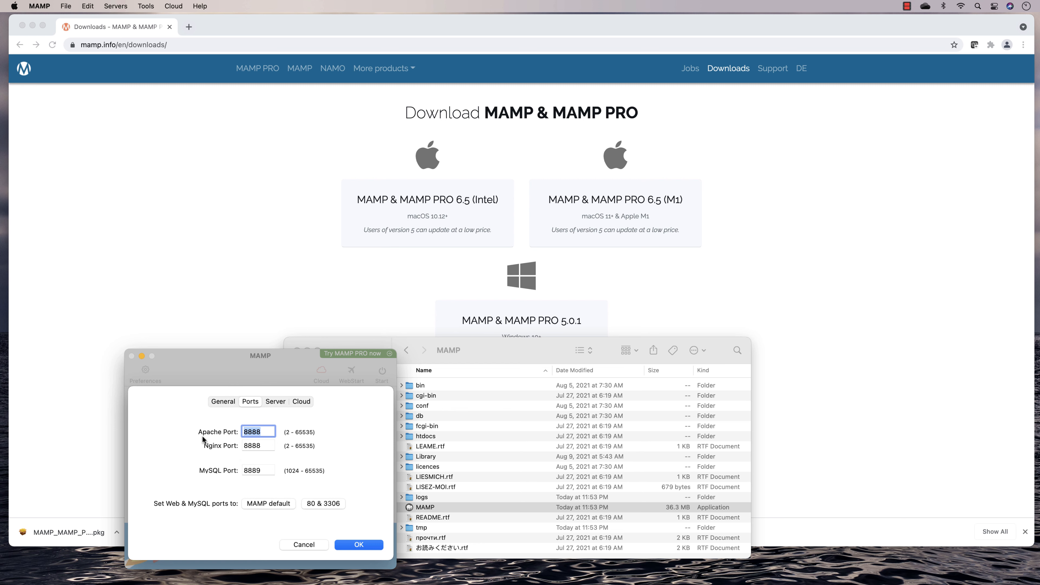
pyautogui.moveTo(339, 438)
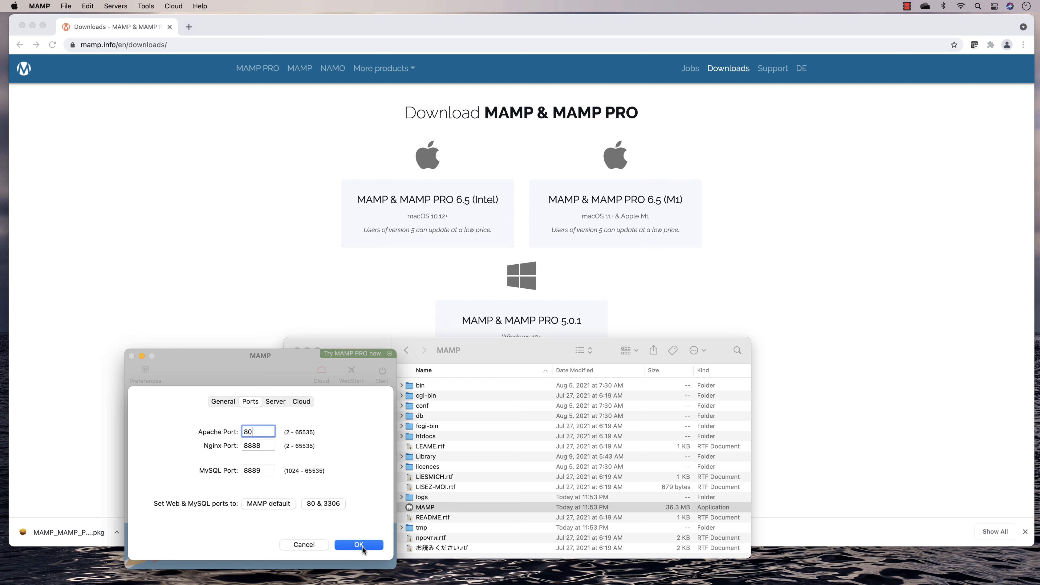
pyautogui.click(359, 545)
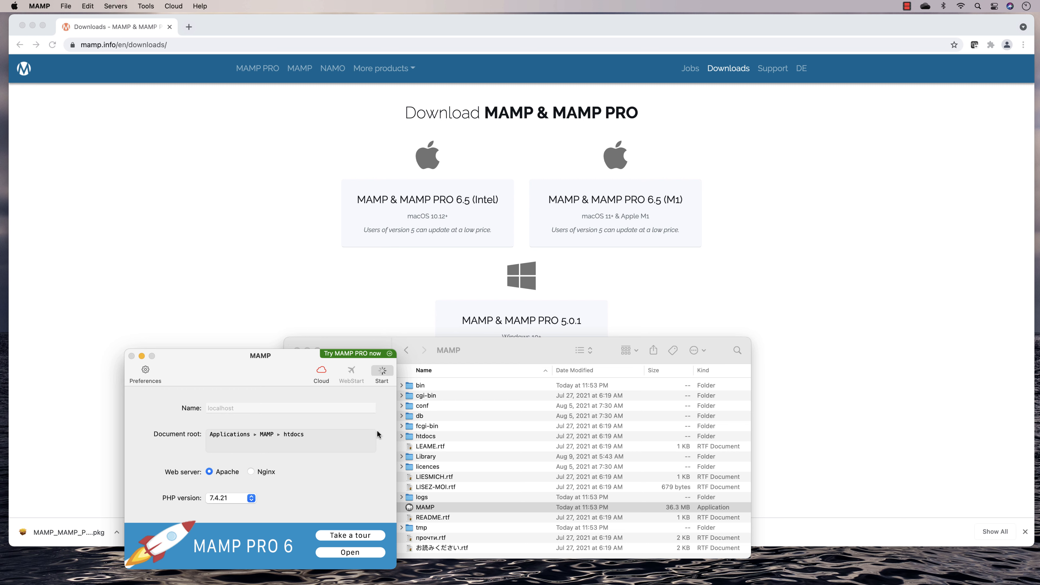
pyautogui.moveTo(352, 428)
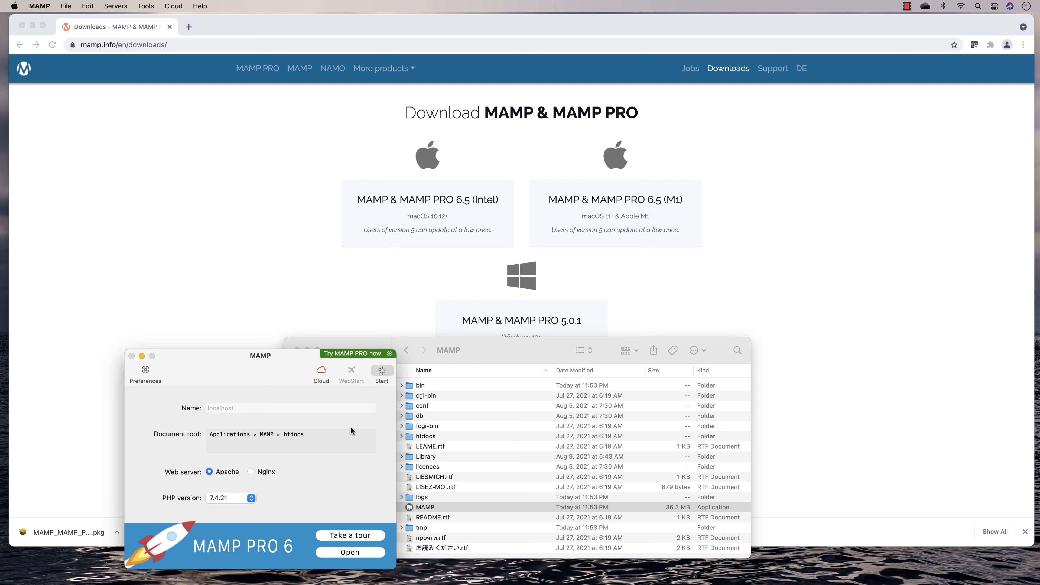
# Step: Start the web and database servers and load the localhost MAMP start page
pyautogui.click(382, 370)
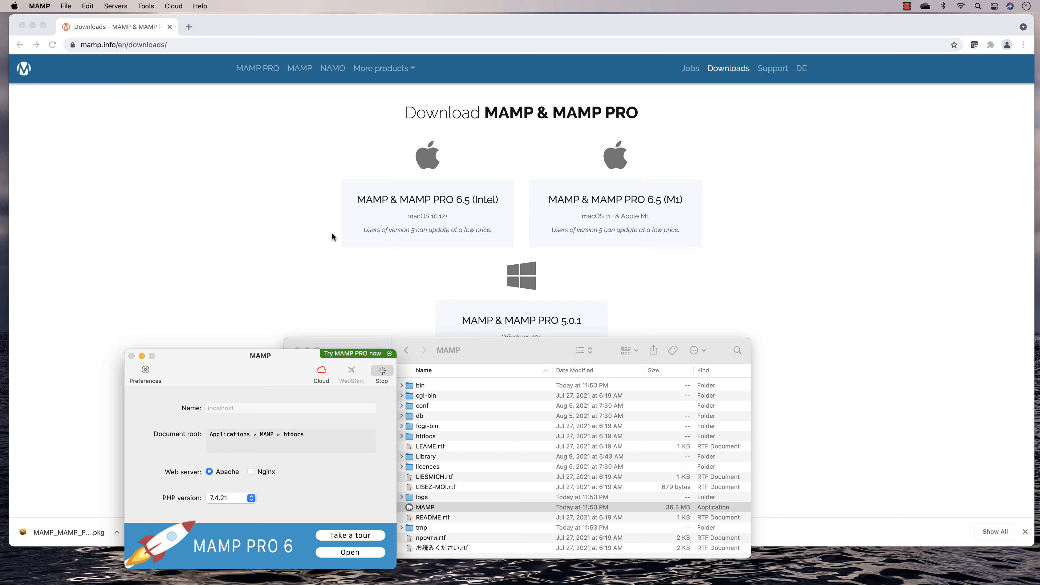
pyautogui.moveTo(255, 331)
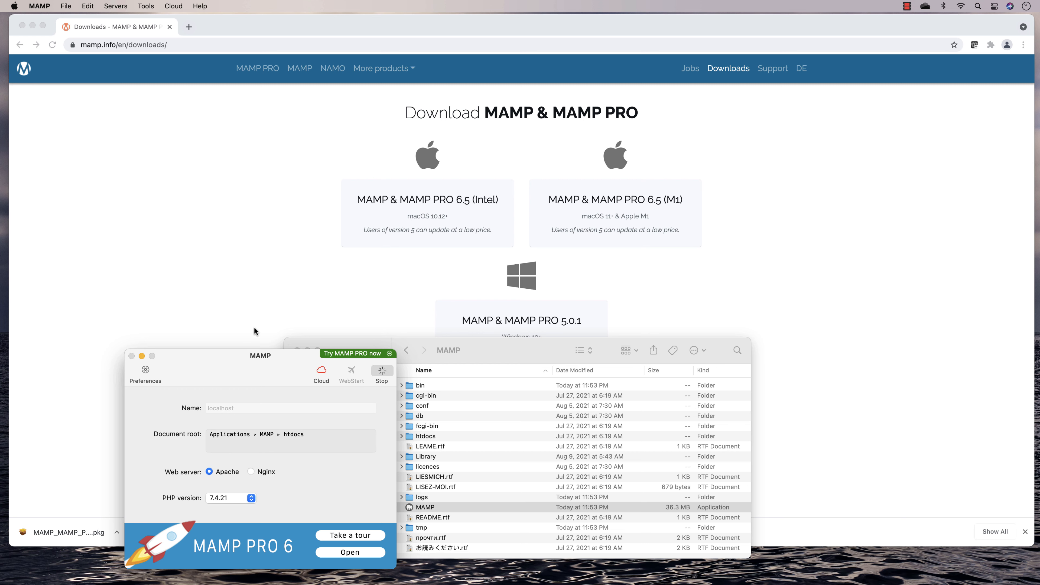
pyautogui.moveTo(360, 414)
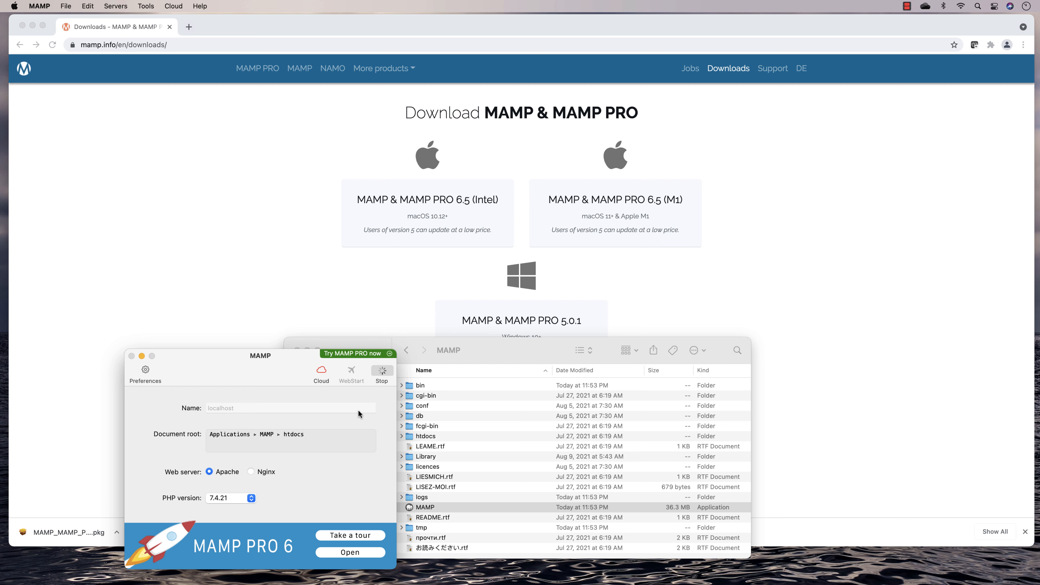
pyautogui.moveTo(386, 421)
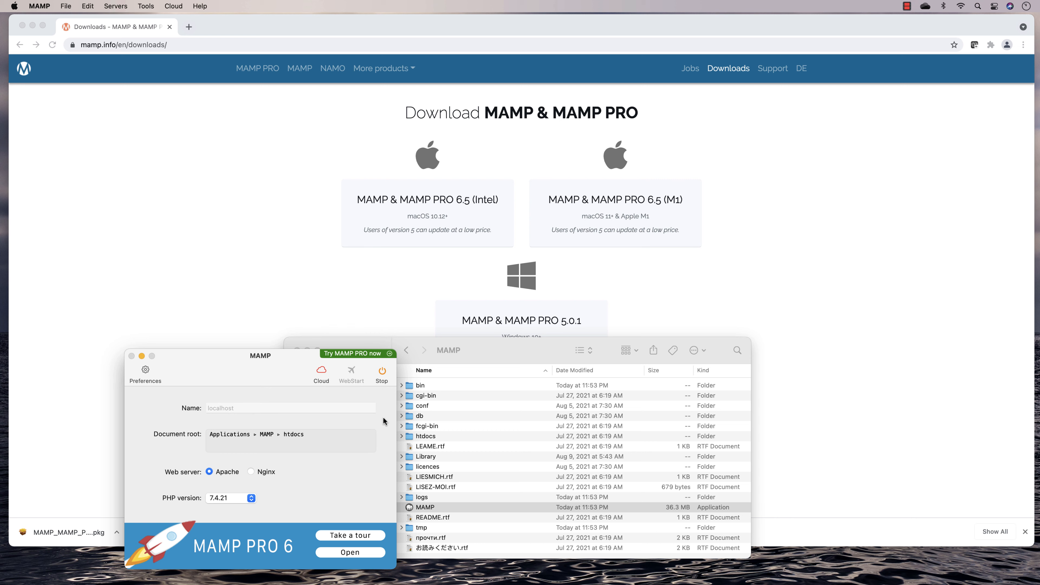
pyautogui.click(350, 370)
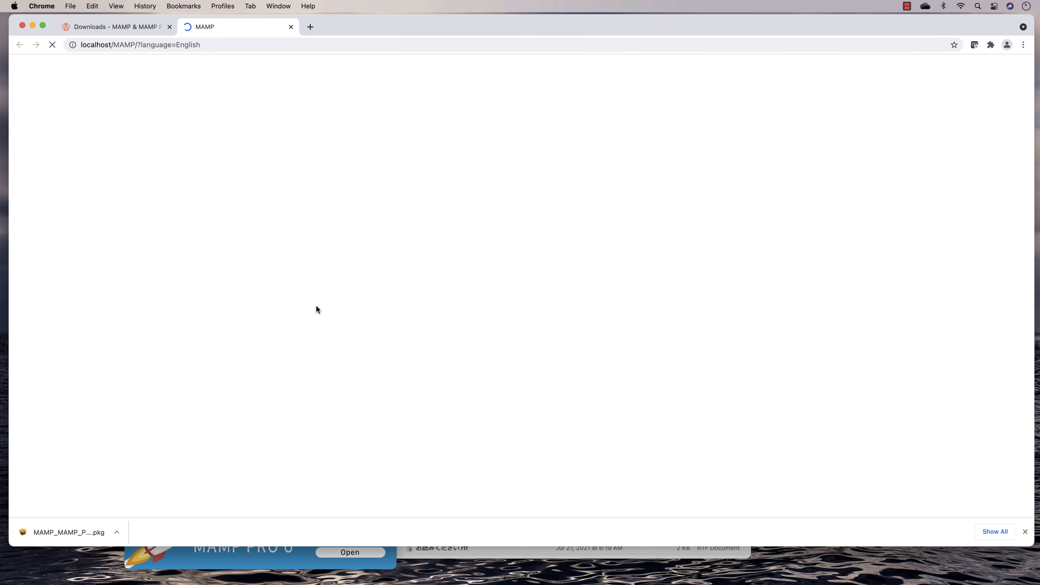
pyautogui.moveTo(364, 198)
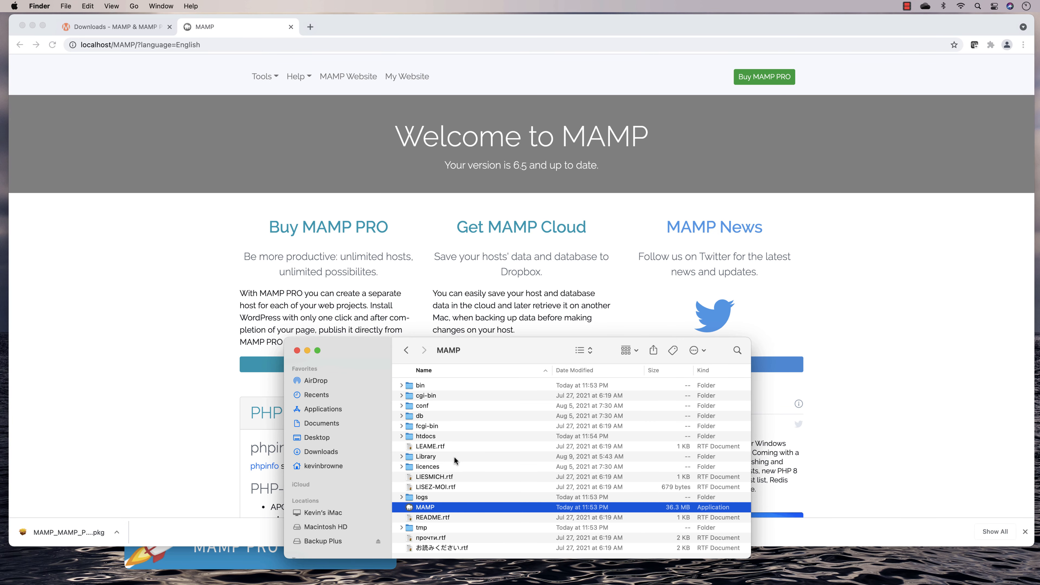
# Step: Open the htdocs folder inside MAMP, which contains only index.php
pyautogui.click(426, 436)
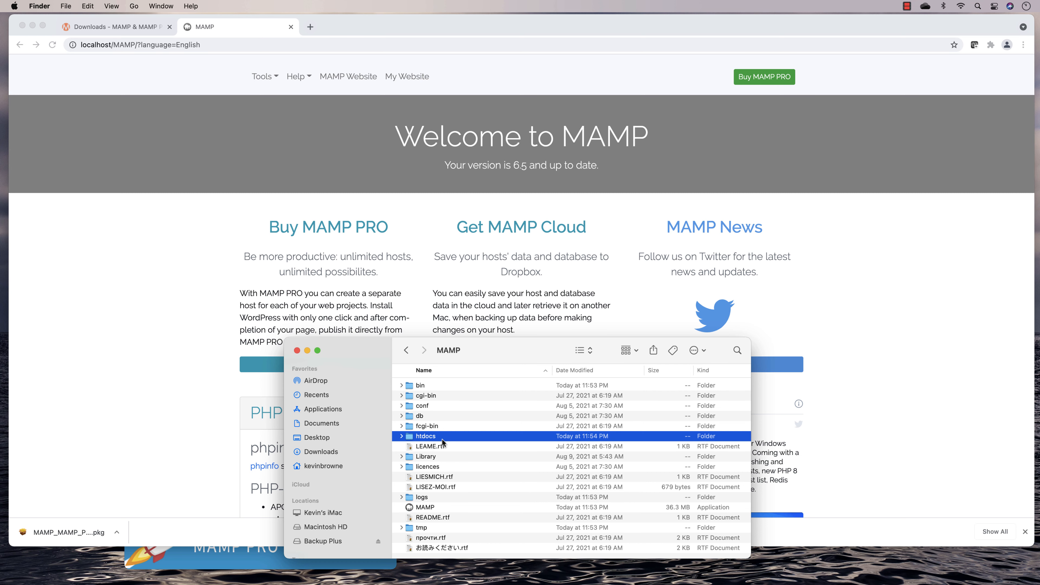
pyautogui.moveTo(494, 448)
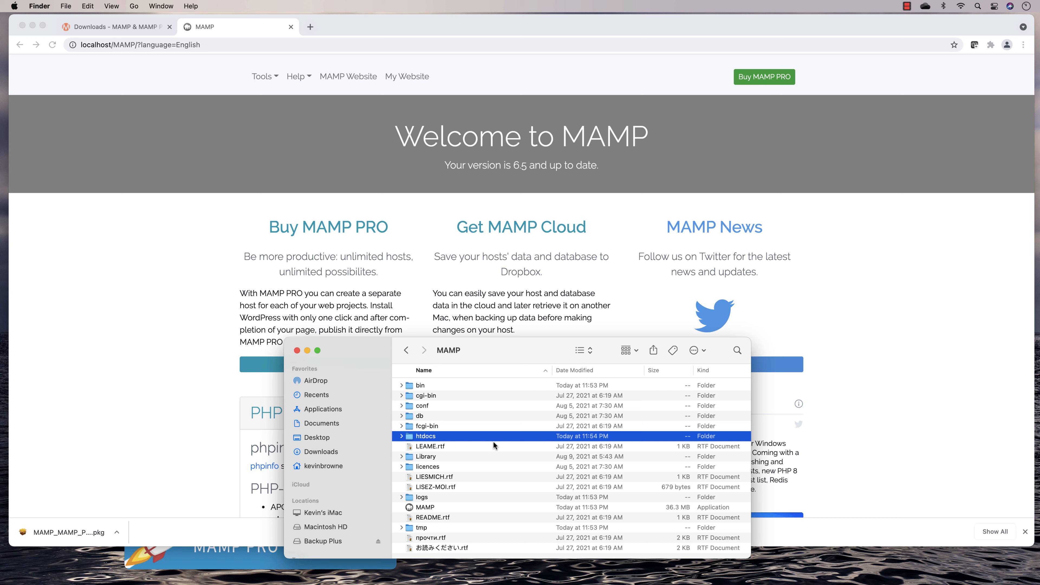
pyautogui.doubleClick(425, 436)
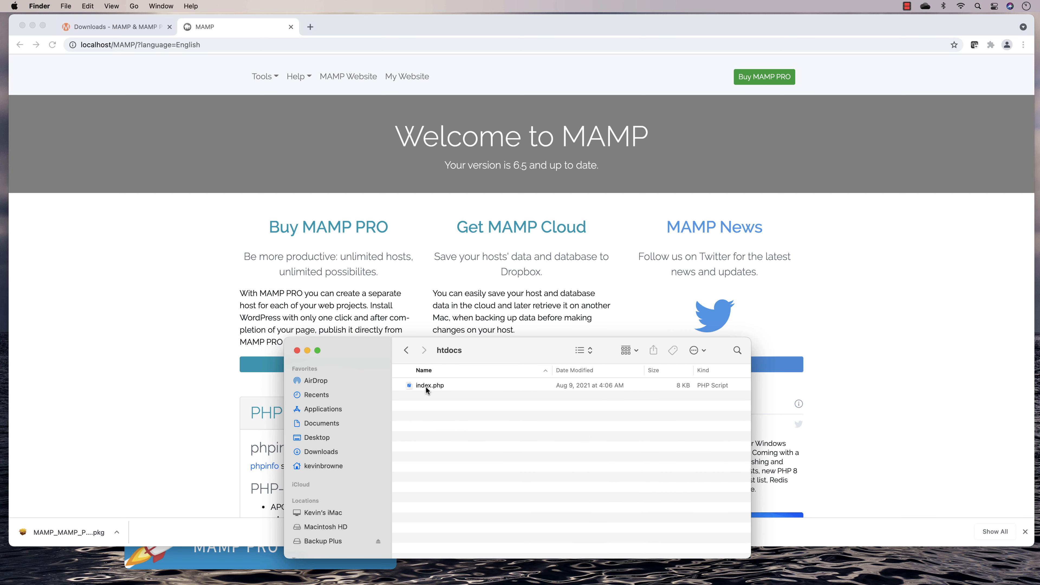
pyautogui.moveTo(144, 48)
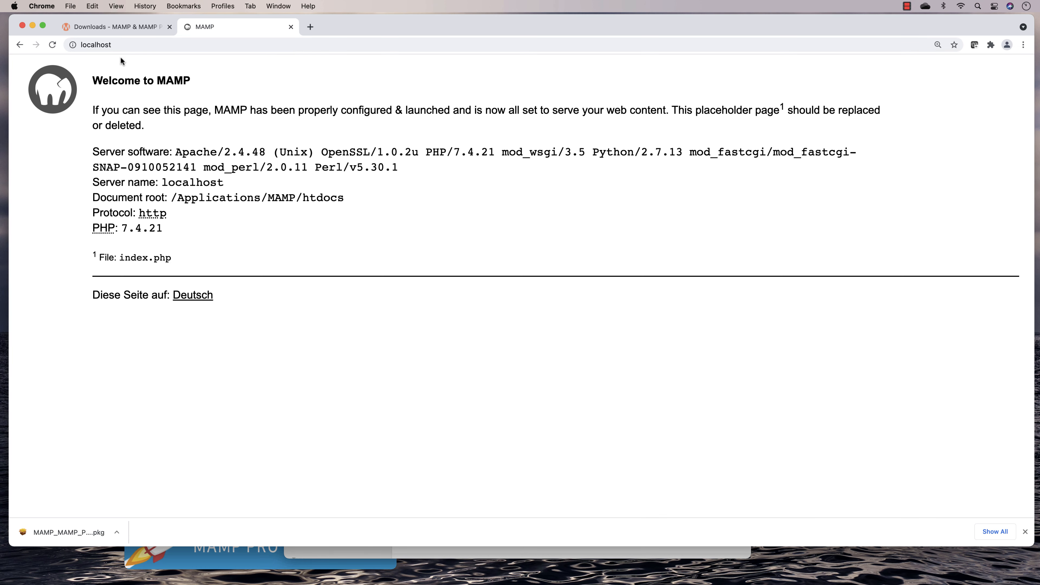
pyautogui.moveTo(484, 553)
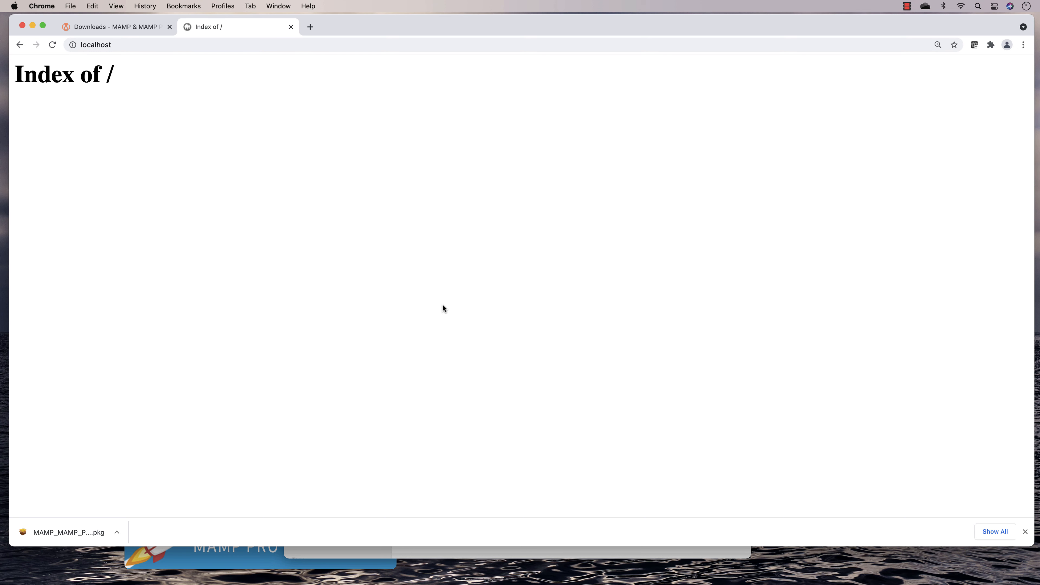
pyautogui.moveTo(174, 233)
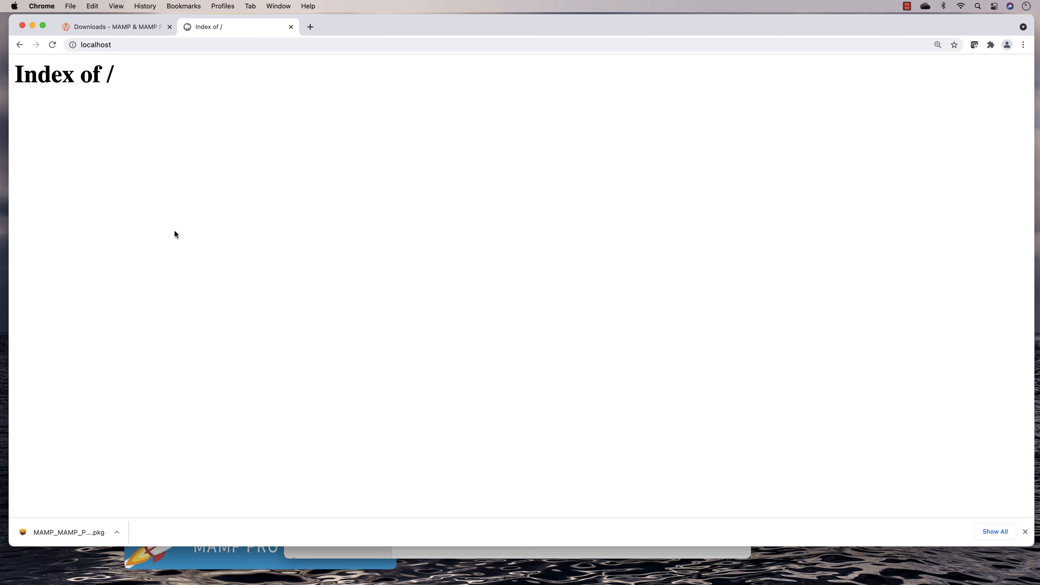
pyautogui.moveTo(366, 372)
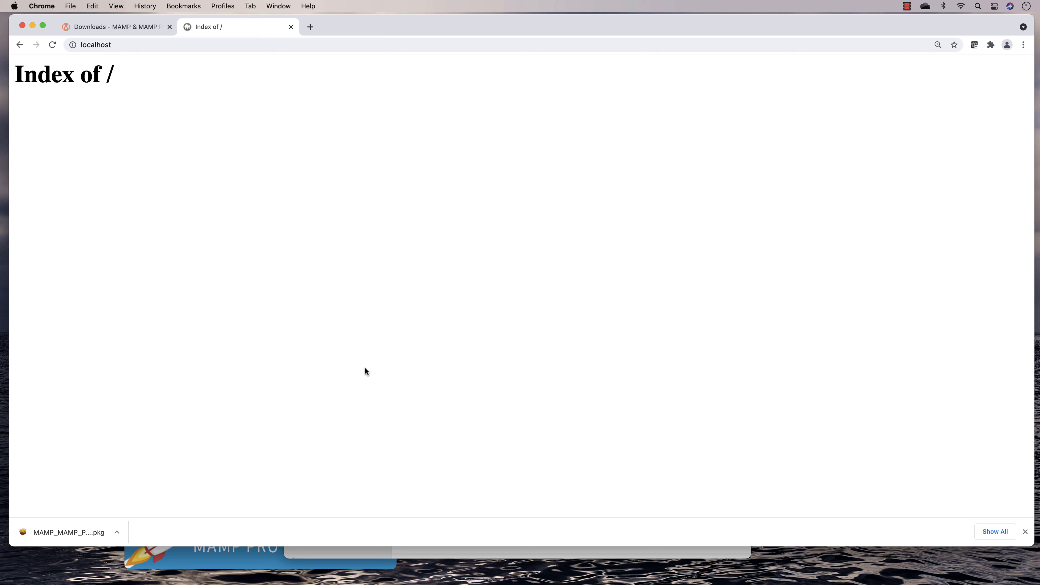
pyautogui.moveTo(453, 555)
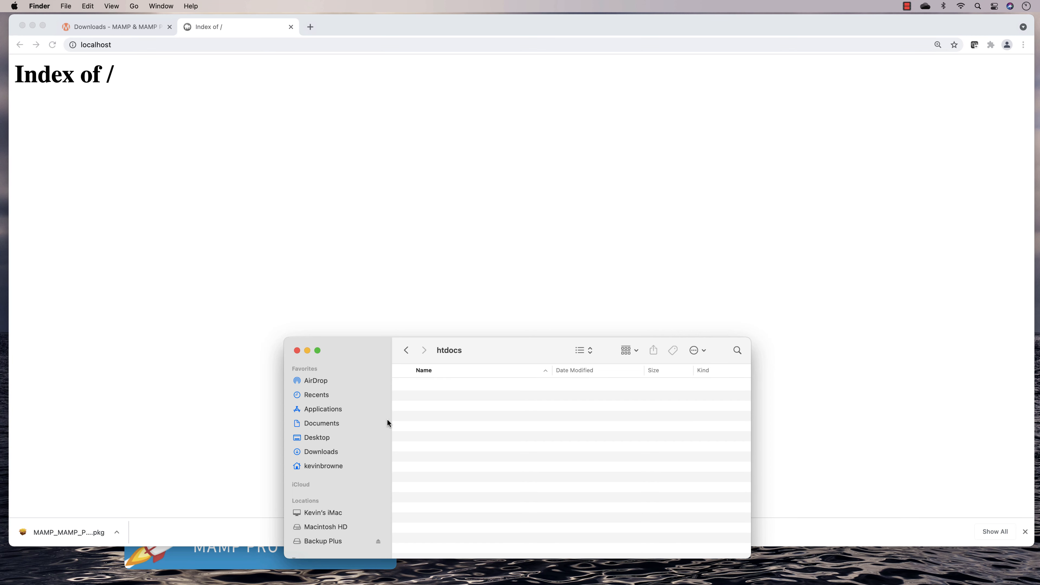
pyautogui.moveTo(436, 413)
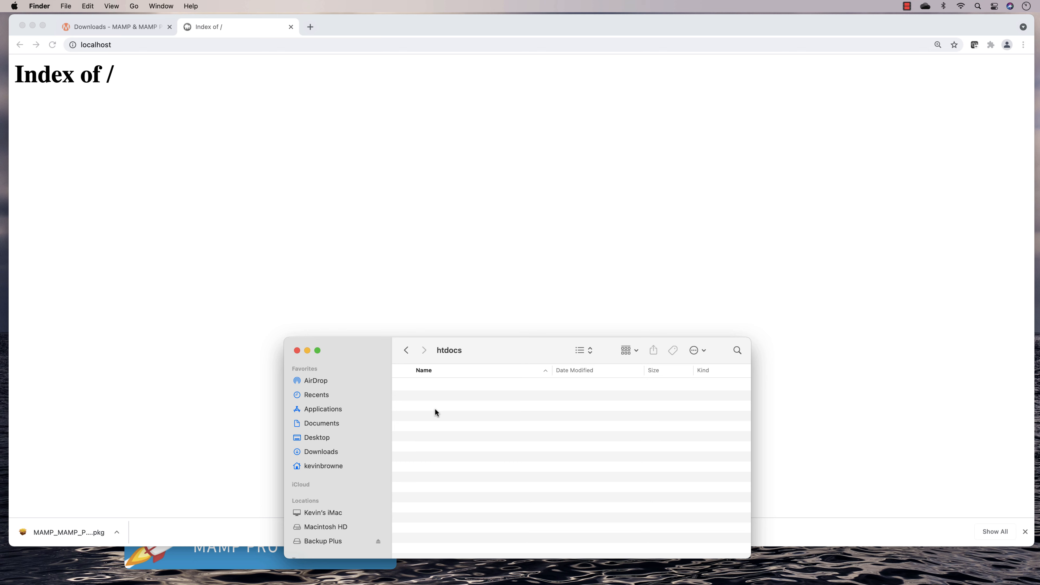
pyautogui.moveTo(424, 407)
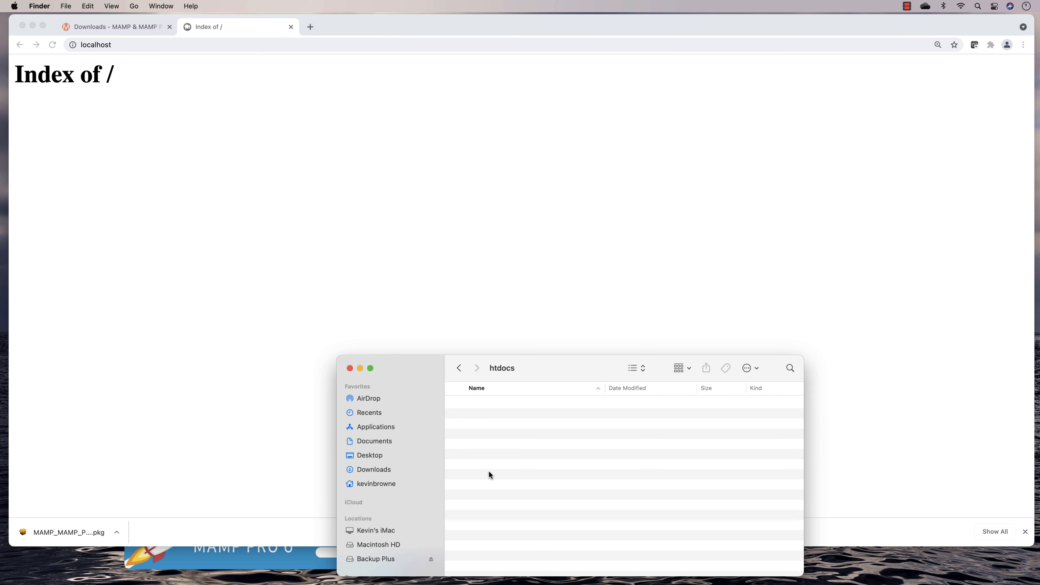
# Step: Reload localhost in Chrome to show the empty Index of / listing
pyautogui.click(121, 45)
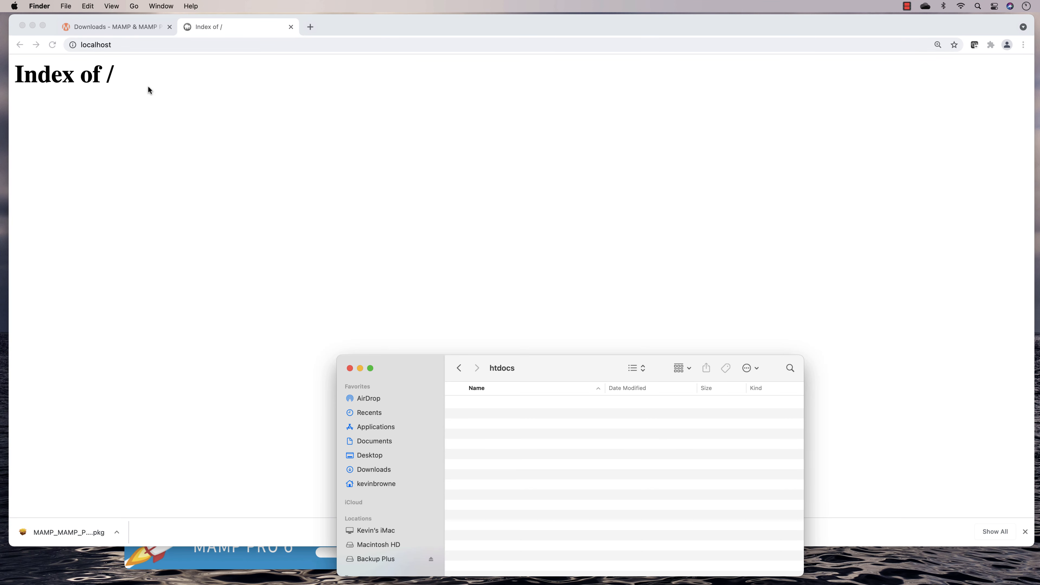
pyautogui.moveTo(219, 166)
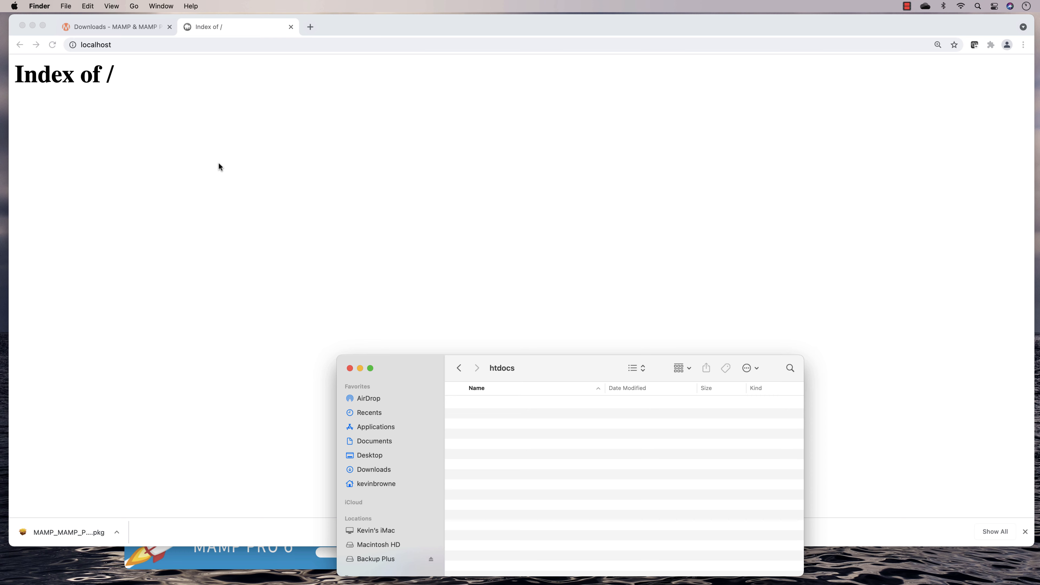
pyautogui.moveTo(222, 178)
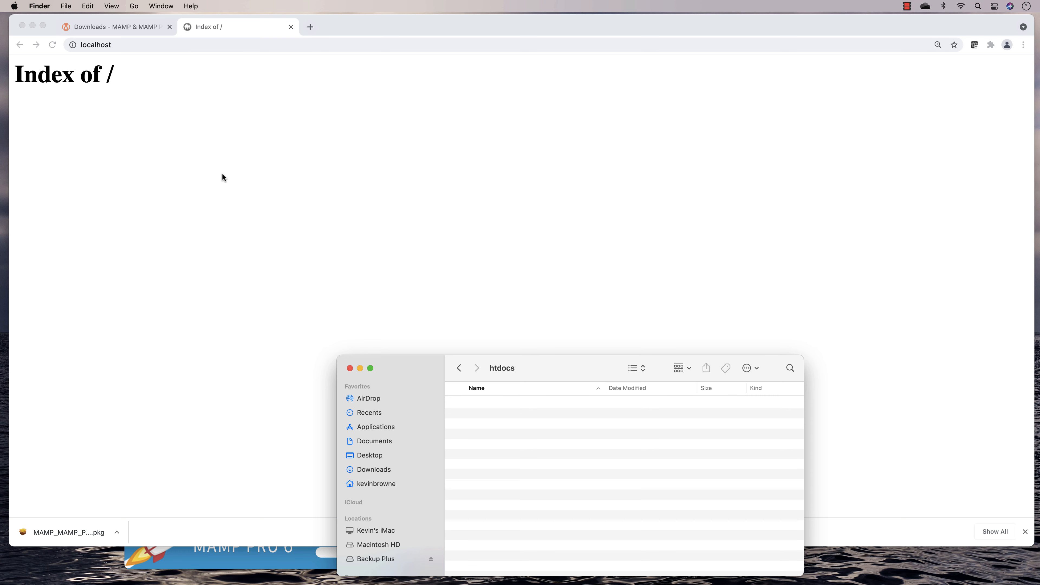
# Step: Load localhost/phpmyadmin in a new browser tab
pyautogui.click(421, 27)
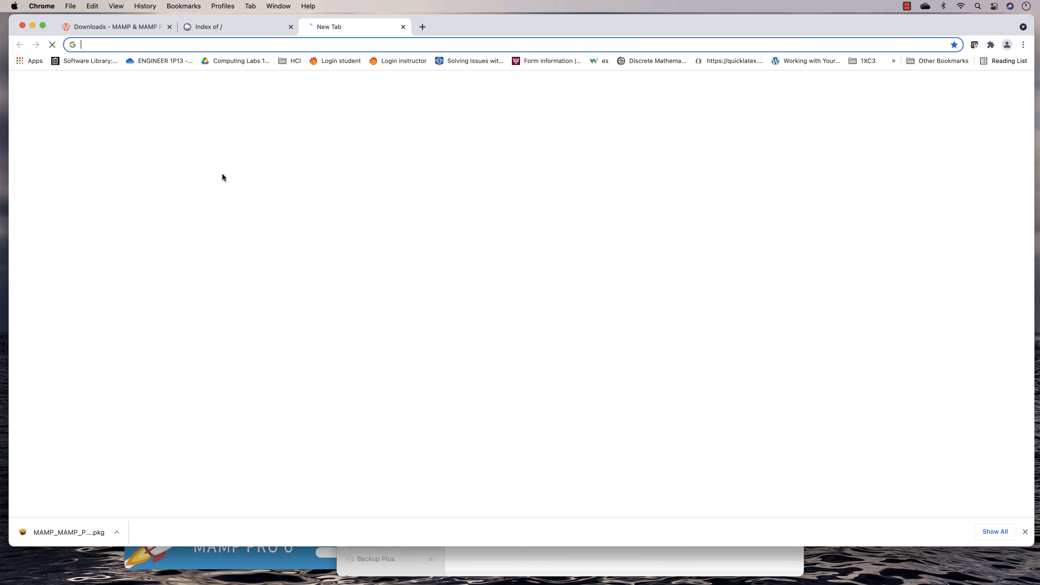
pyautogui.write('localhost/')
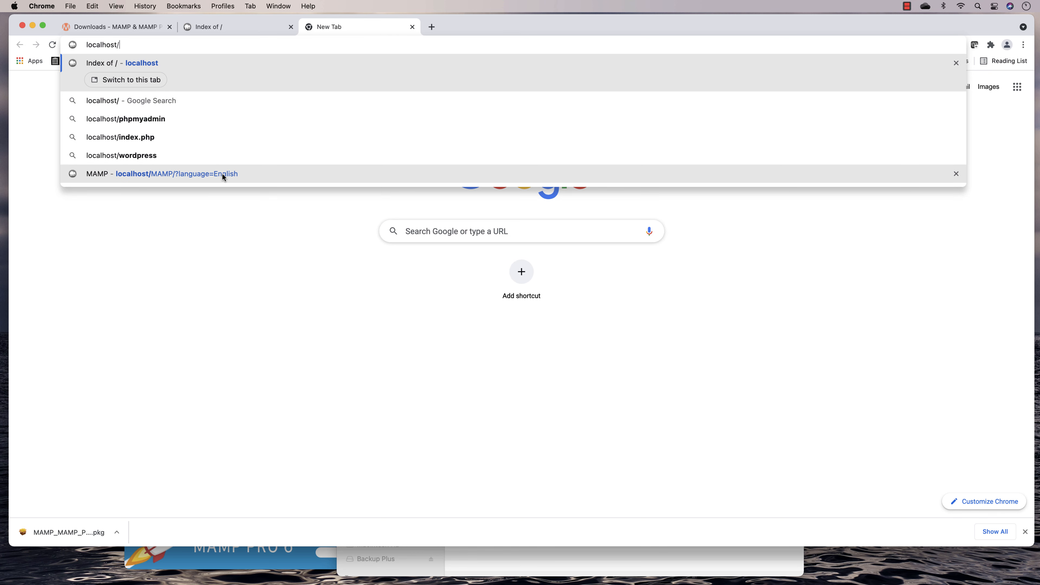
pyautogui.write('phpmymad')
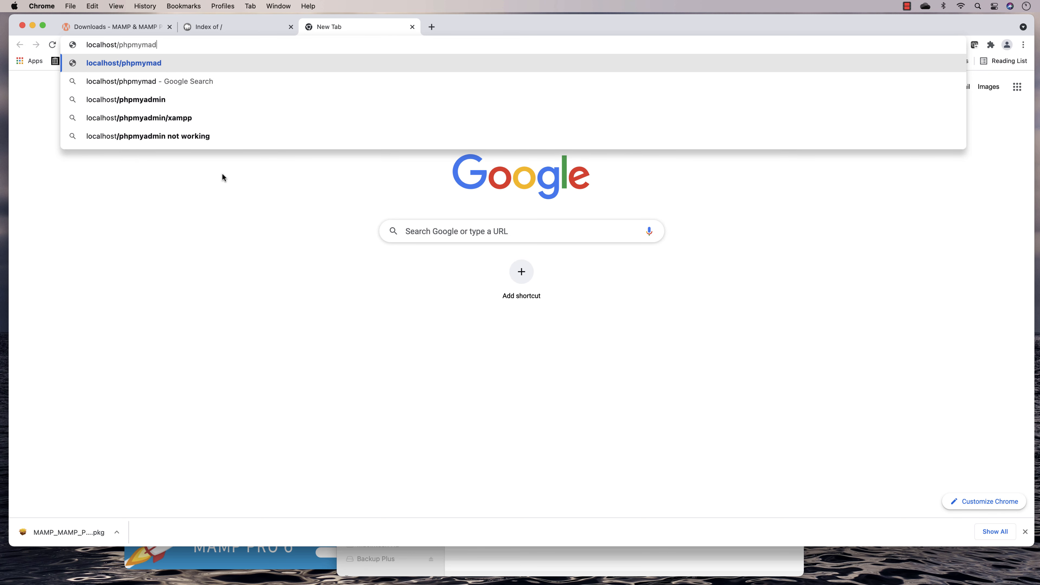
pyautogui.press('Enter')
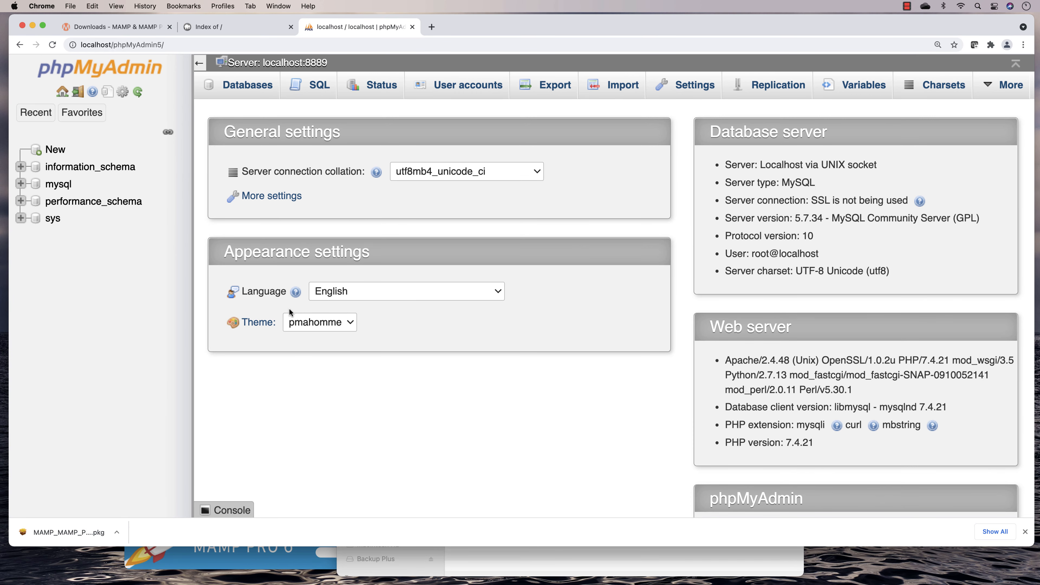
pyautogui.moveTo(285, 313)
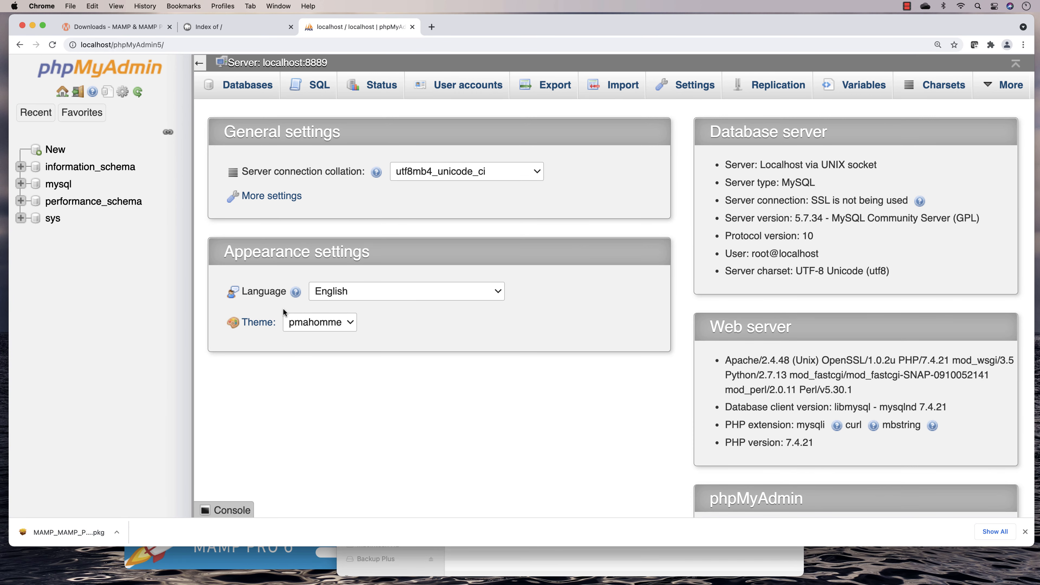
pyautogui.moveTo(248, 302)
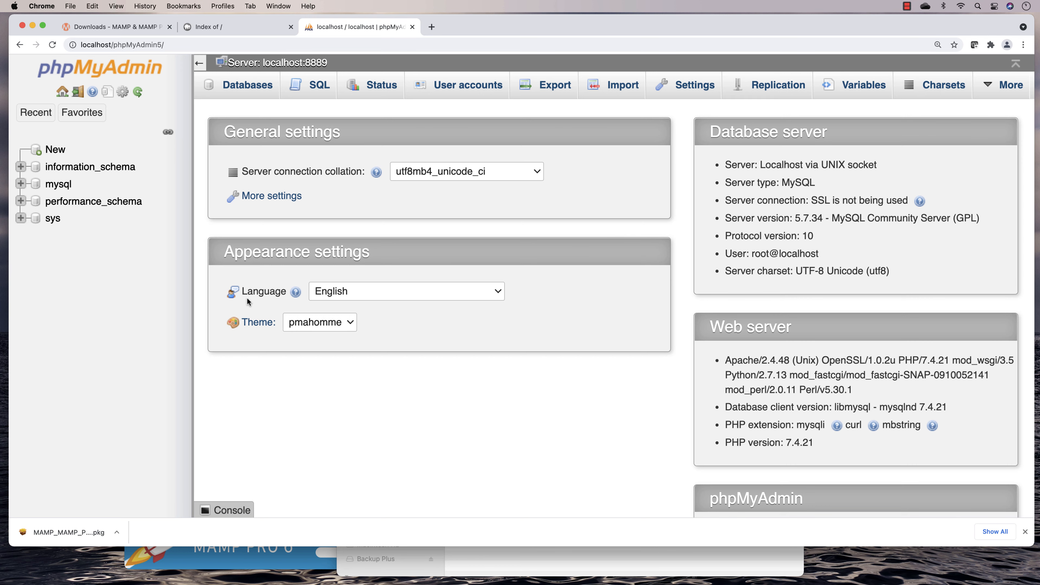
pyautogui.moveTo(56, 154)
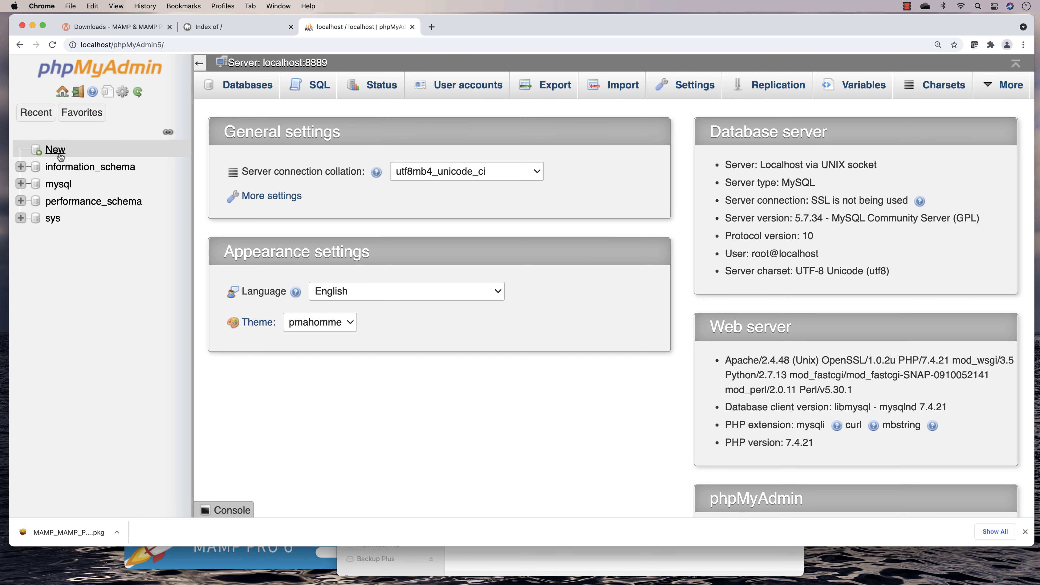
# Step: Create a new empty database named wordpress and open it
pyautogui.click(247, 84)
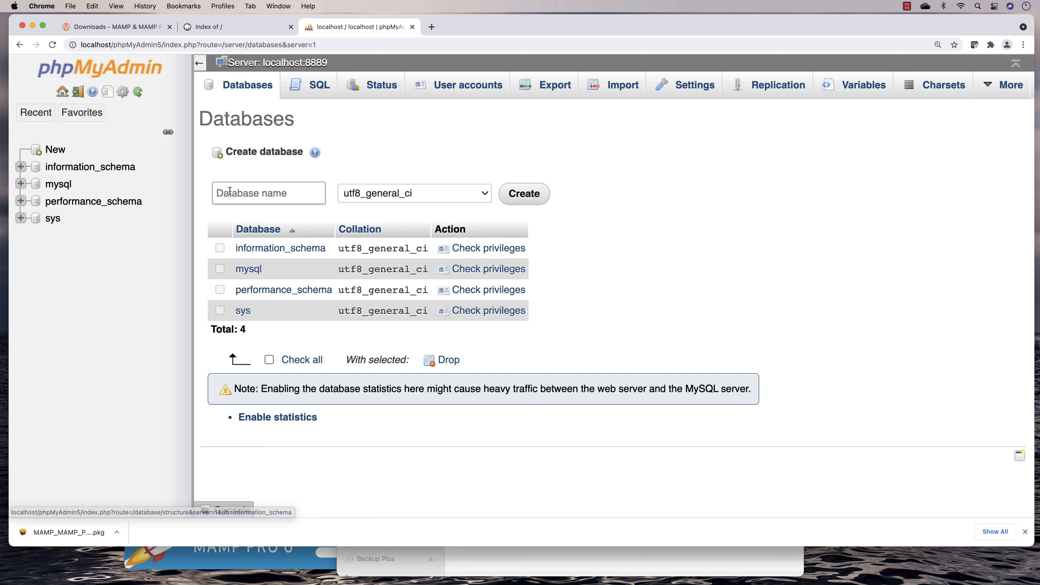
pyautogui.write('word')
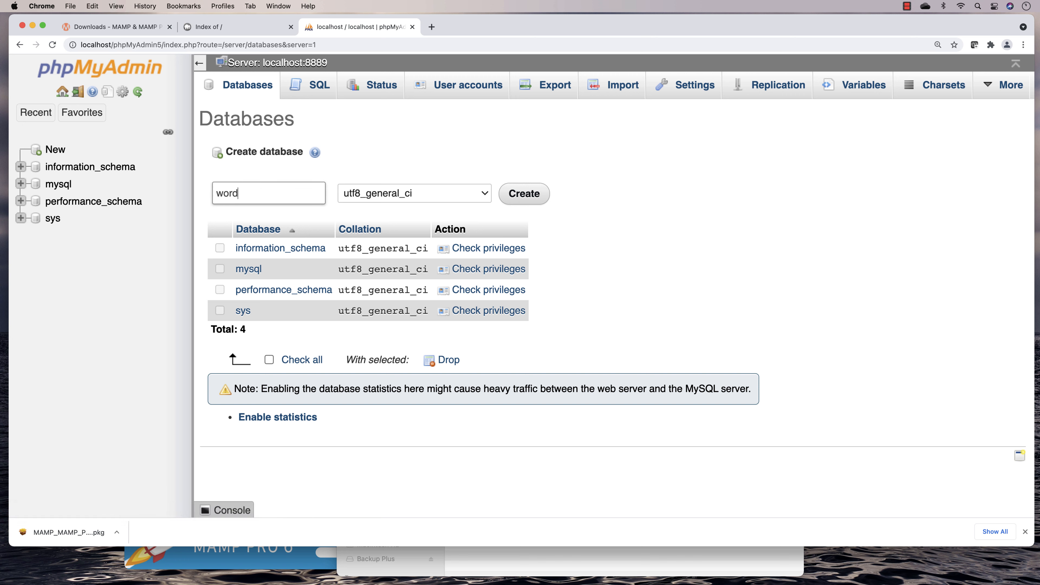
pyautogui.write('press')
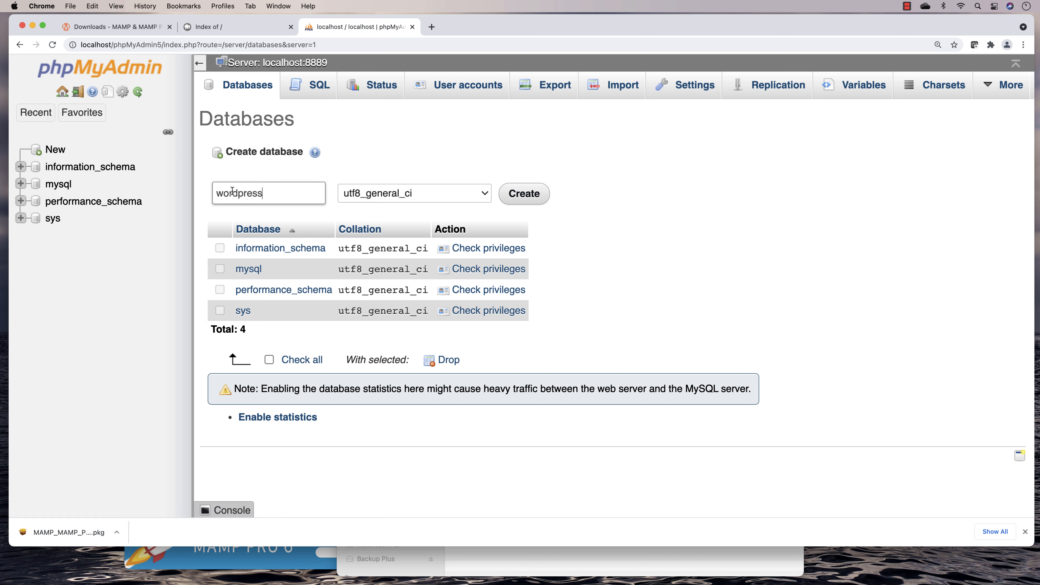
pyautogui.click(524, 193)
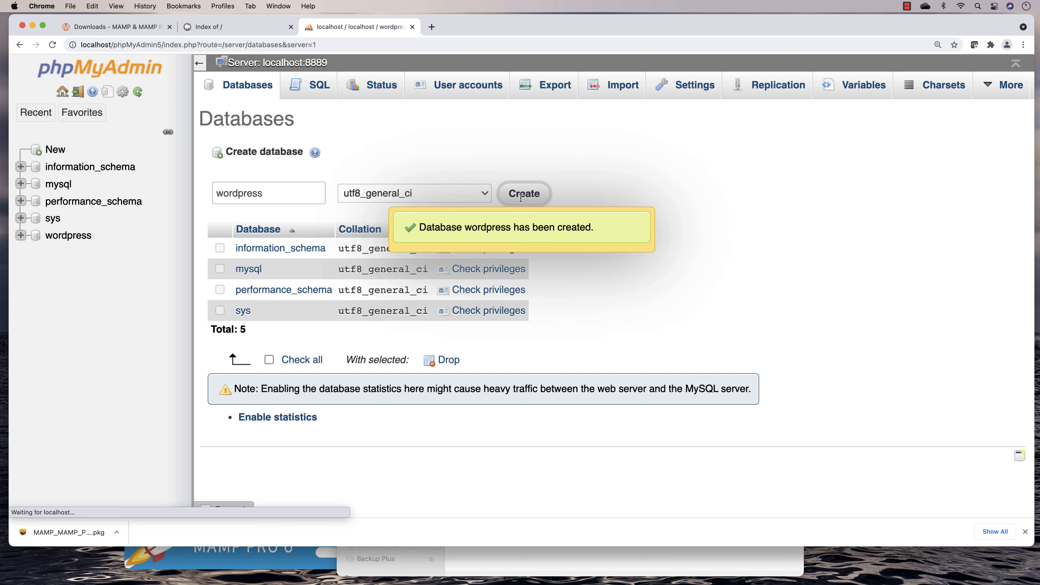
pyautogui.click(66, 235)
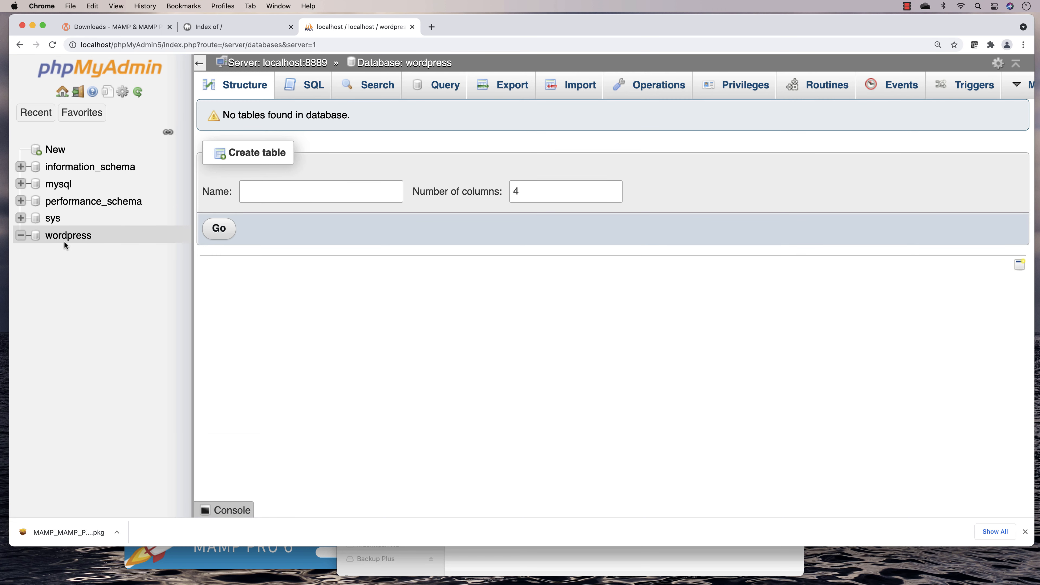
pyautogui.moveTo(95, 251)
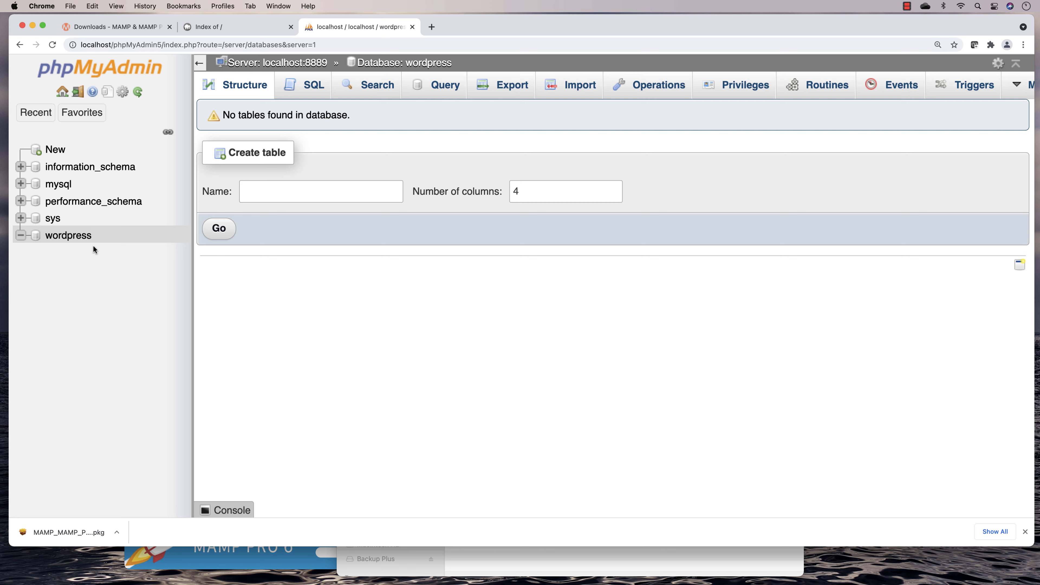
pyautogui.moveTo(79, 248)
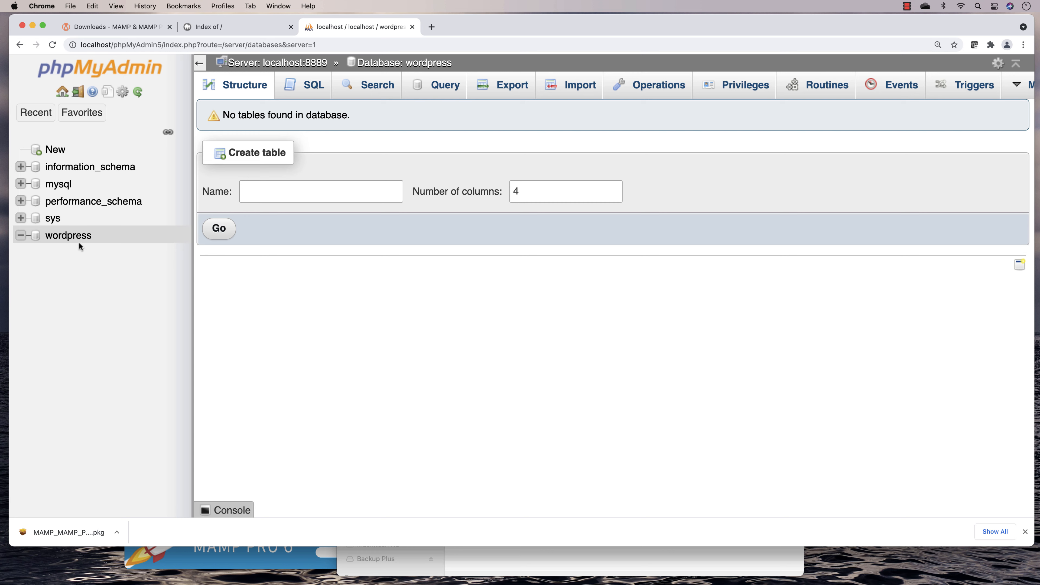
pyautogui.moveTo(234, 286)
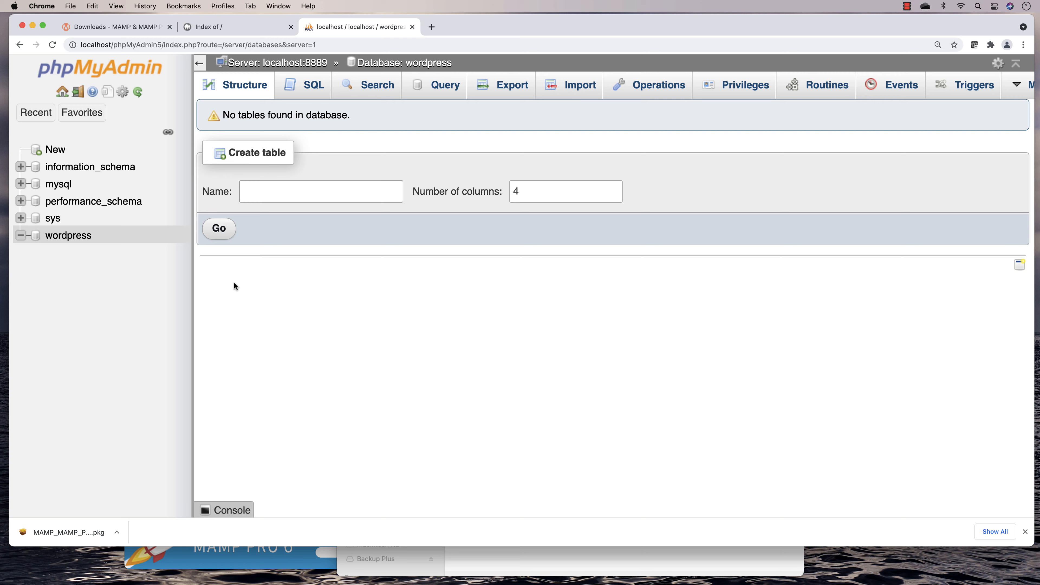
# Step: Google 'wordpress' and reach the WordPress 5.8.1 download on wordpress.org
pyautogui.click(431, 27)
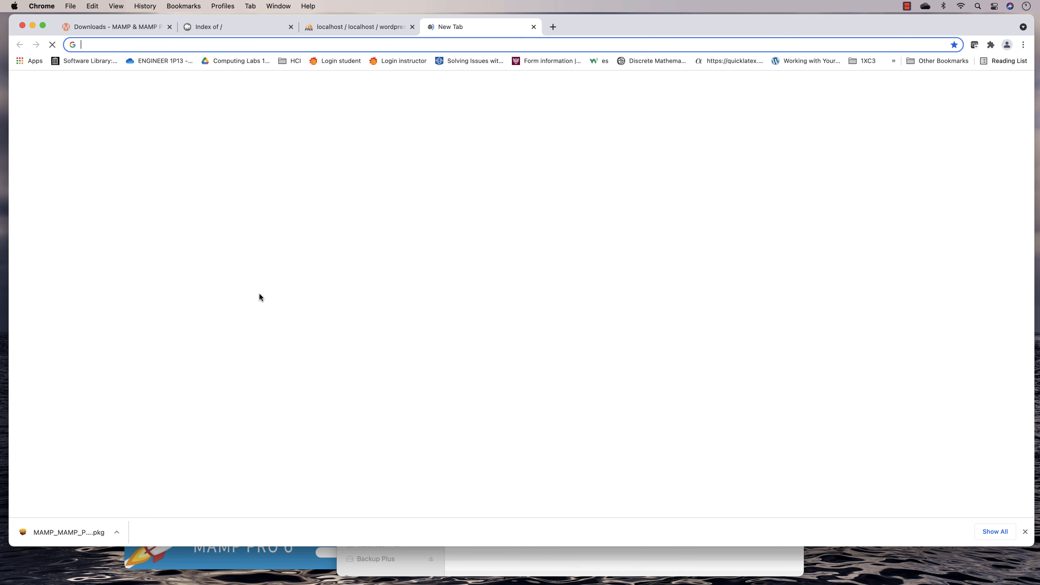
pyautogui.write('wordpress')
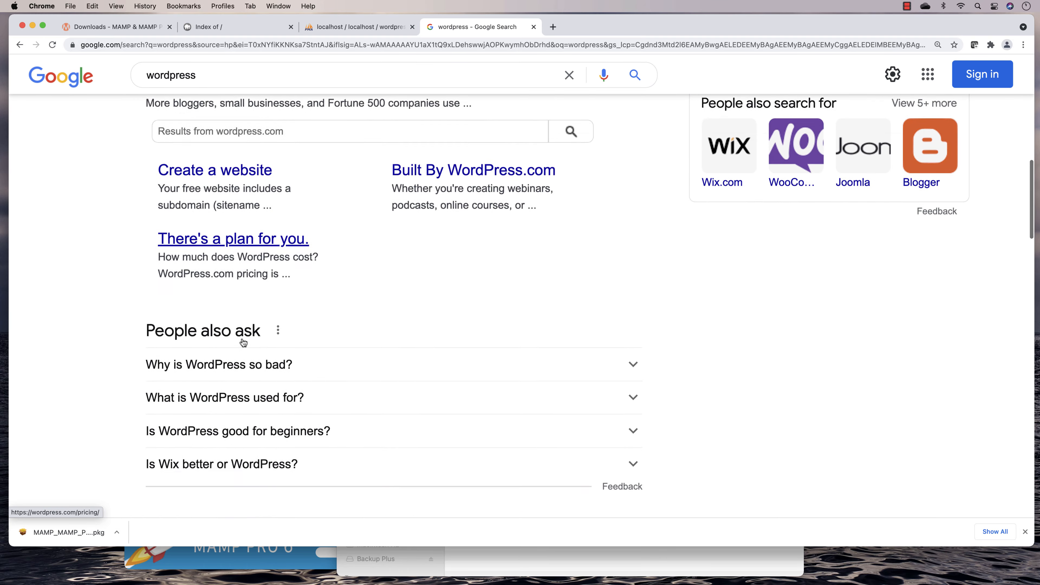
pyautogui.scroll(-3)
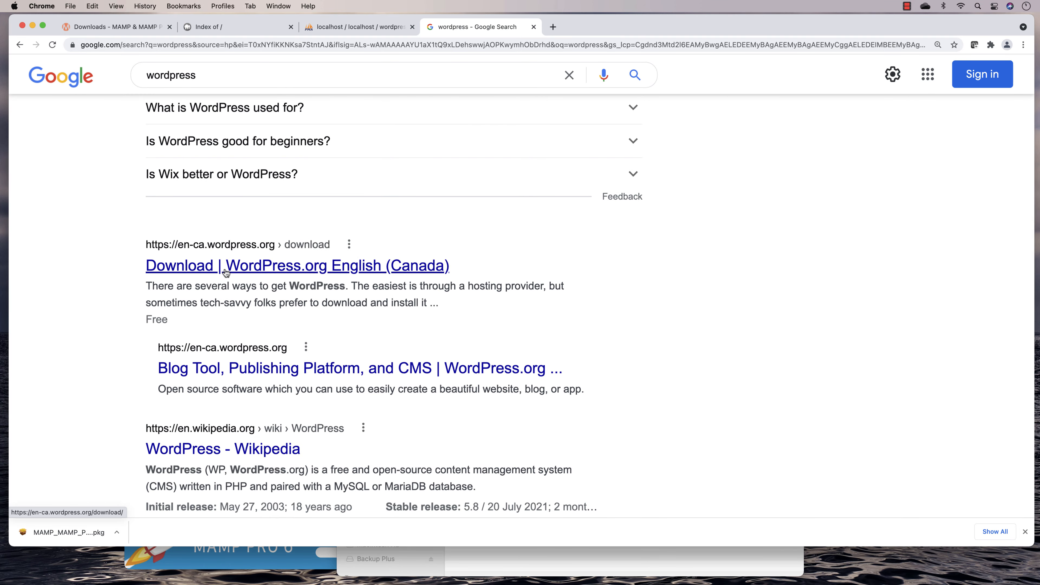
pyautogui.moveTo(178, 276)
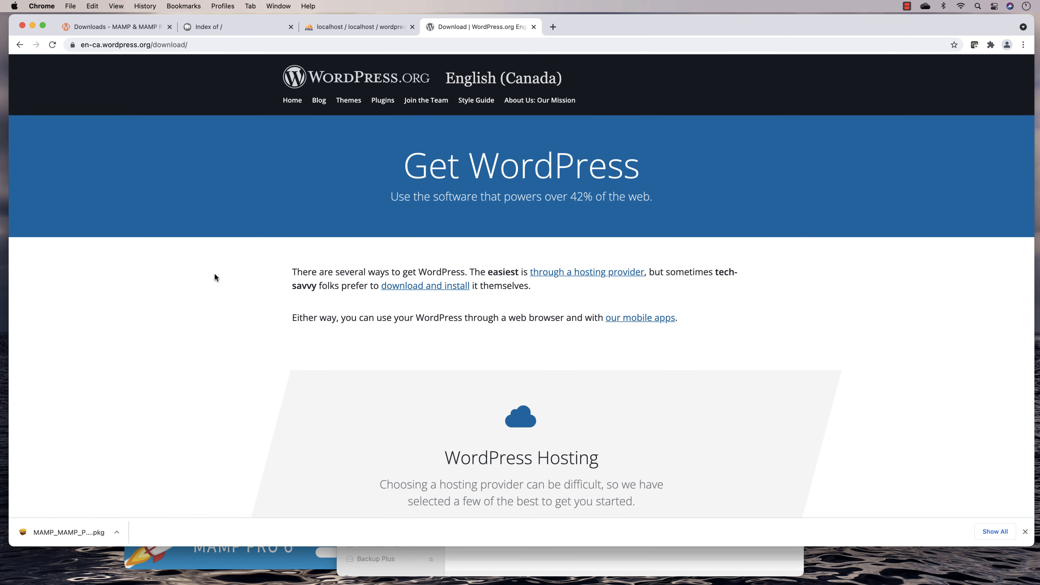
pyautogui.scroll(-3)
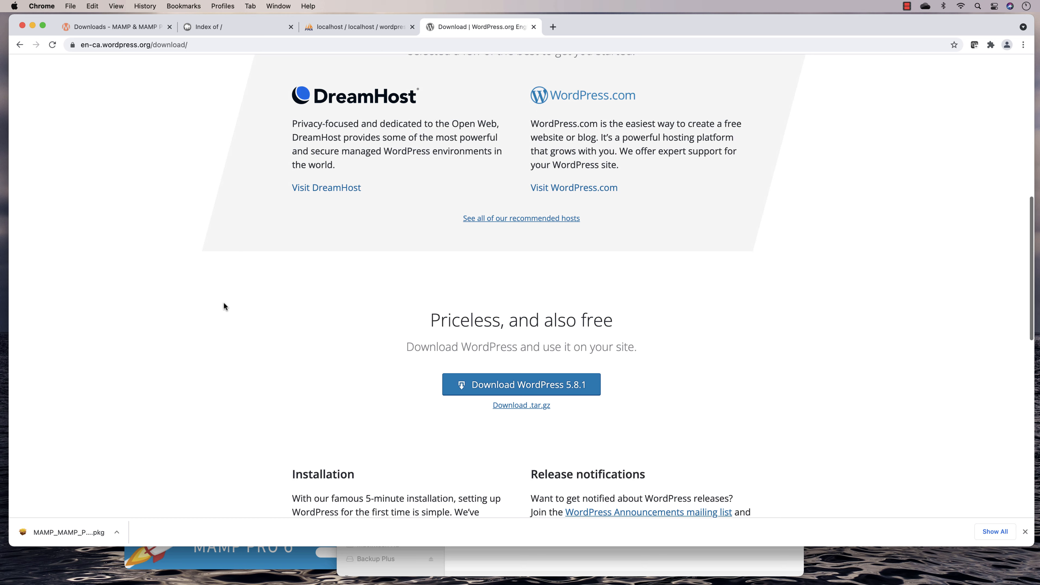
pyautogui.scroll(-3)
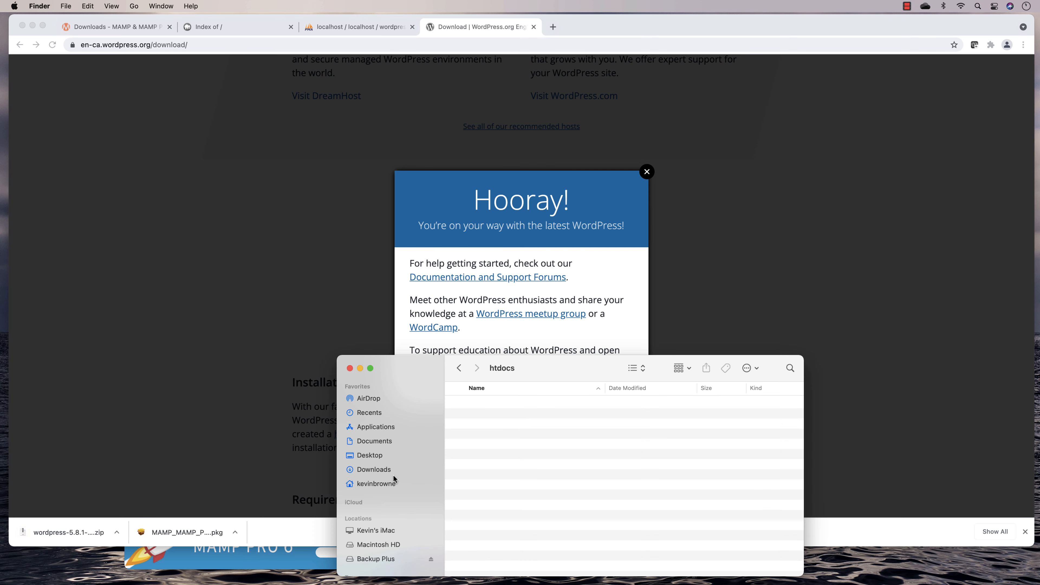
# Step: Move the WordPress zip from Downloads into htdocs, extract it, and open the wordpress folder
pyautogui.click(374, 469)
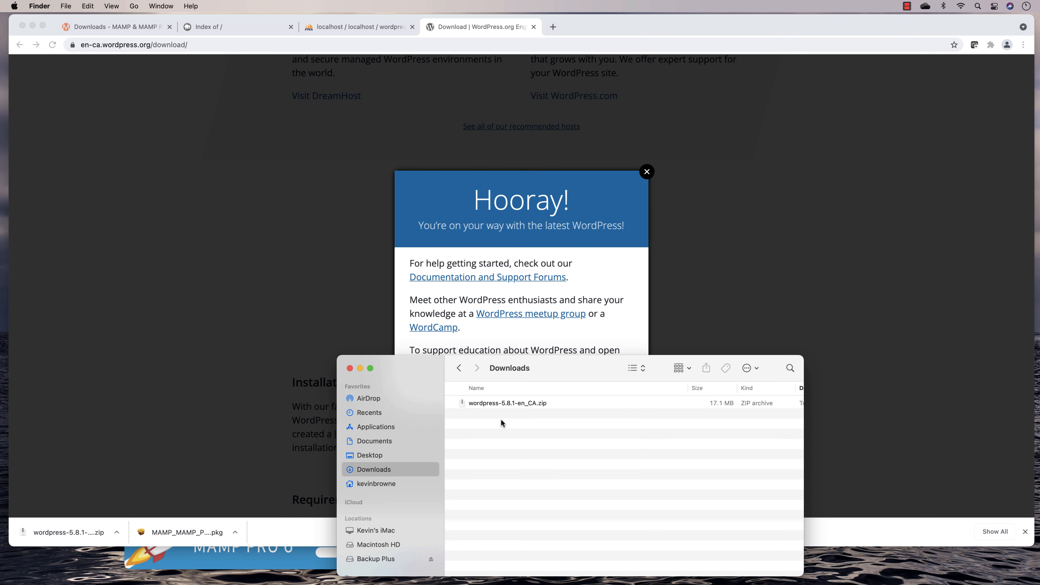
pyautogui.click(508, 403)
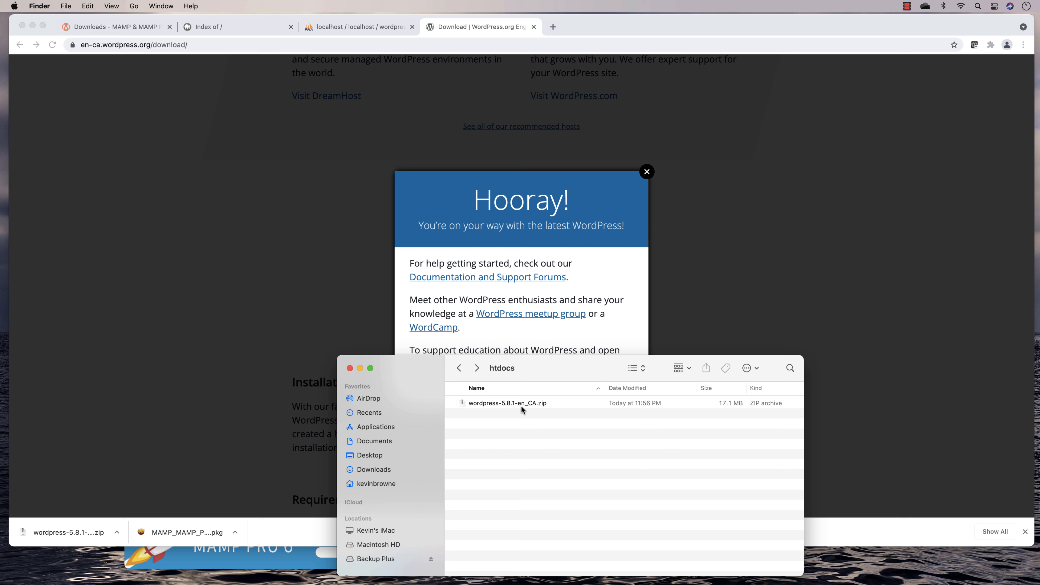
pyautogui.click(523, 408)
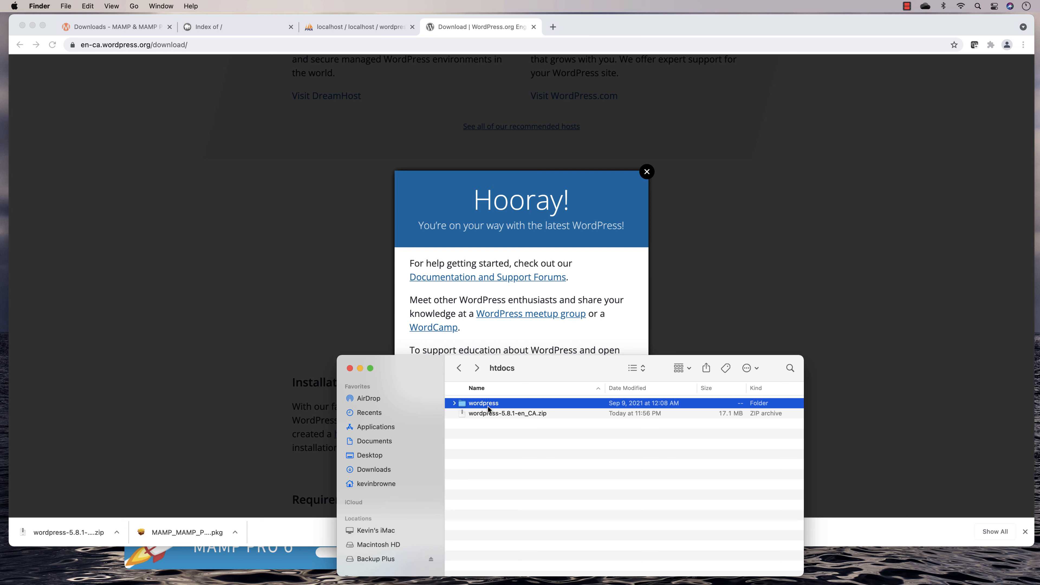
pyautogui.doubleClick(484, 403)
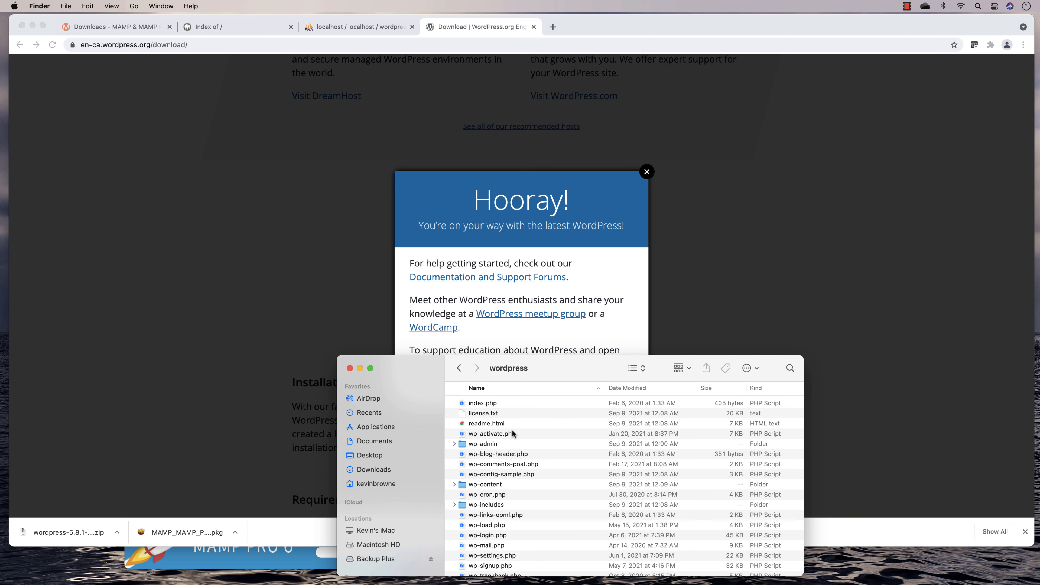
pyautogui.moveTo(503, 446)
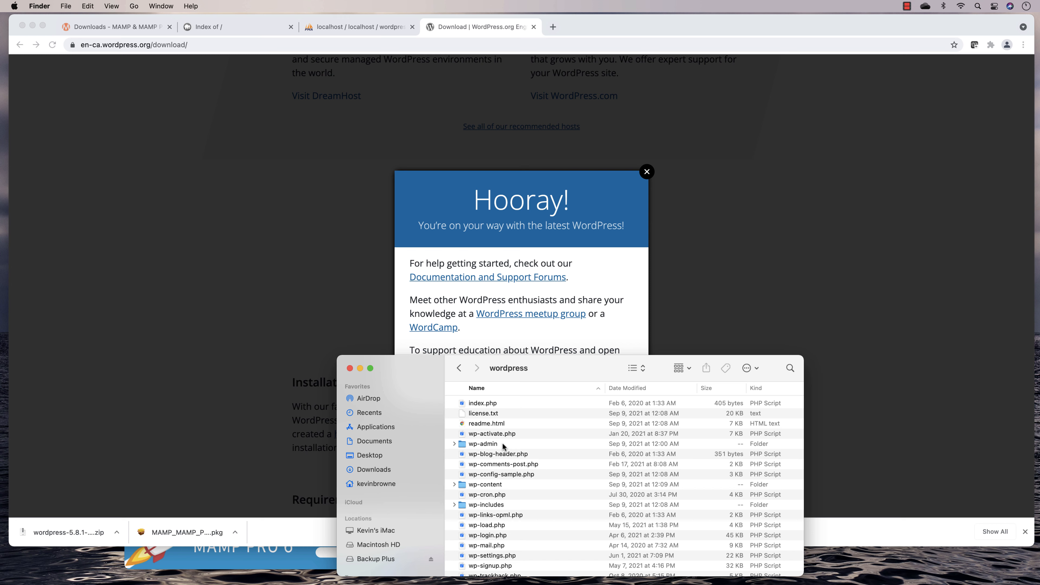
pyautogui.moveTo(301, 118)
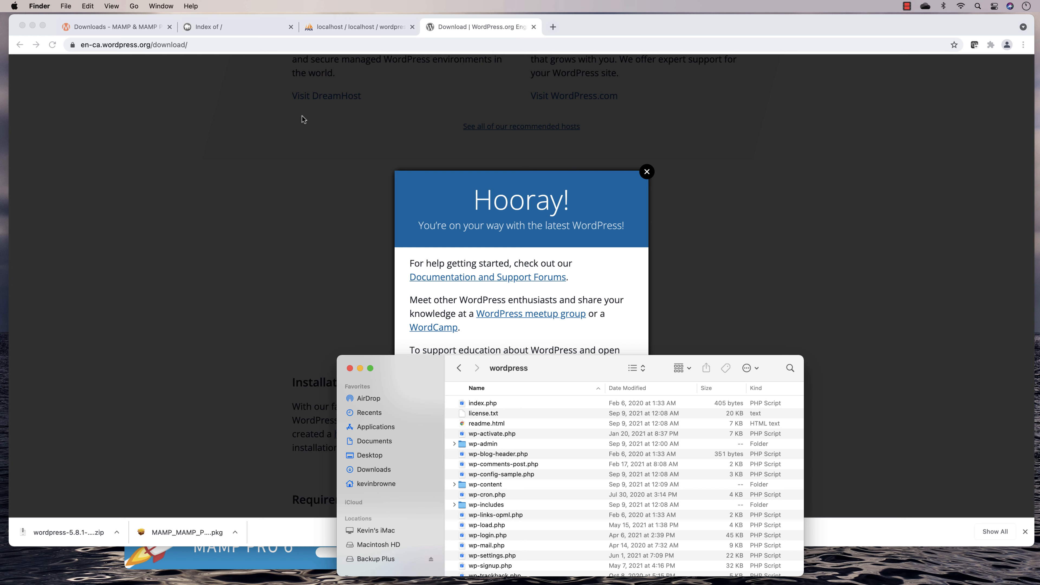
pyautogui.moveTo(456, 379)
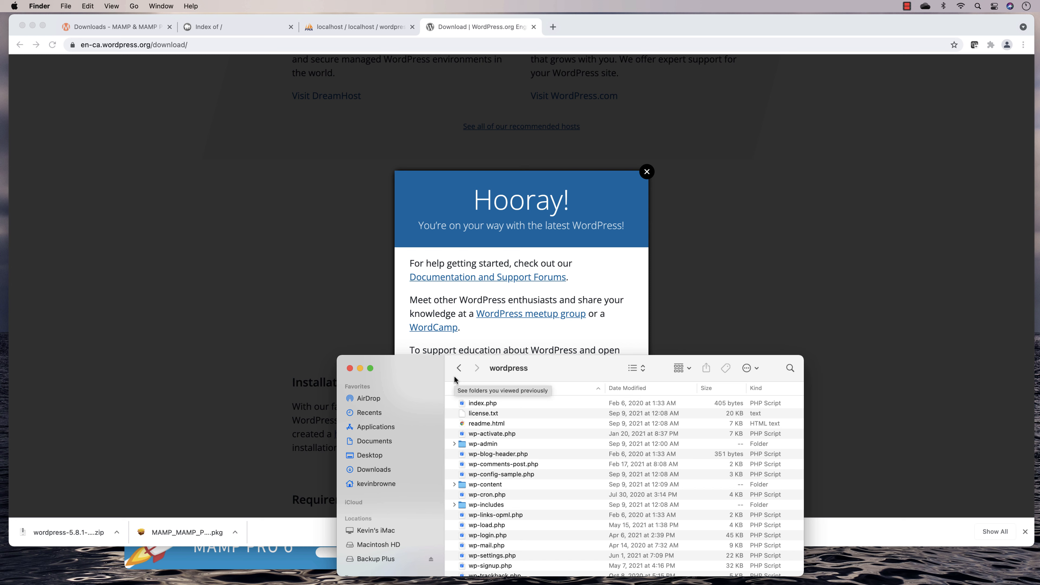
pyautogui.moveTo(472, 417)
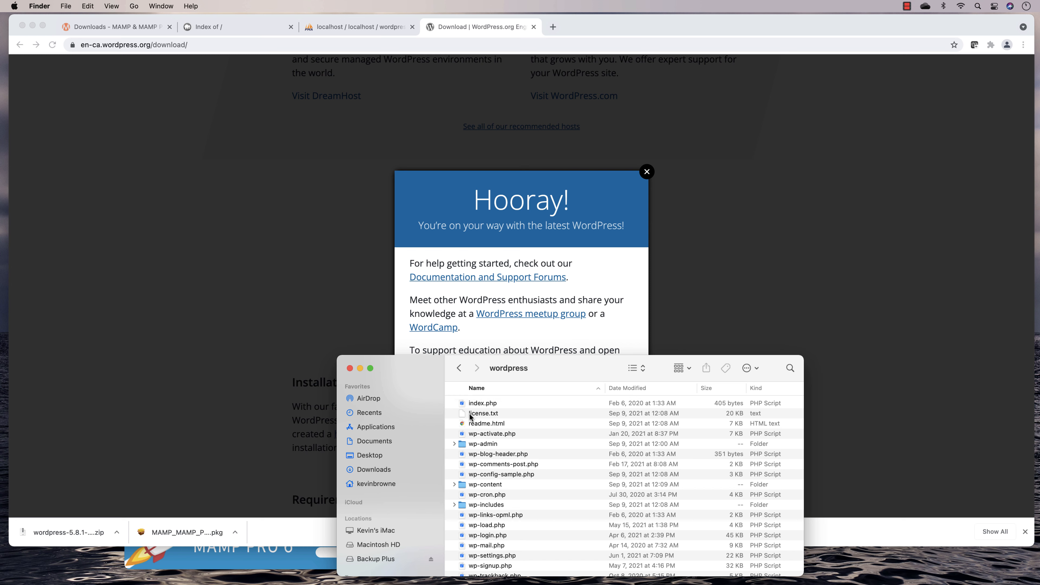
pyautogui.moveTo(470, 418)
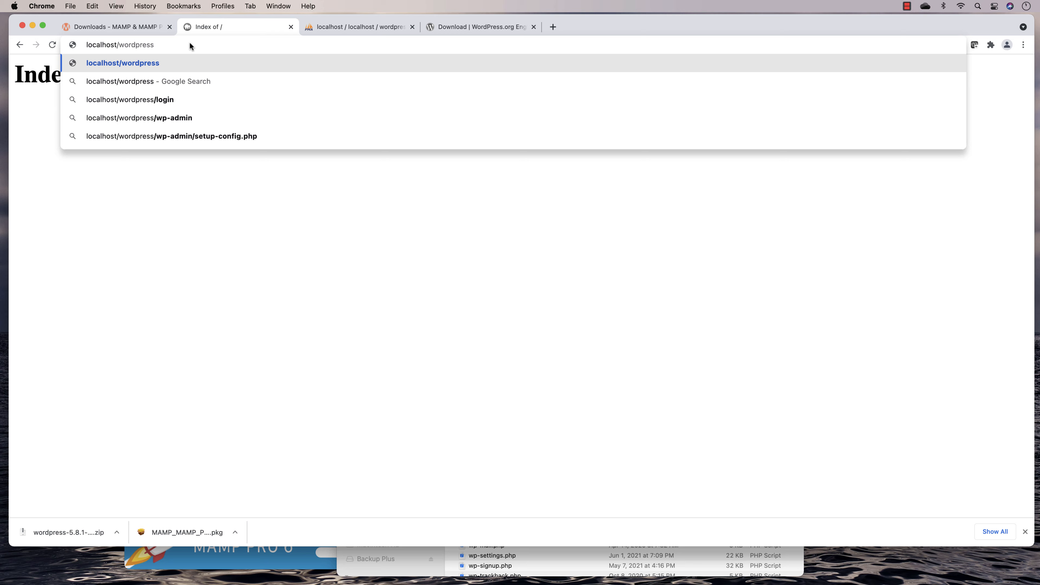
# Step: Load localhost/wordpress and review the database username and host requirements on the setup page
pyautogui.click(171, 137)
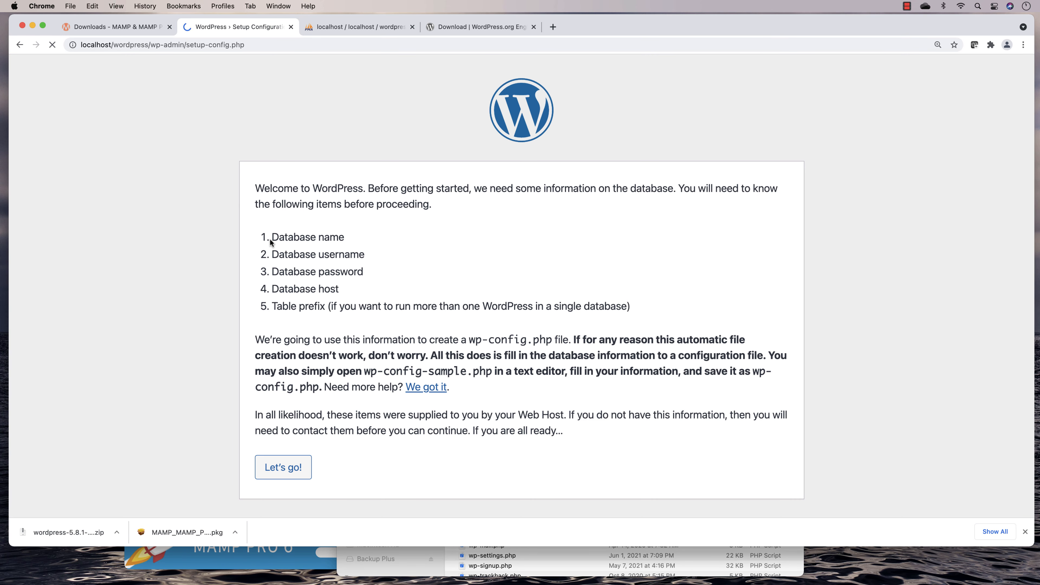
pyautogui.doubleClick(341, 255)
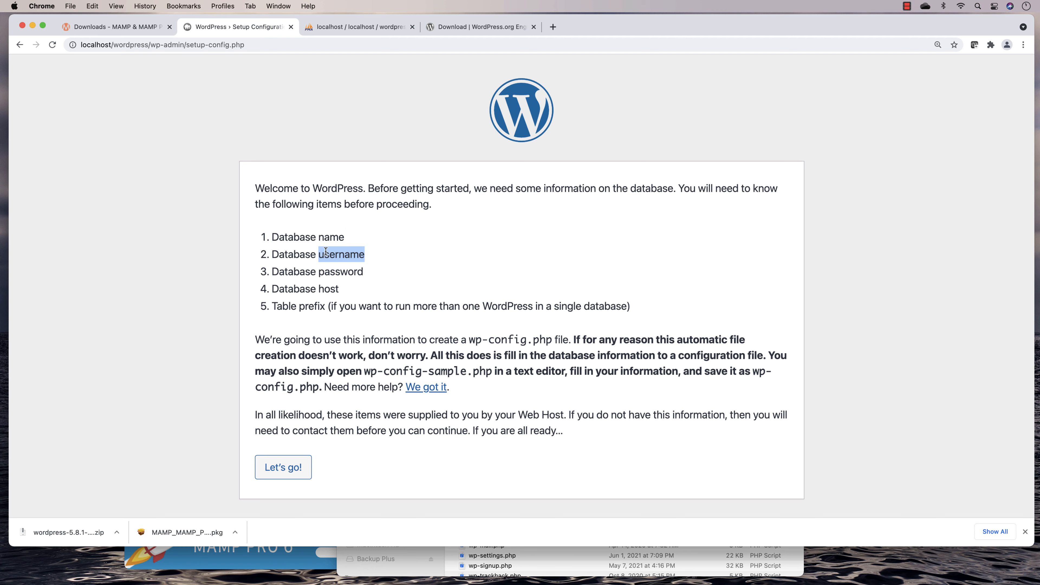
pyautogui.doubleClick(304, 289)
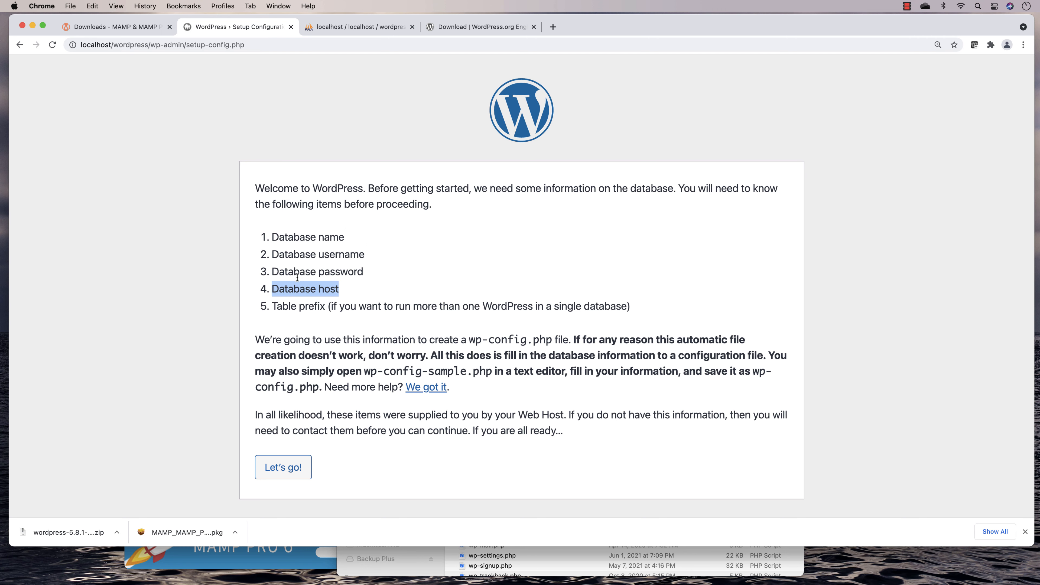
pyautogui.click(284, 466)
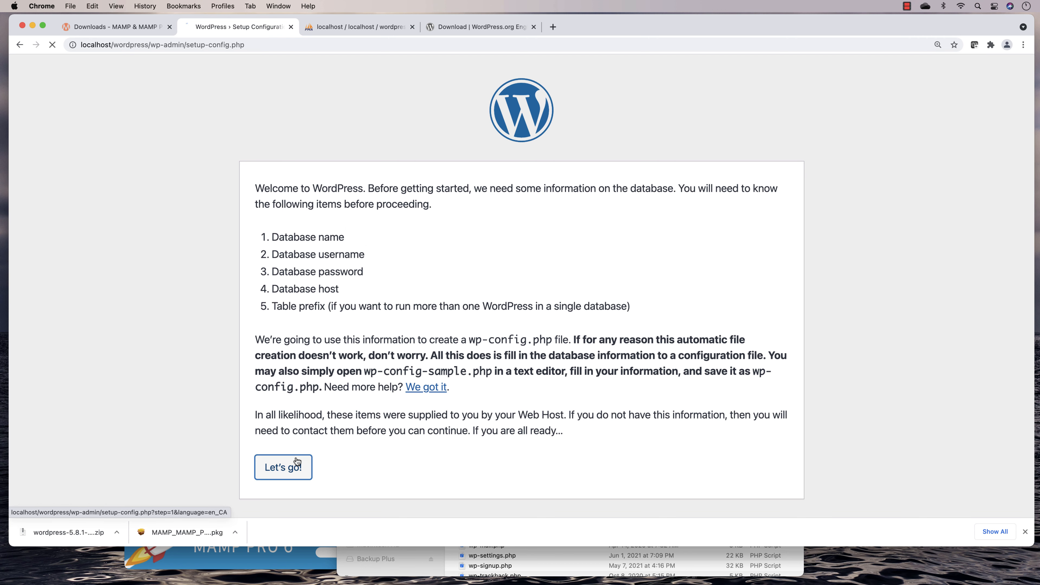
# Step: Fill the database form with username root and password root, keeping localhost and wp_
pyautogui.click(283, 467)
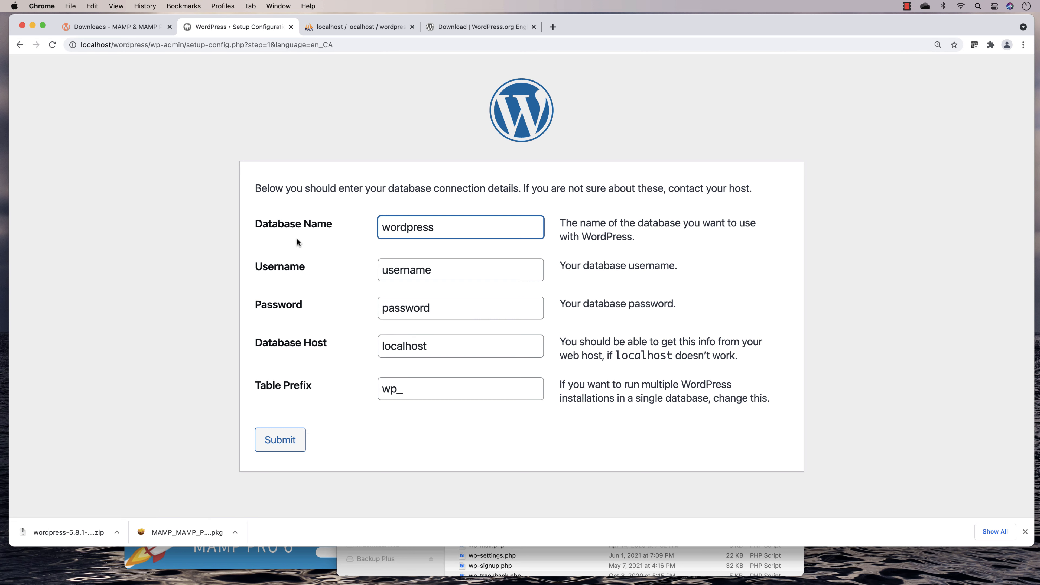
pyautogui.moveTo(466, 98)
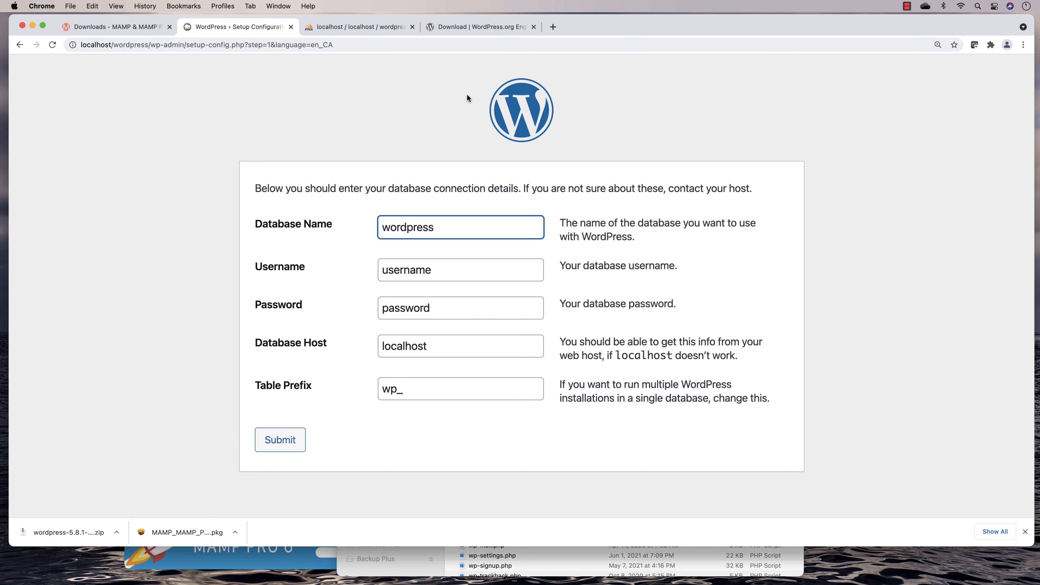
pyautogui.doubleClick(407, 271)
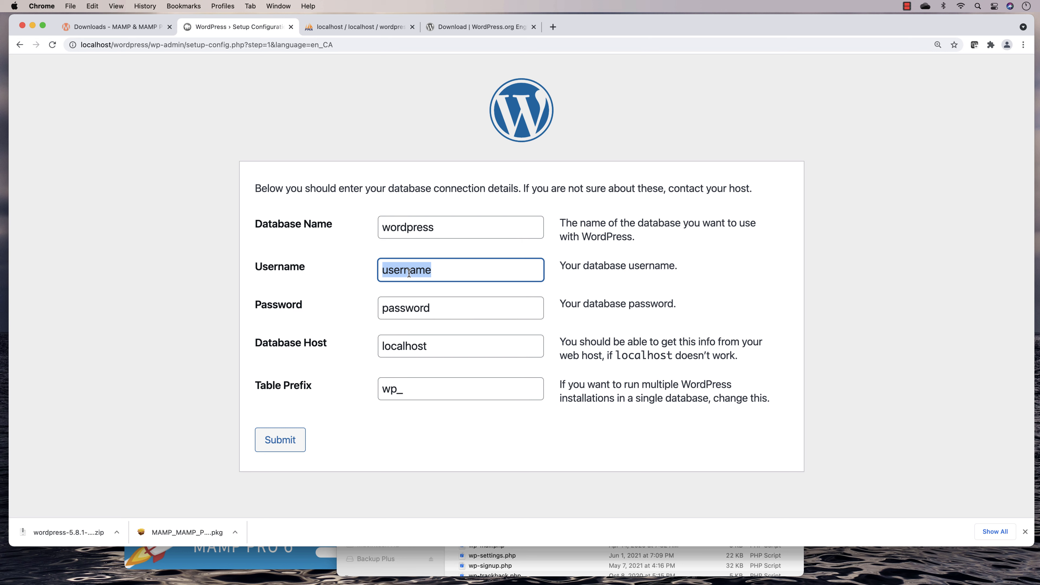
pyautogui.write('root')
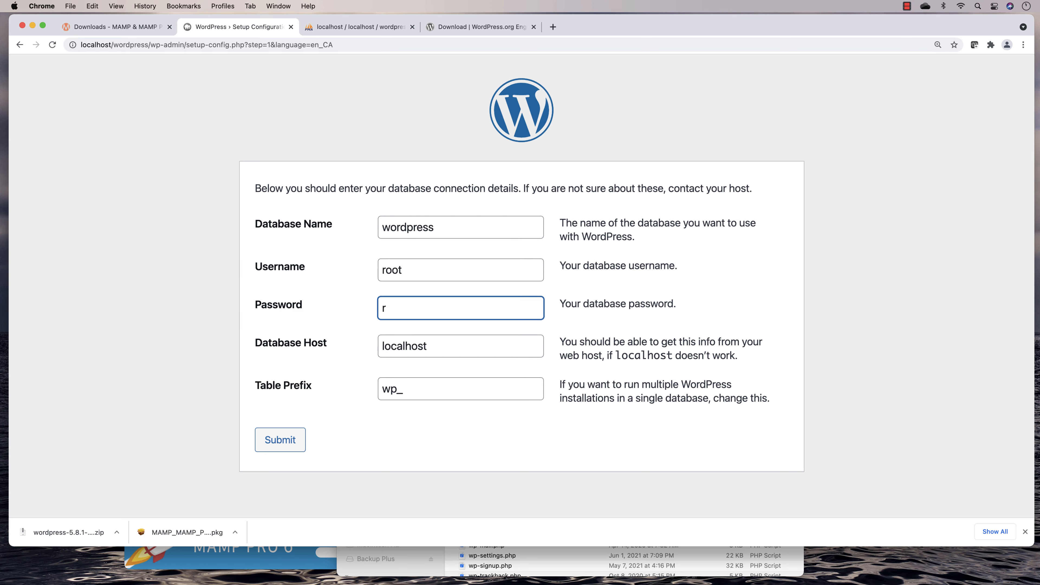
pyautogui.write('oot')
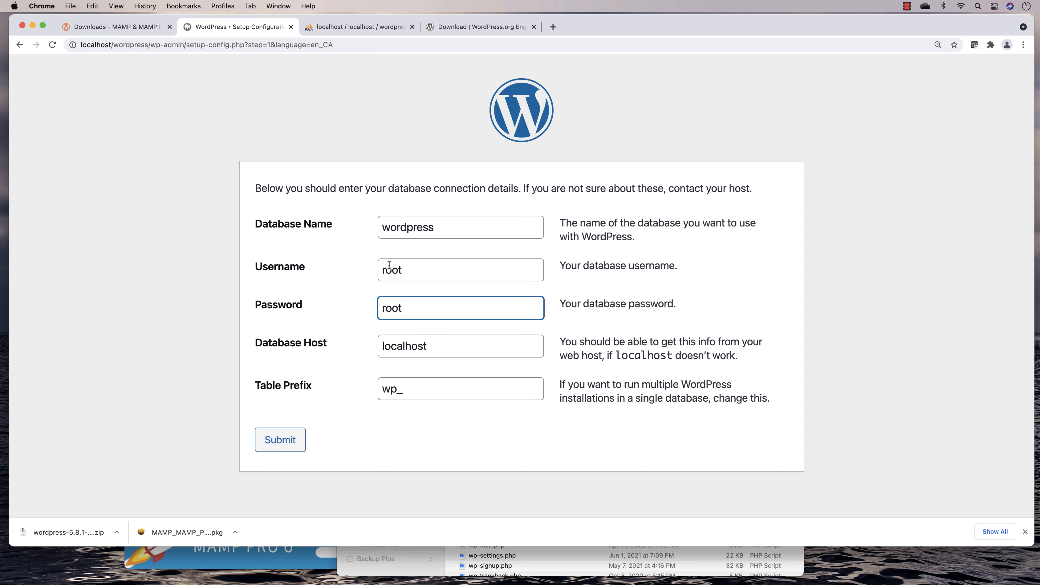
pyautogui.doubleClick(392, 269)
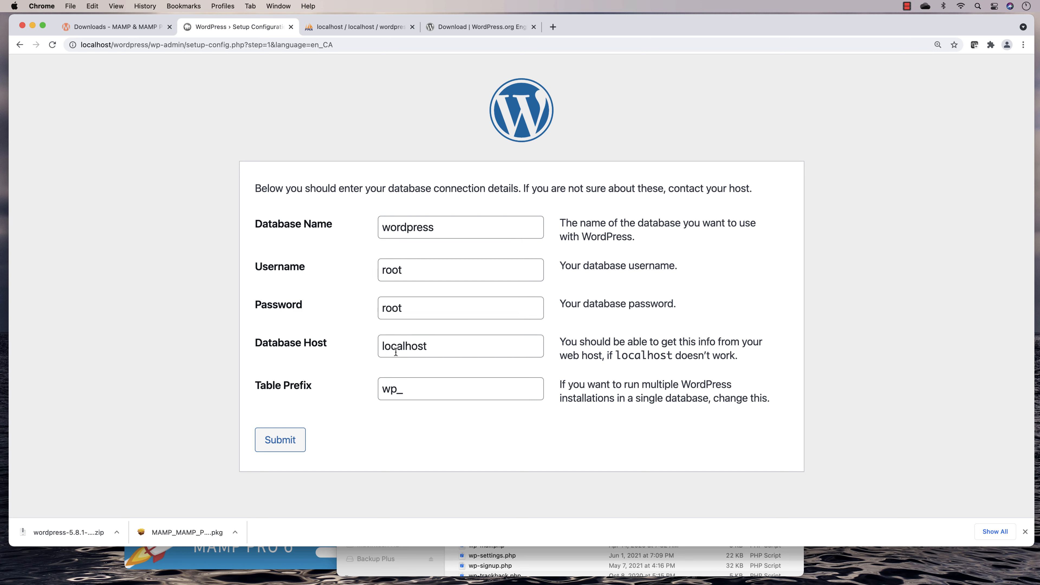
pyautogui.moveTo(298, 404)
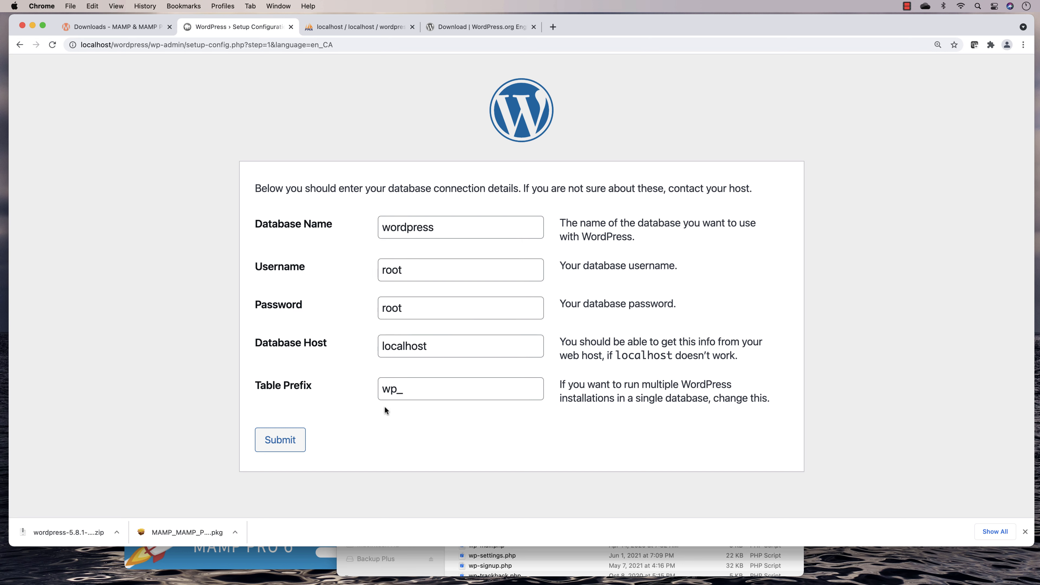
pyautogui.moveTo(389, 421)
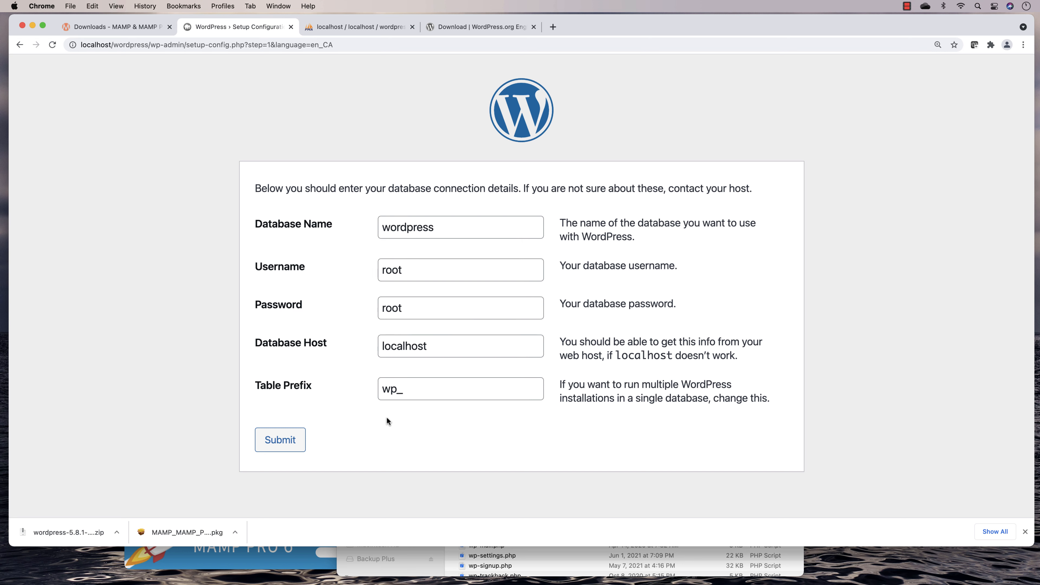
pyautogui.moveTo(487, 119)
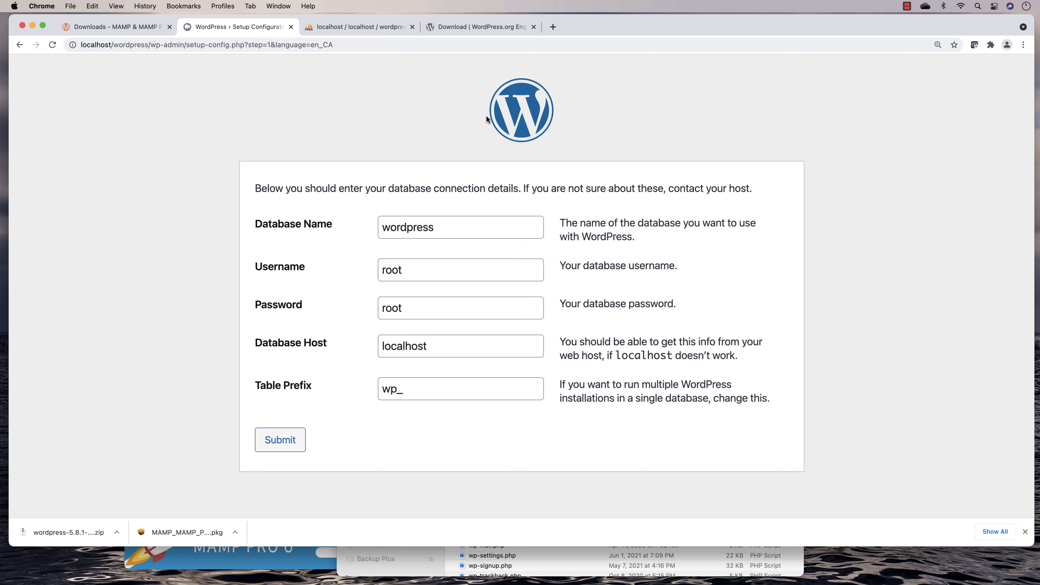
# Step: Switch back to phpMyAdmin's view of the empty wordpress database
pyautogui.click(356, 27)
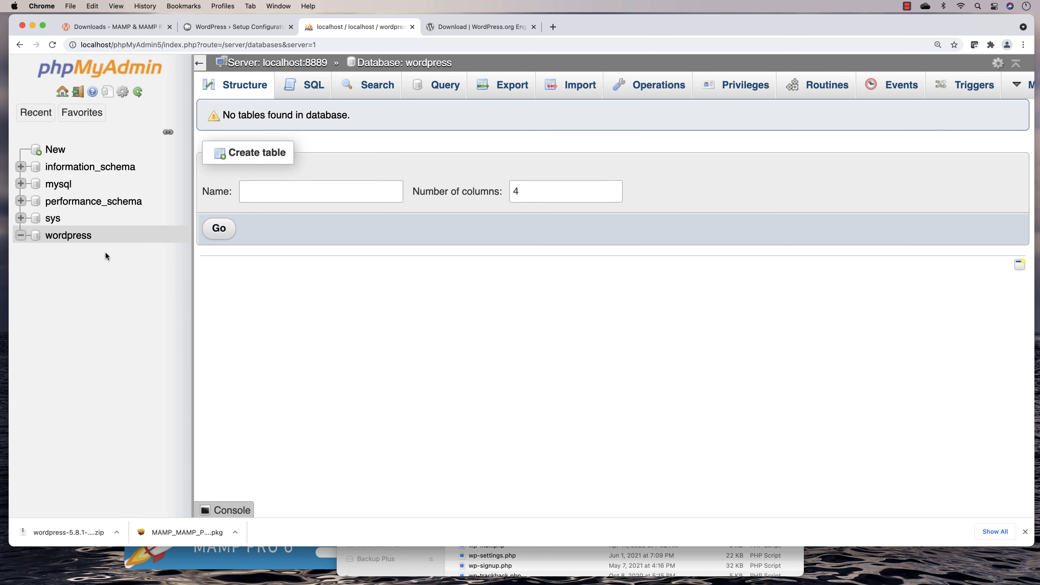
pyautogui.click(235, 27)
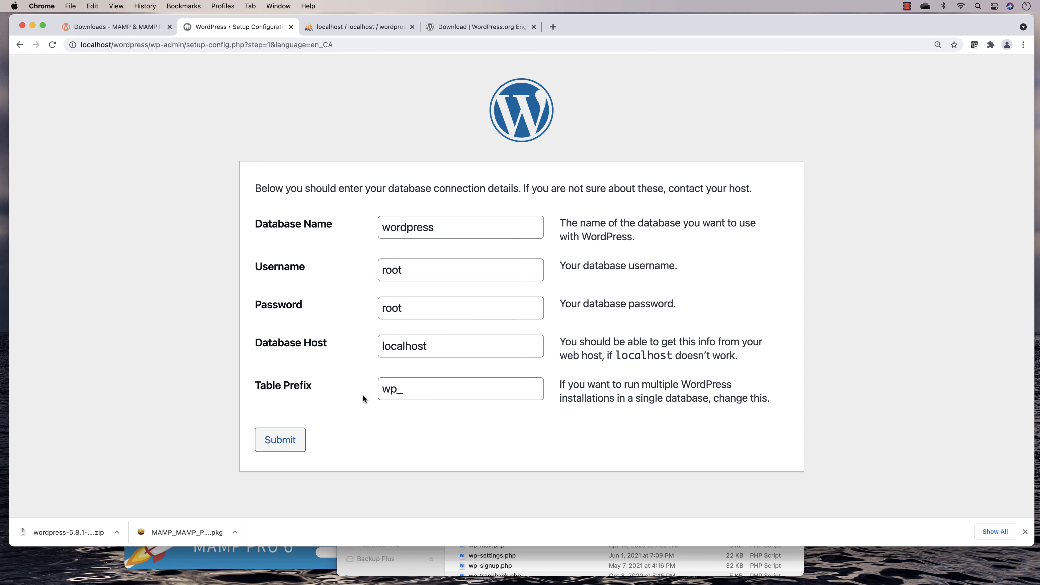
pyautogui.moveTo(342, 411)
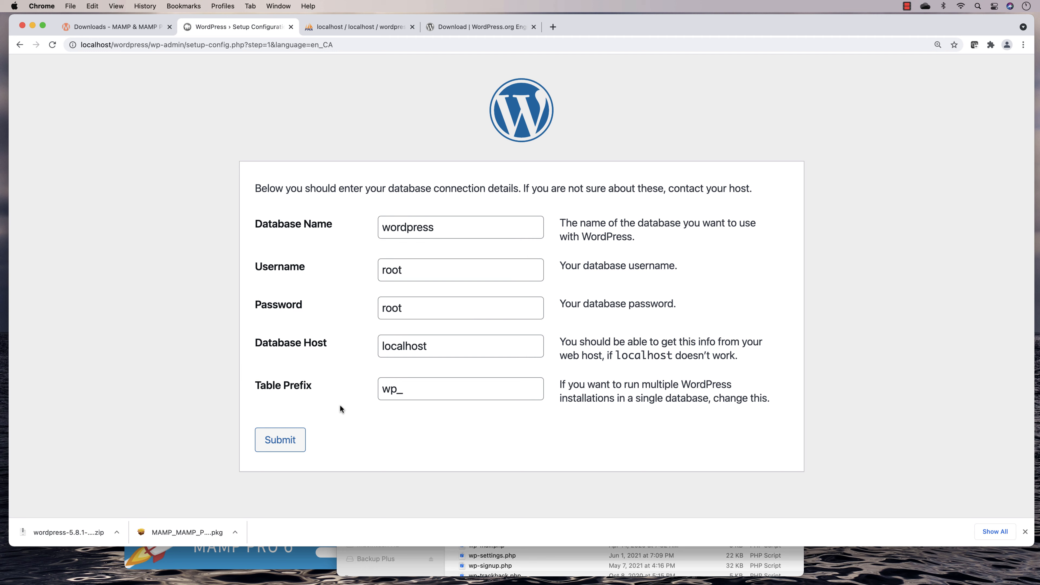
# Step: Submit the database connection details so WordPress reaches the Run the installation step
pyautogui.click(284, 440)
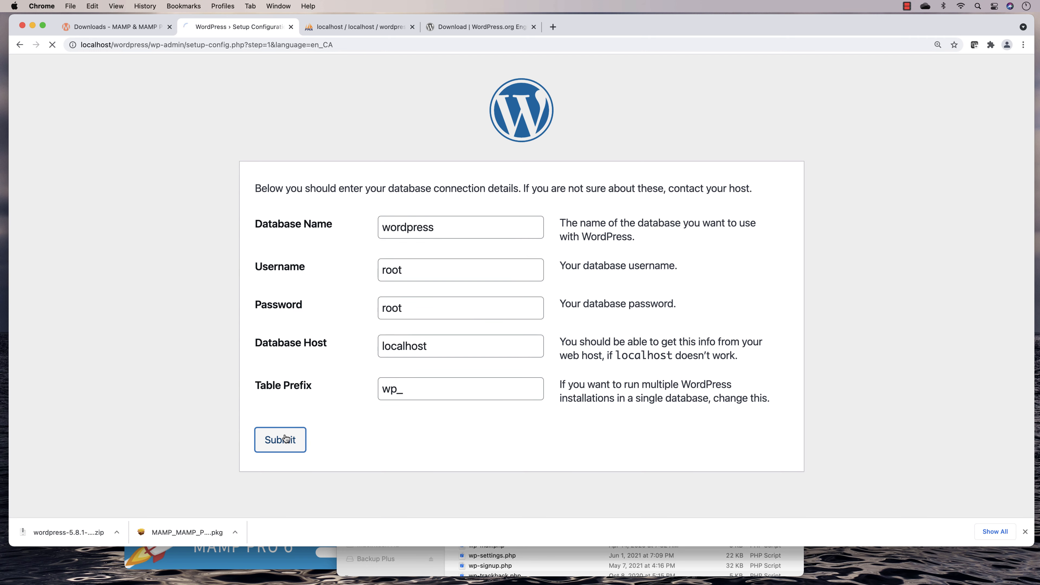
pyautogui.click(280, 440)
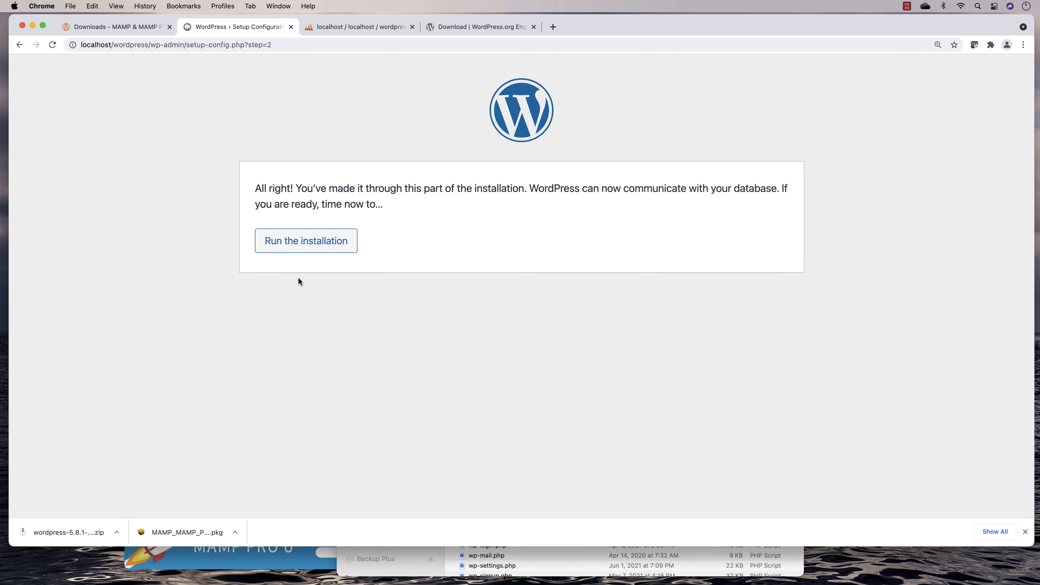
pyautogui.moveTo(312, 254)
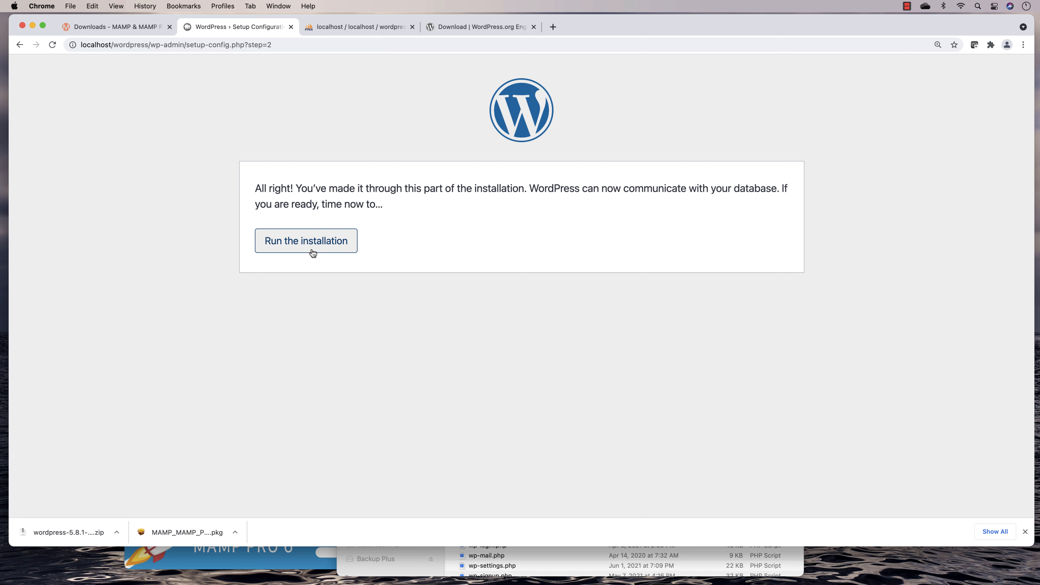
pyautogui.click(306, 241)
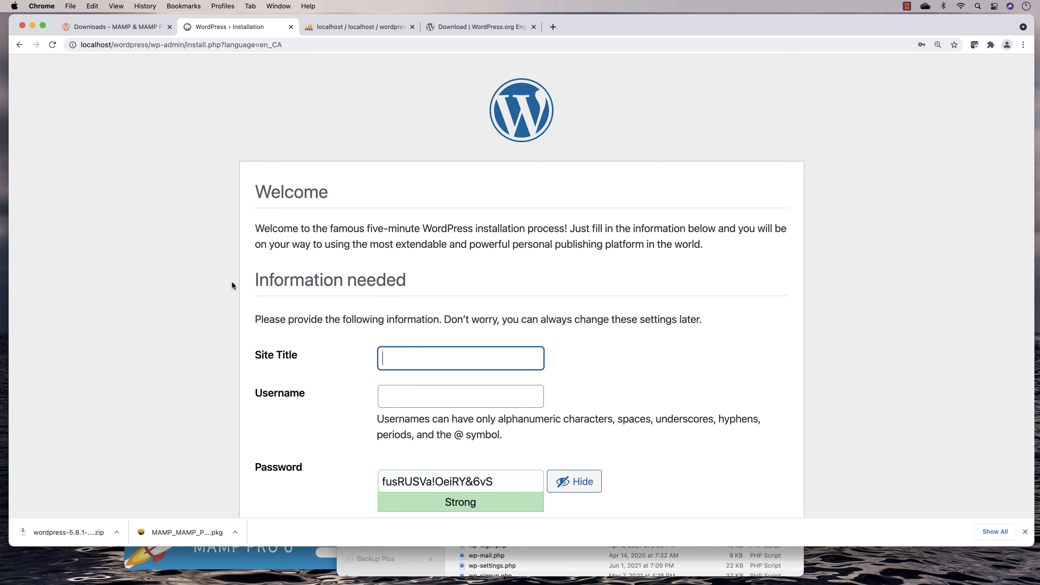
pyautogui.scroll(-3)
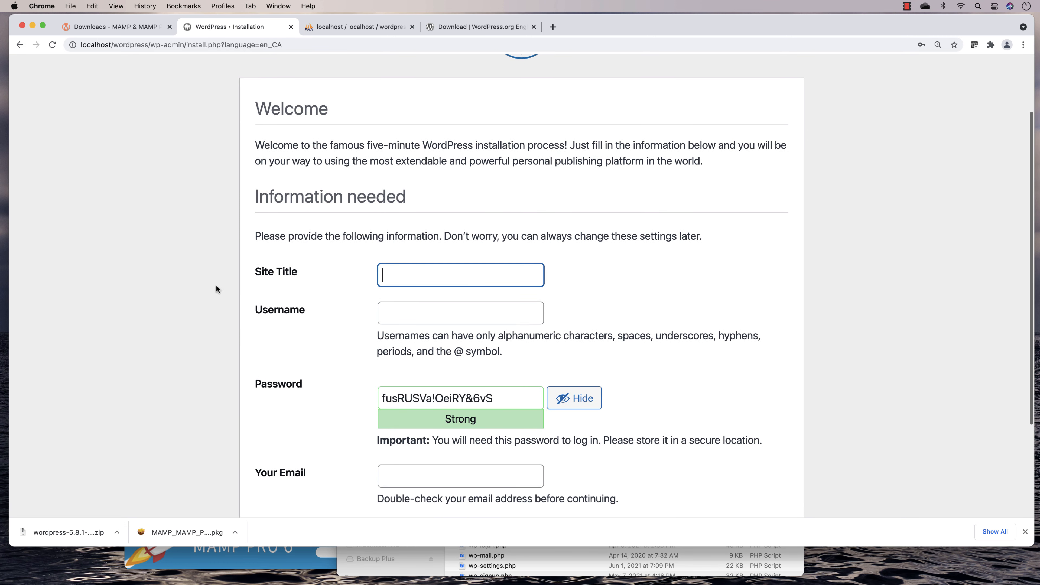
pyautogui.scroll(-3)
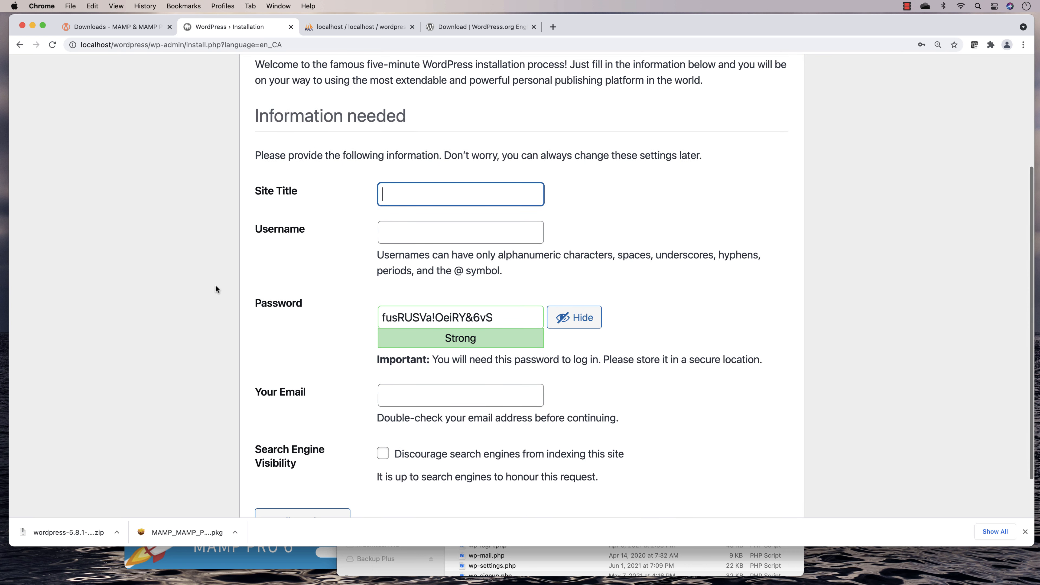
pyautogui.write("Kevin's Web Bl")
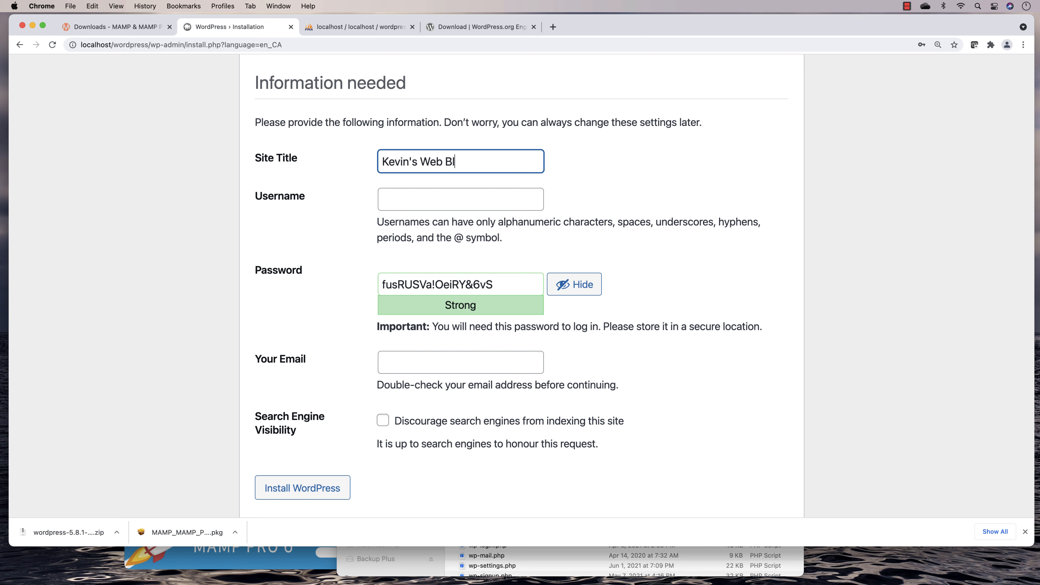
pyautogui.click(460, 200)
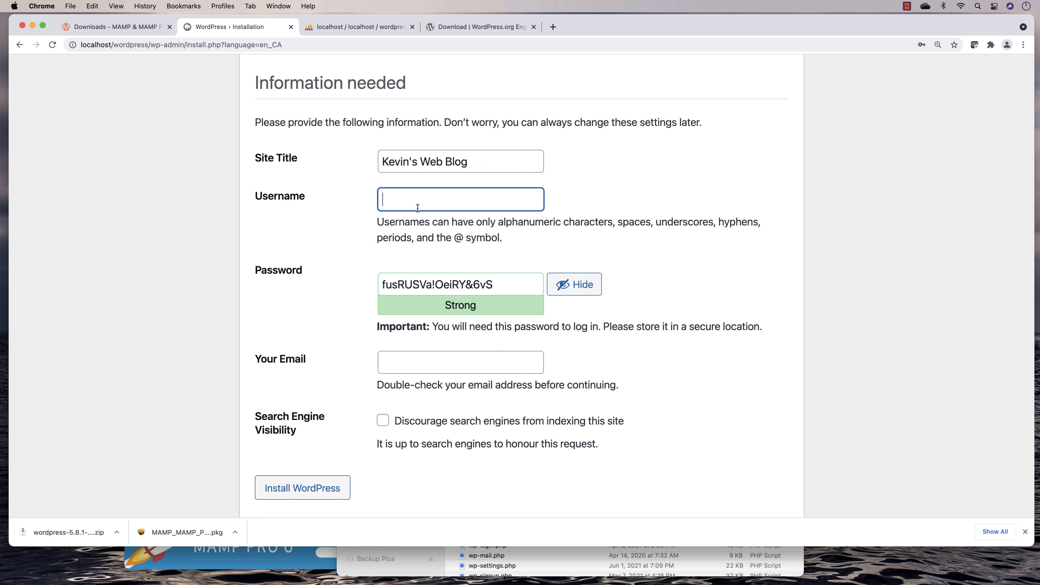
pyautogui.write('admin')
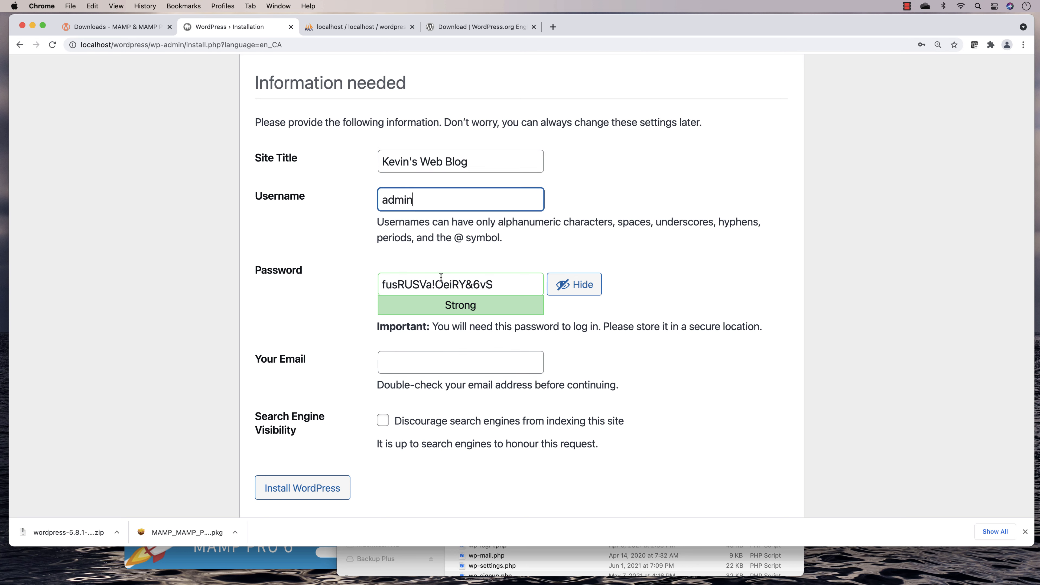
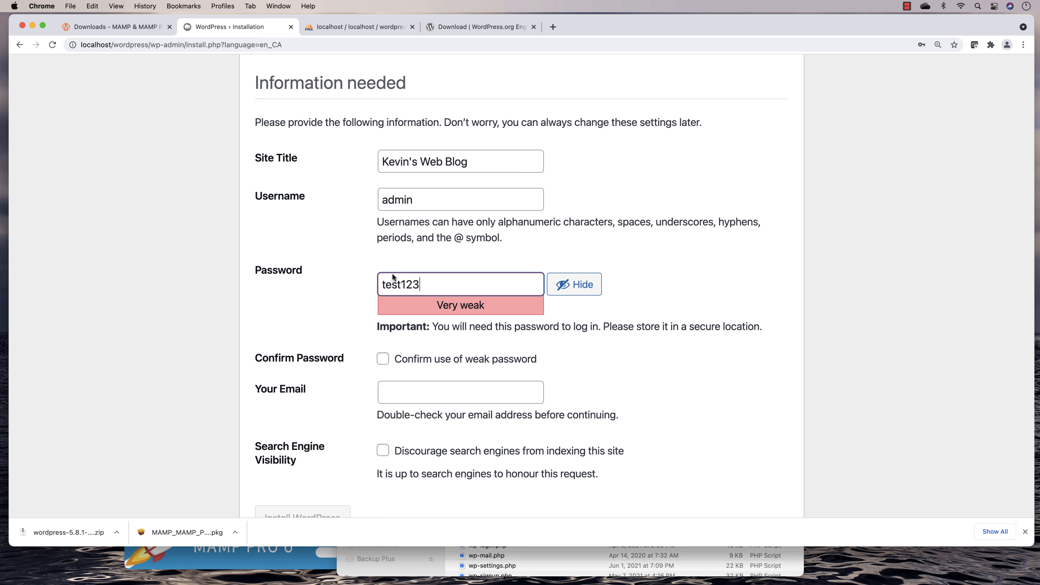
pyautogui.moveTo(319, 295)
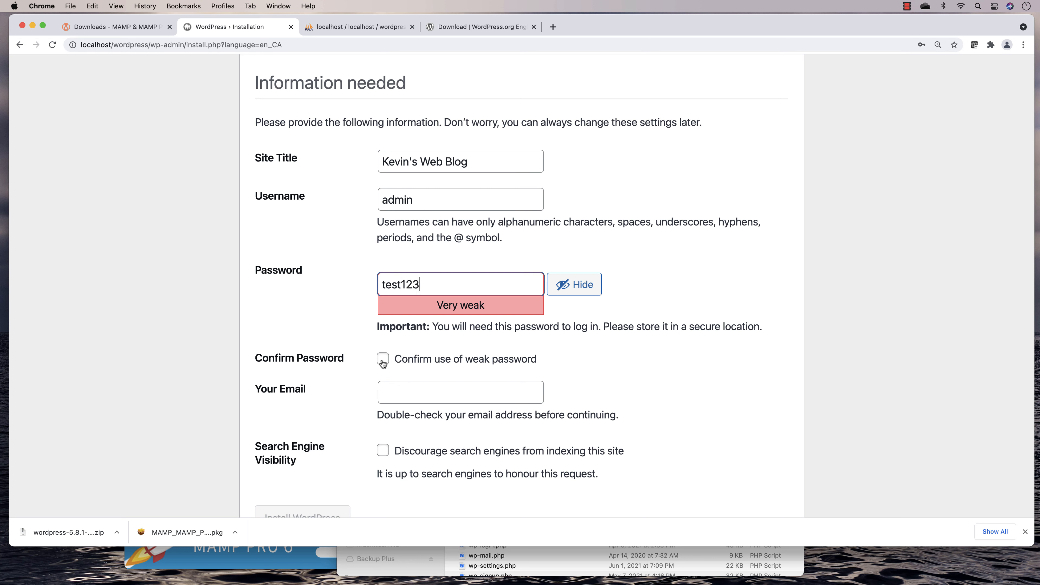
pyautogui.click(382, 360)
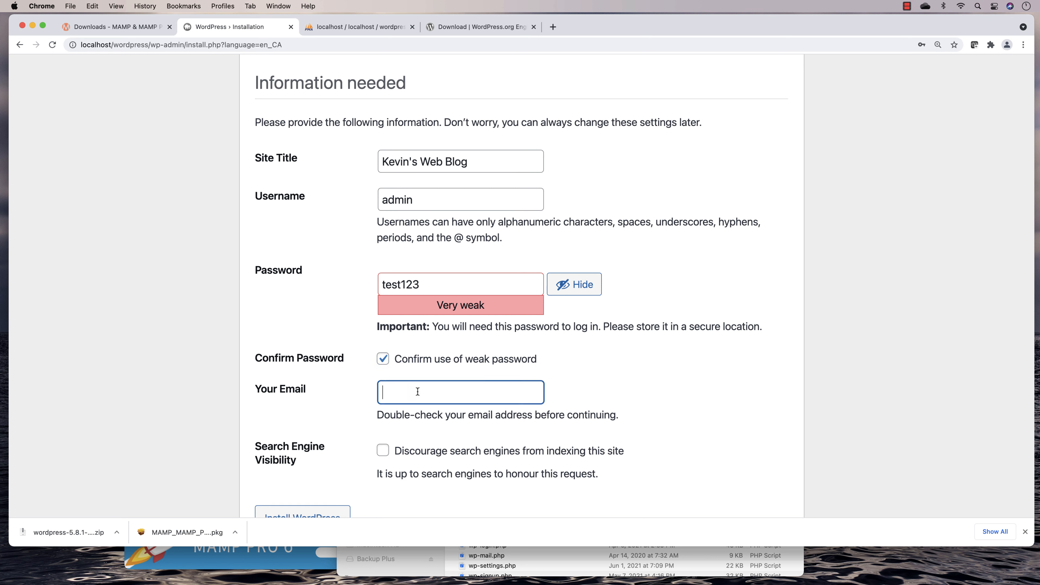
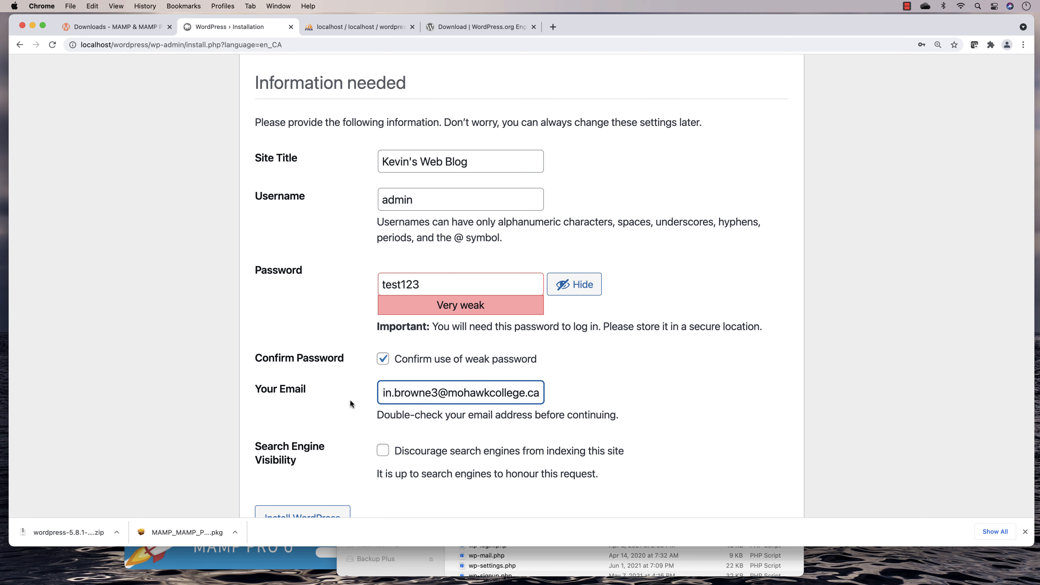
pyautogui.scroll(-3)
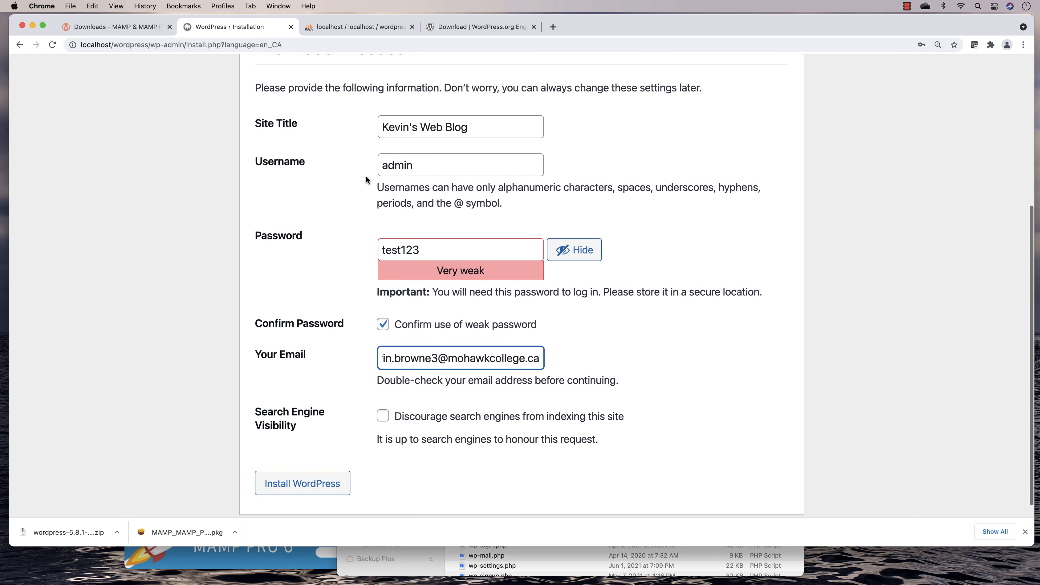
pyautogui.moveTo(380, 221)
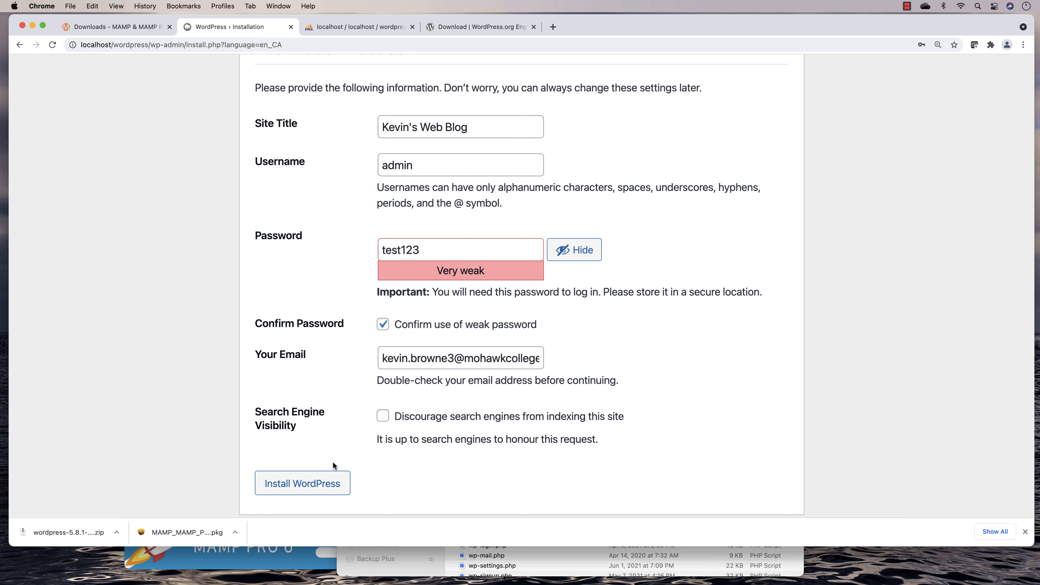
pyautogui.click(302, 483)
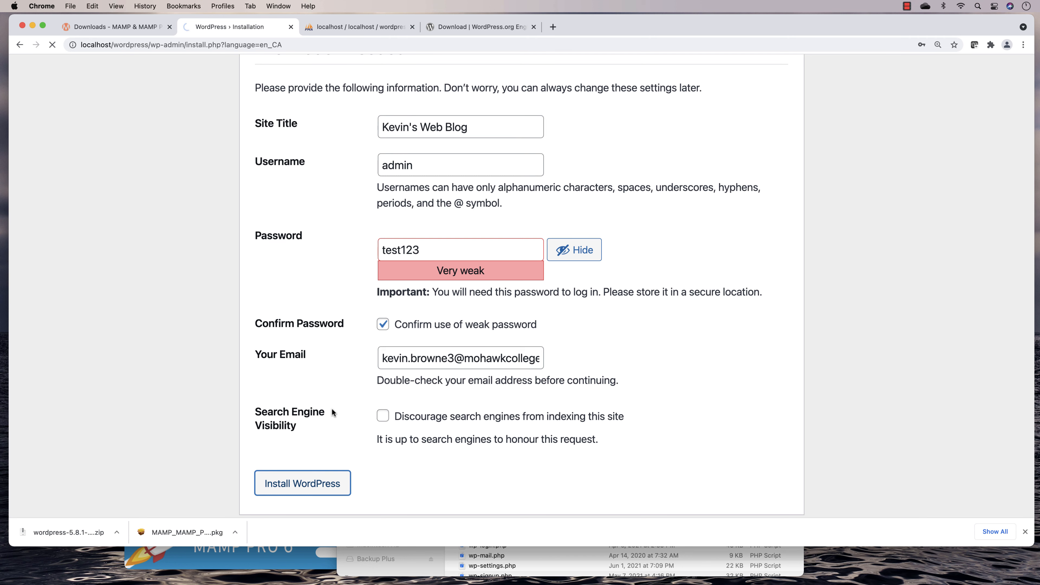
# Step: Log in to the dashboard using the saved admin credentials
pyautogui.click(302, 483)
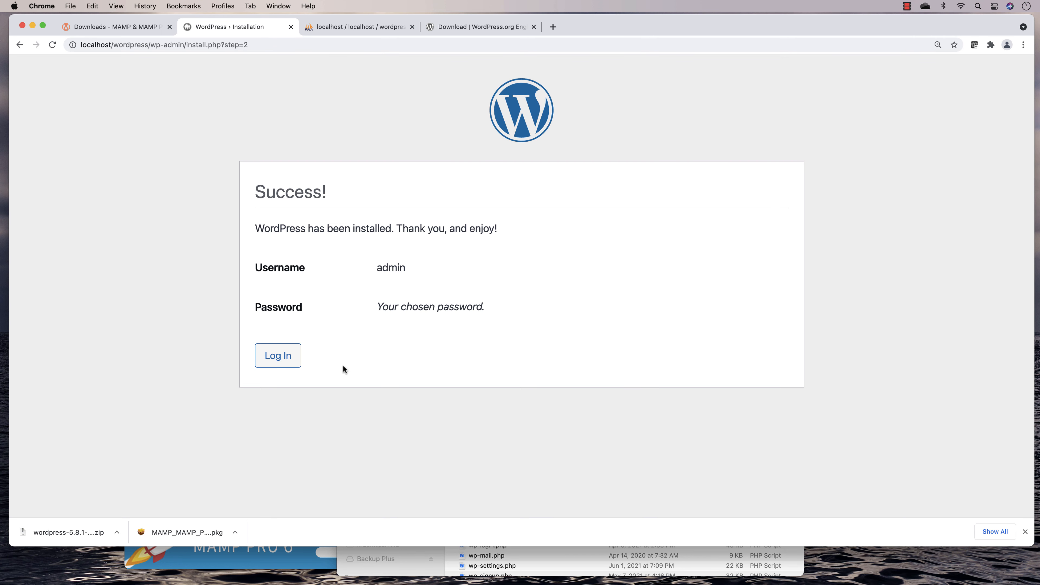
pyautogui.moveTo(343, 363)
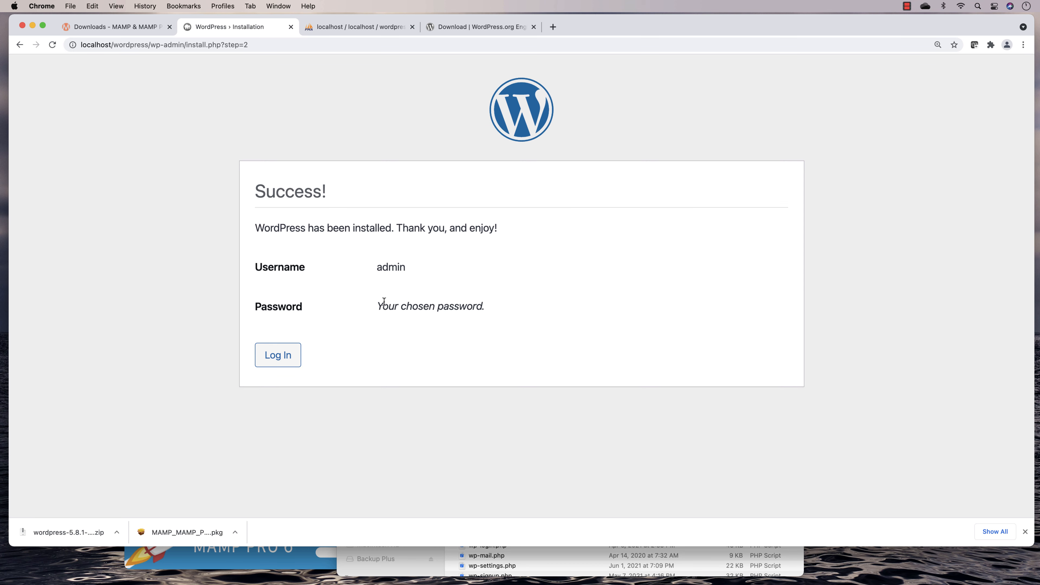
pyautogui.click(278, 361)
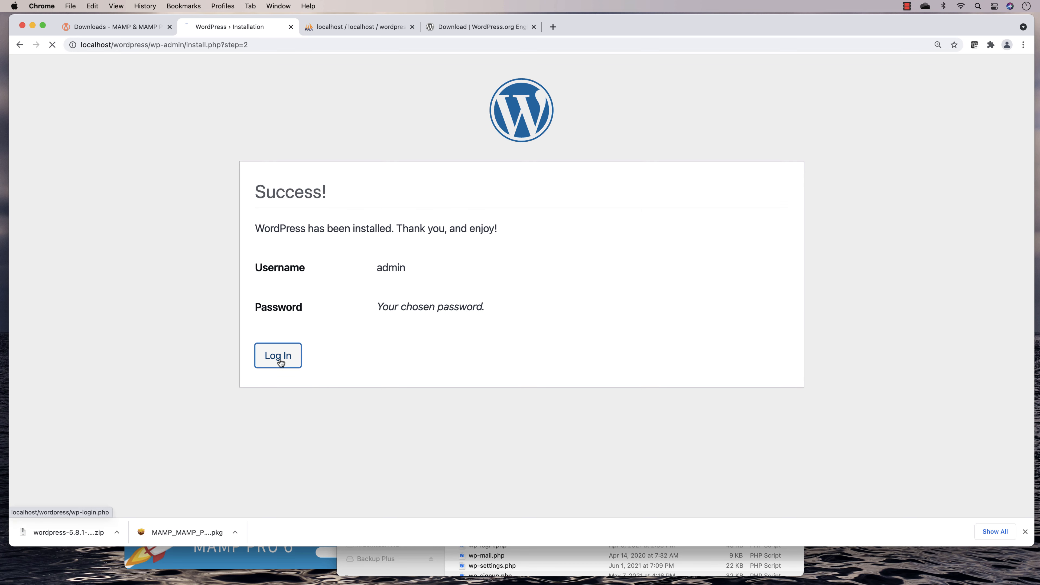
pyautogui.click(278, 355)
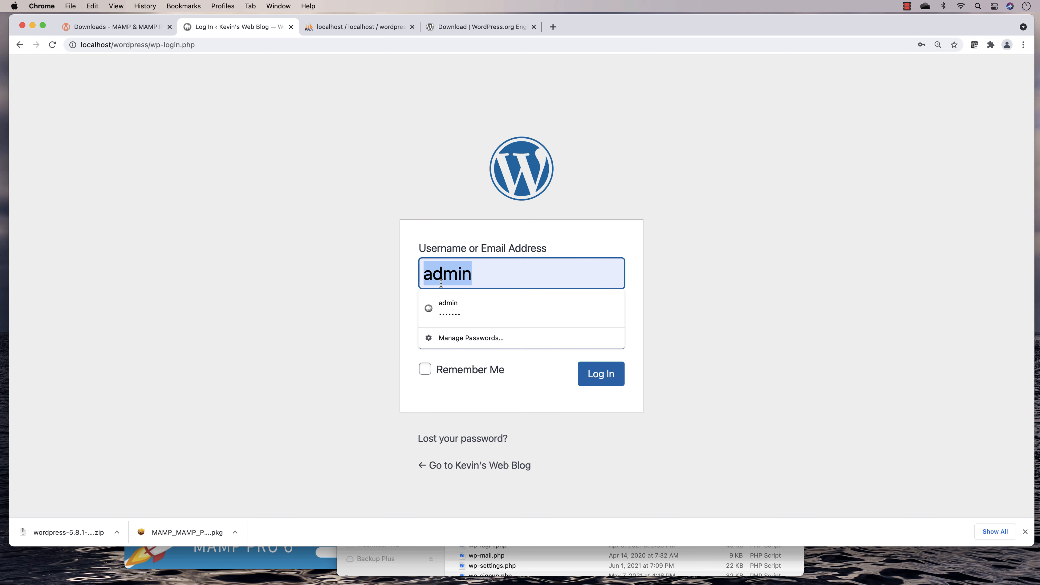
pyautogui.click(448, 309)
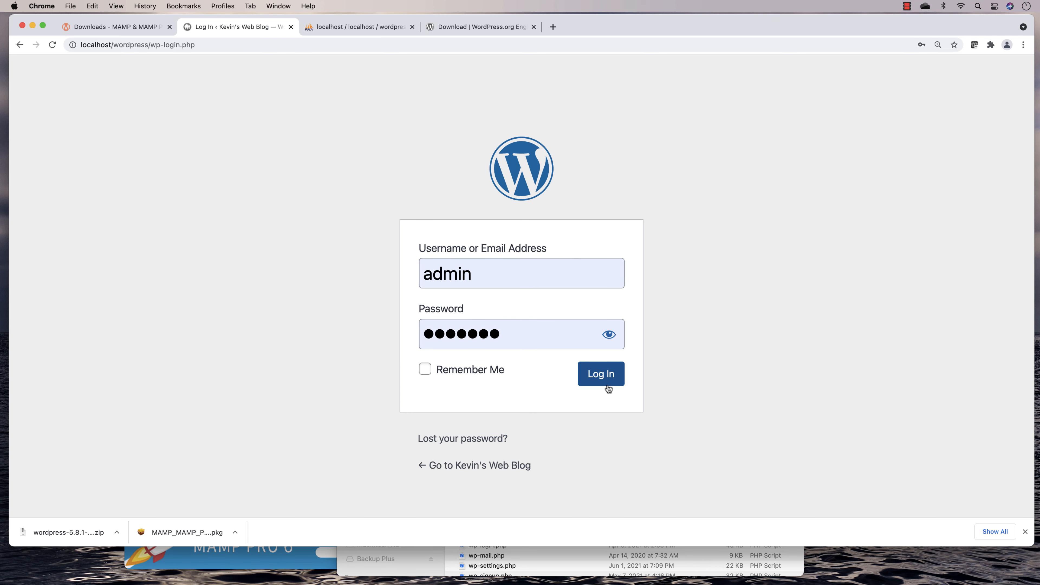
pyautogui.click(601, 374)
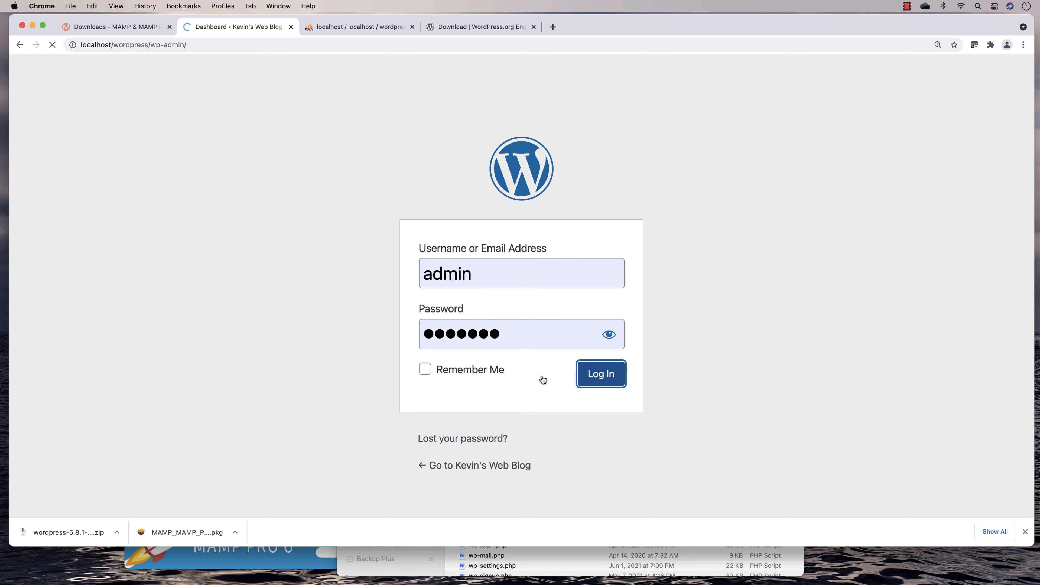
pyautogui.click(601, 374)
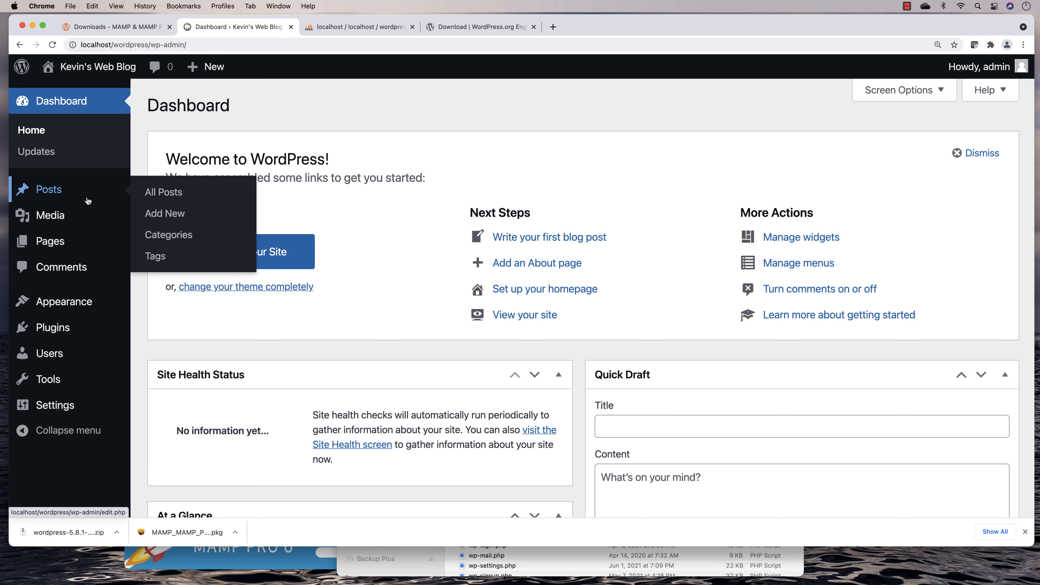
pyautogui.moveTo(545, 35)
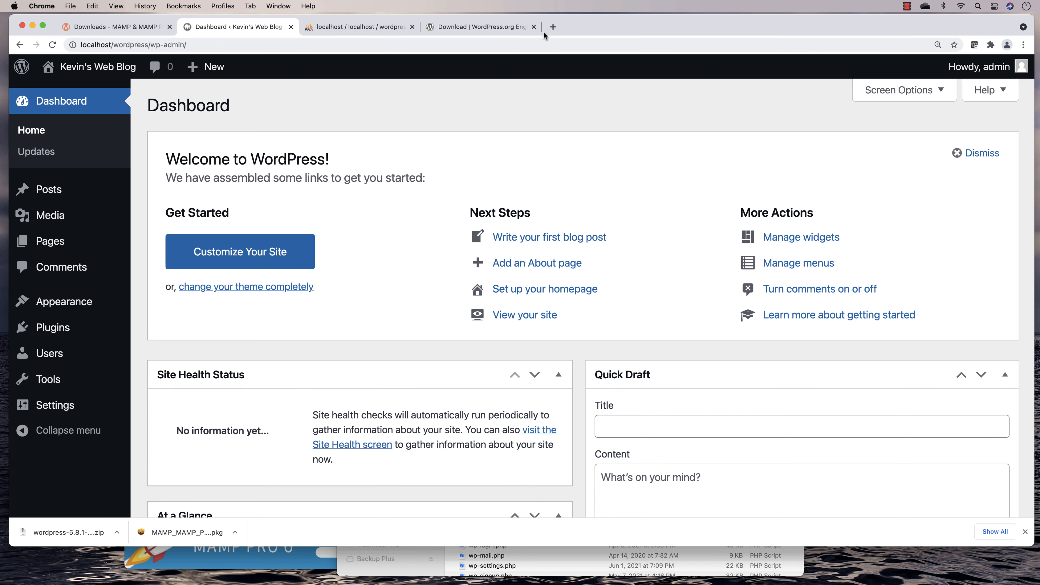
# Step: View the Kevin's Web Blog front page with Hello world!, then return to the Dashboard
pyautogui.click(551, 27)
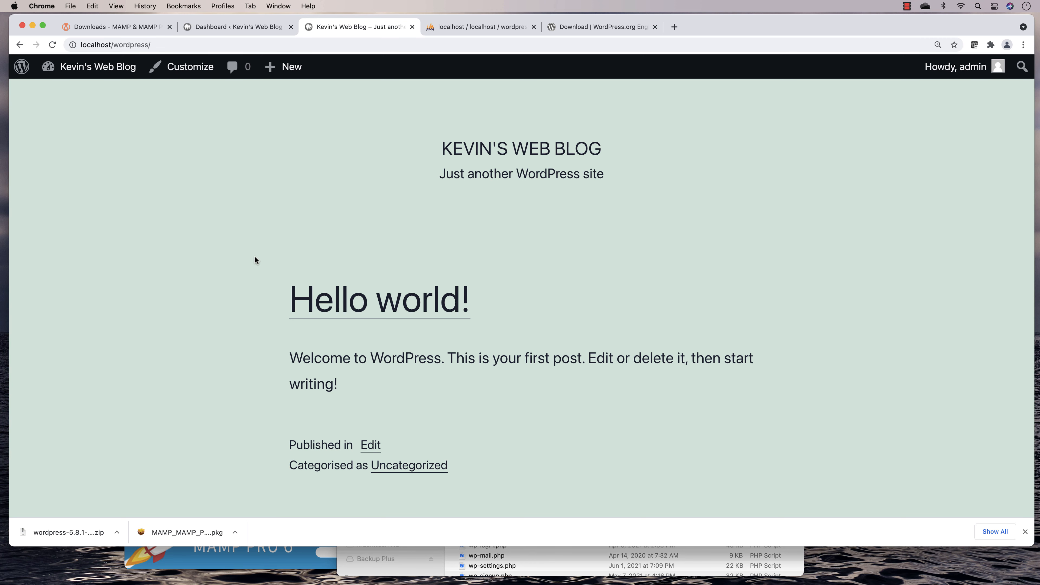
pyautogui.click(235, 27)
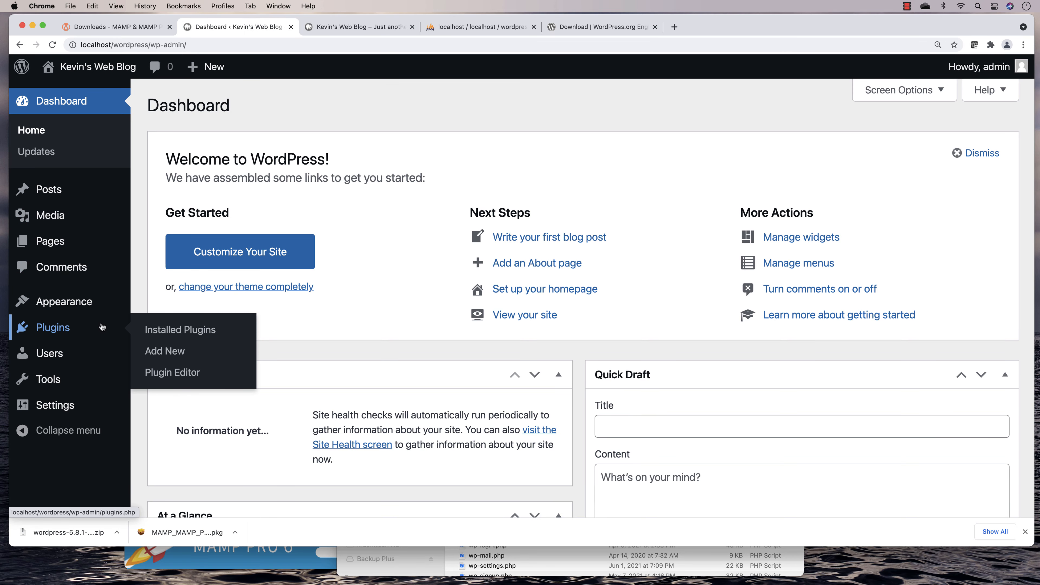
# Step: Install the Jetpack plugin from Plugins > Add New
pyautogui.click(164, 351)
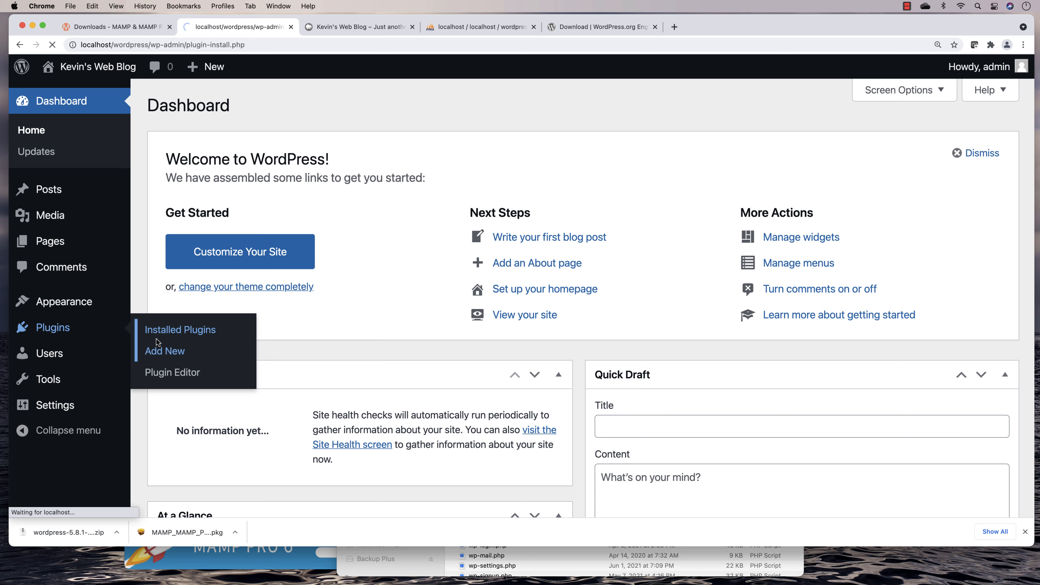
pyautogui.click(165, 351)
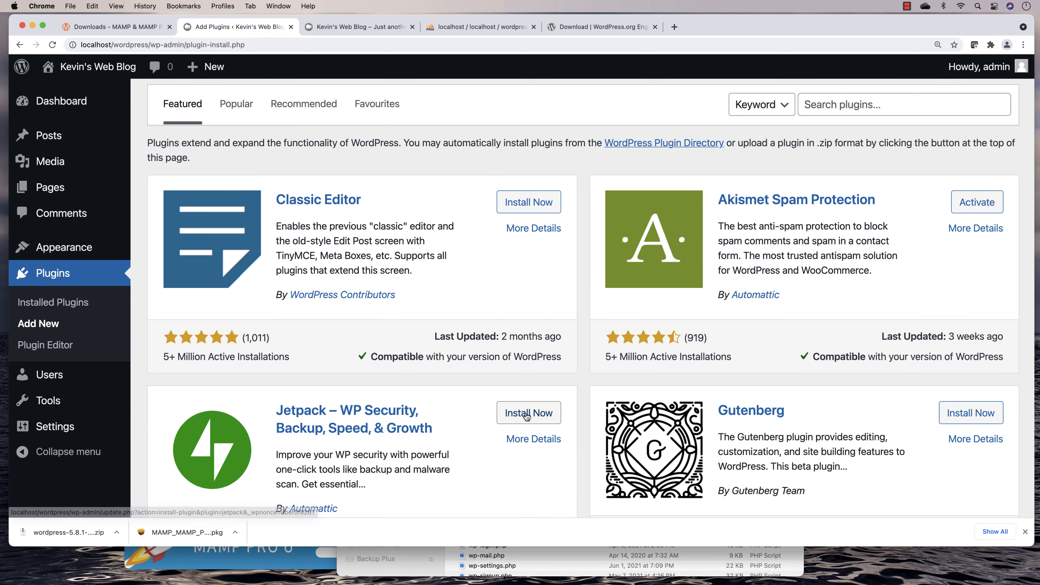
pyautogui.click(529, 413)
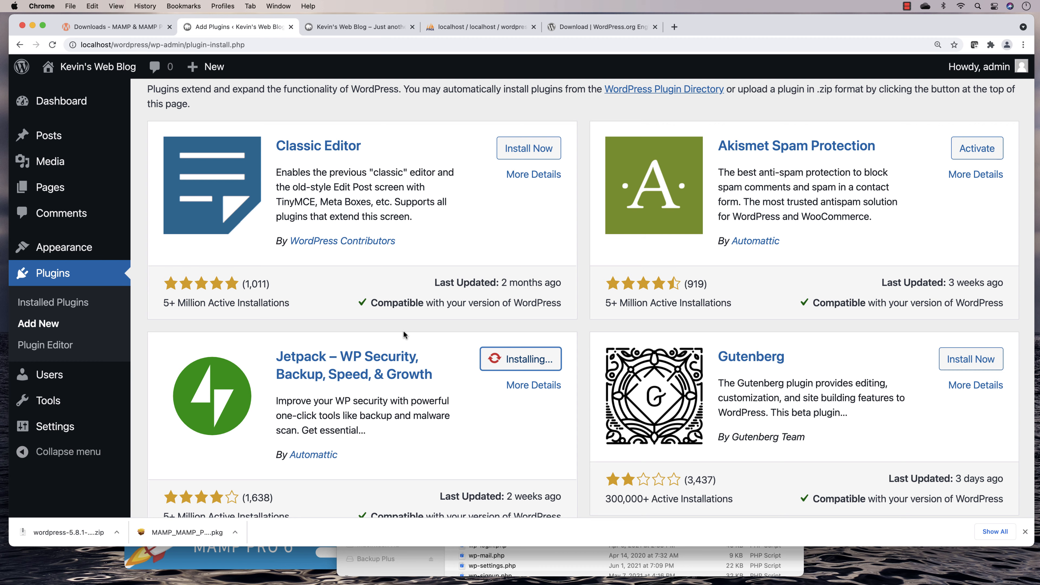
pyautogui.moveTo(424, 373)
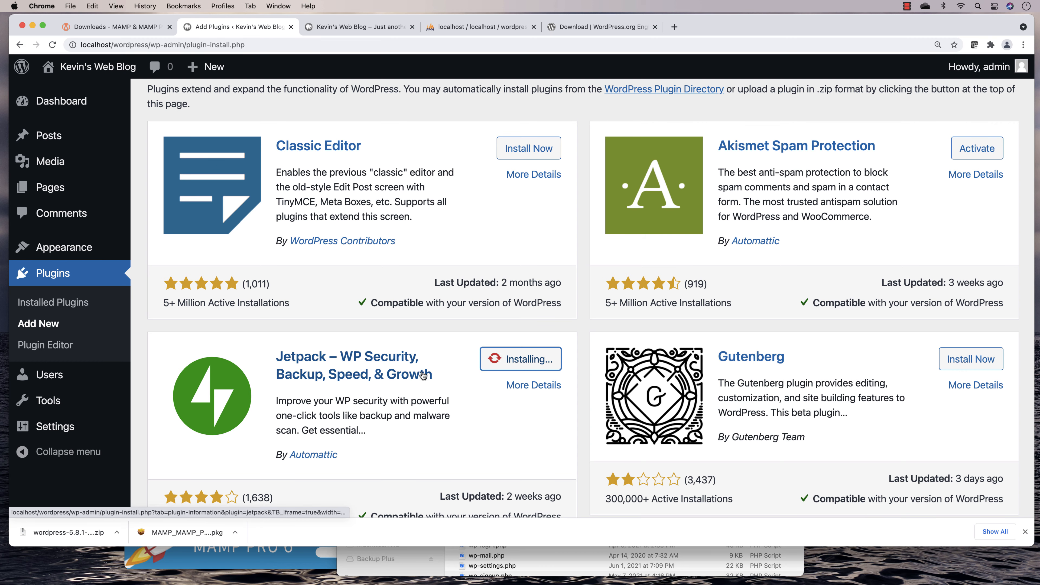
# Step: Activate the newly installed Jetpack plugin
pyautogui.scroll(-3)
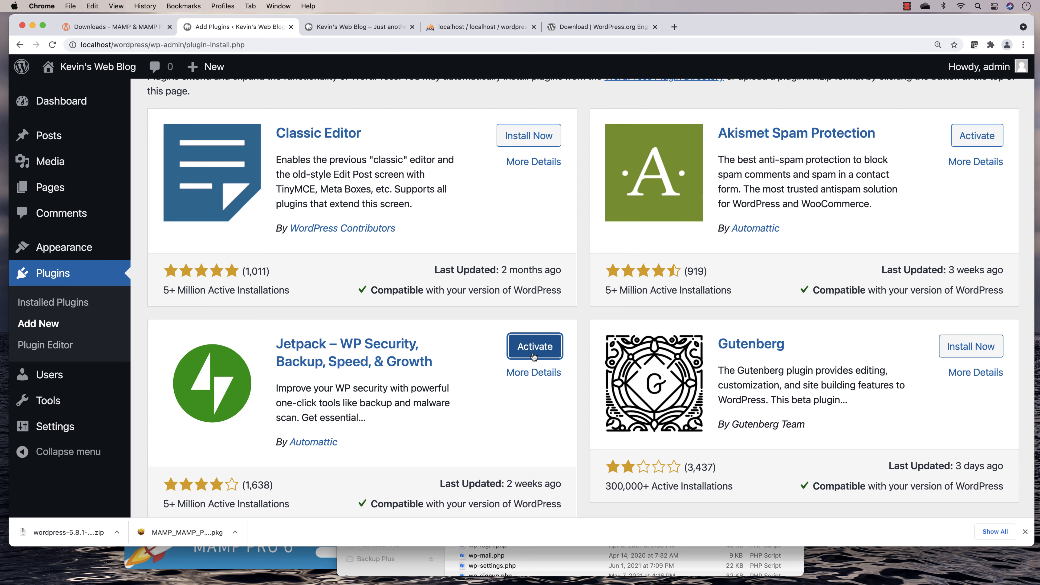
pyautogui.click(535, 346)
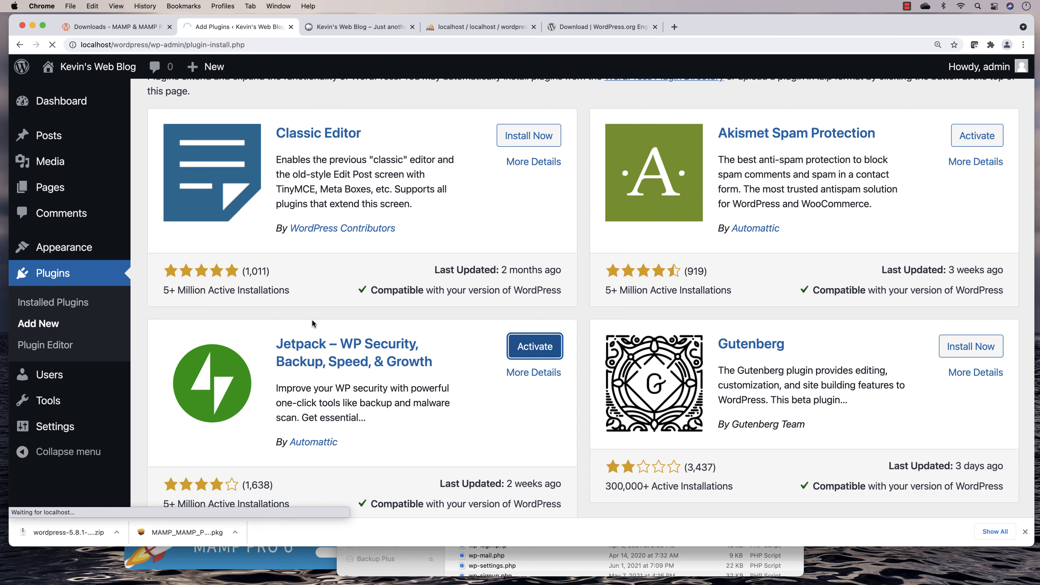
pyautogui.click(535, 346)
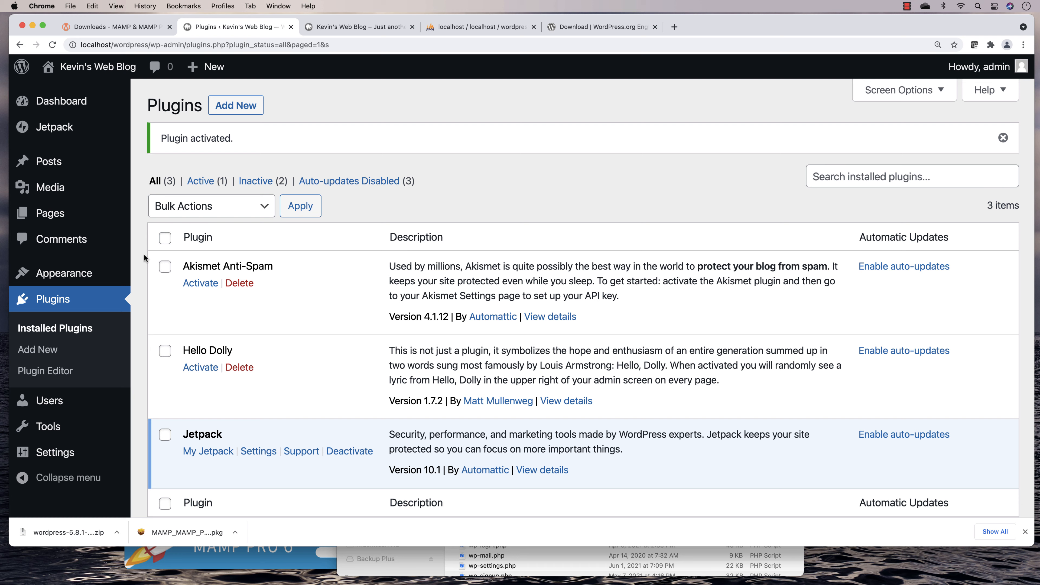
pyautogui.moveTo(92, 272)
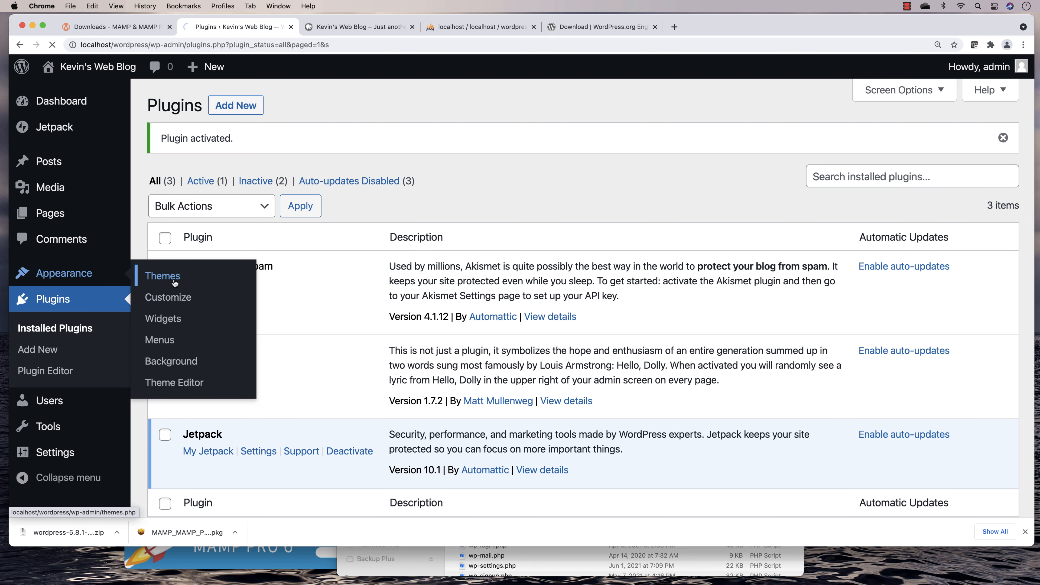
# Step: Activate the Twenty Seventeen theme from Appearance > Themes
pyautogui.click(162, 276)
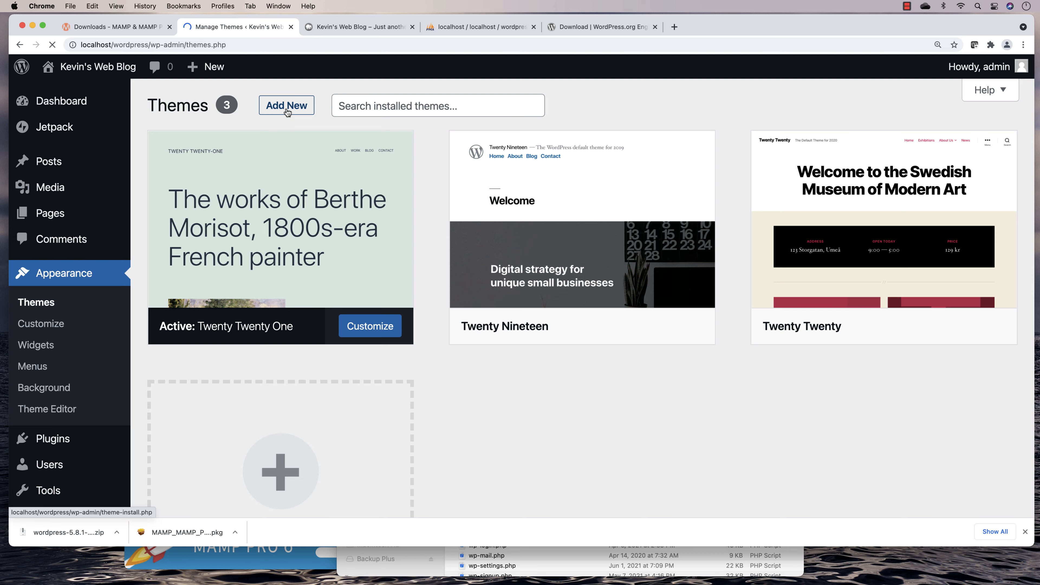
pyautogui.click(286, 105)
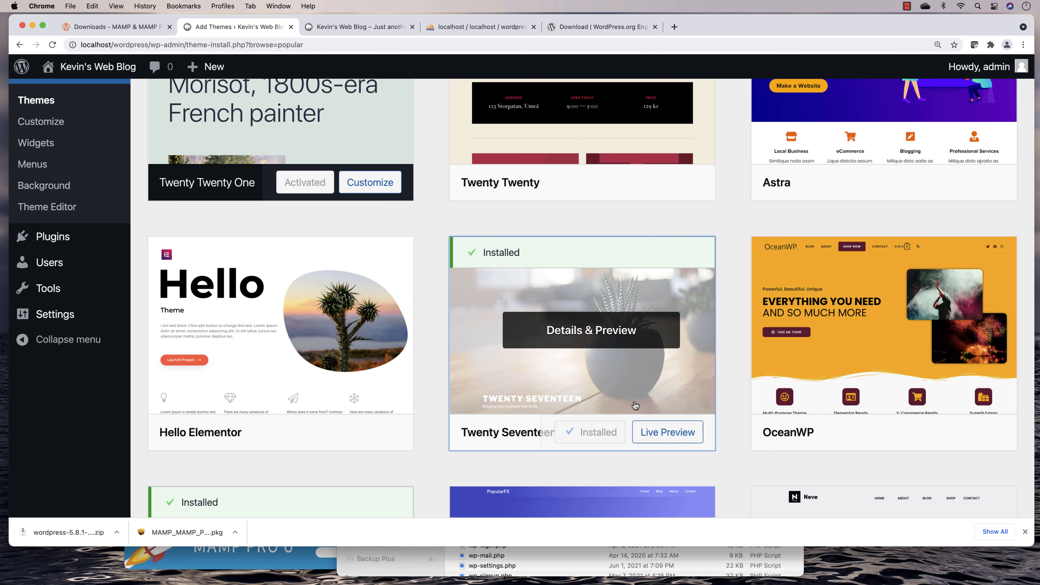
pyautogui.click(597, 432)
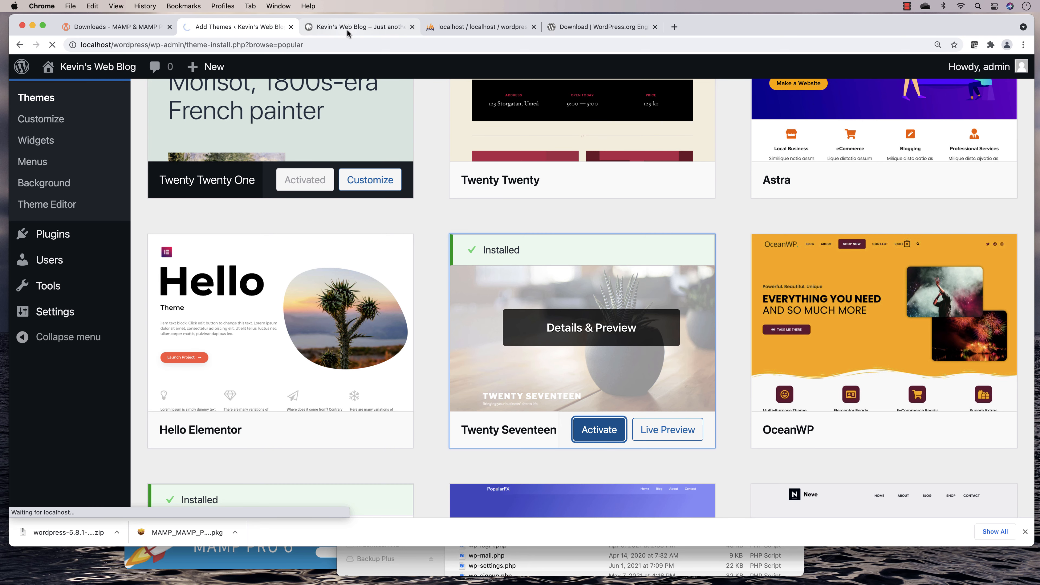
# Step: Check the front page now uses Twenty Seventeen, then return to the admin
pyautogui.click(358, 27)
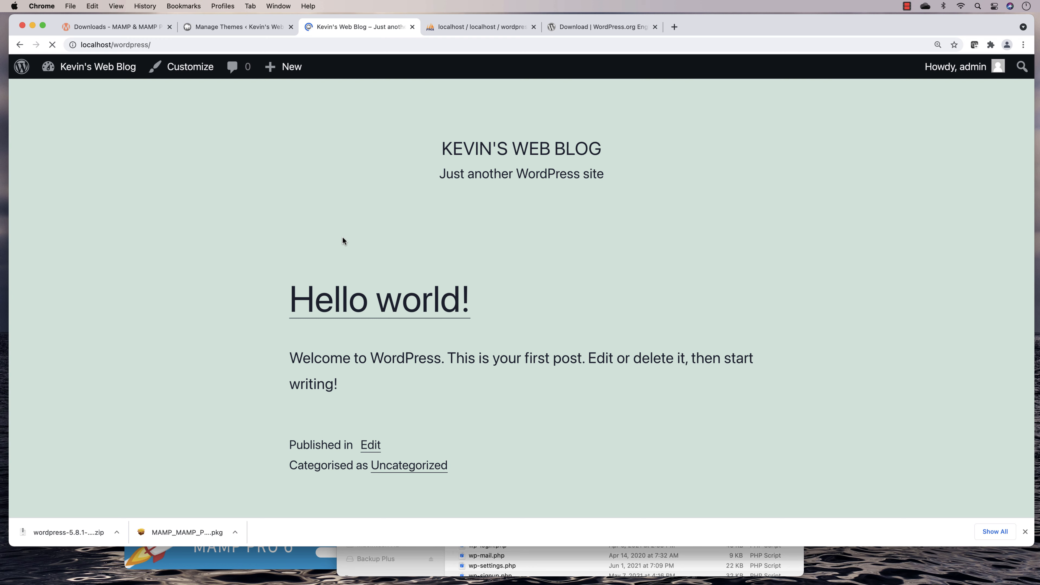
pyautogui.moveTo(321, 257)
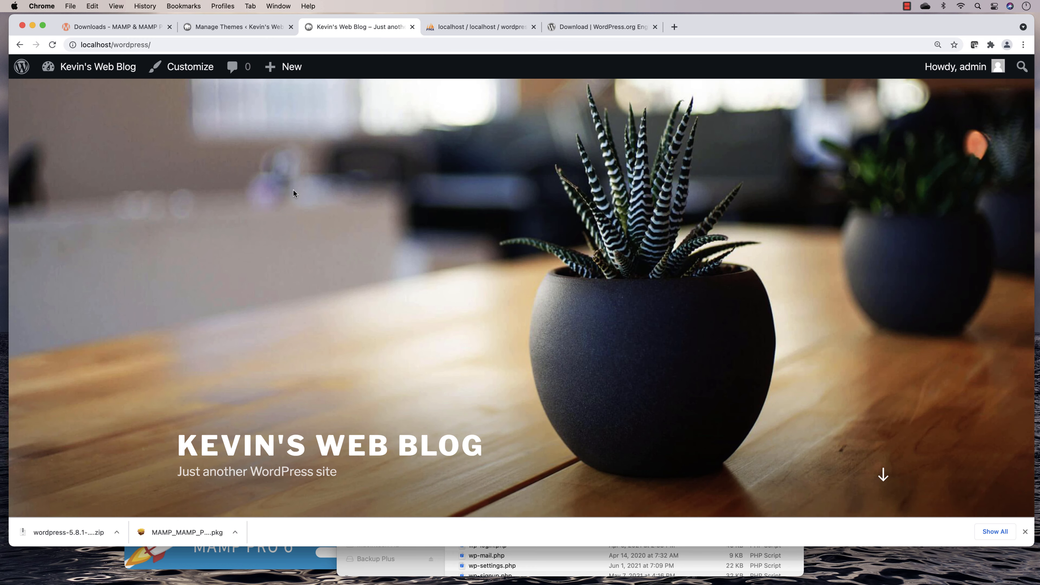
pyautogui.scroll(-3)
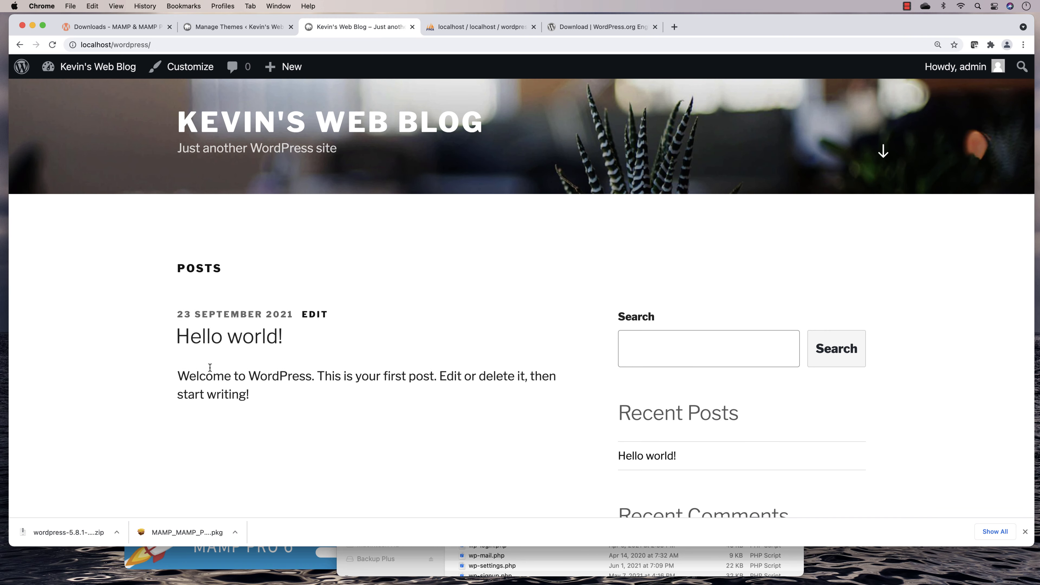
pyautogui.click(234, 27)
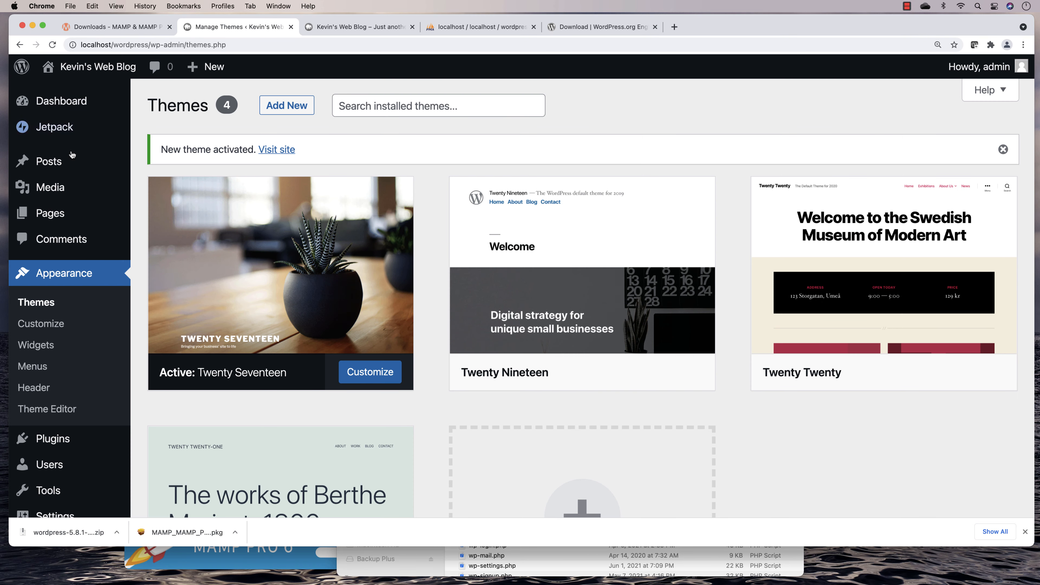
pyautogui.click(165, 186)
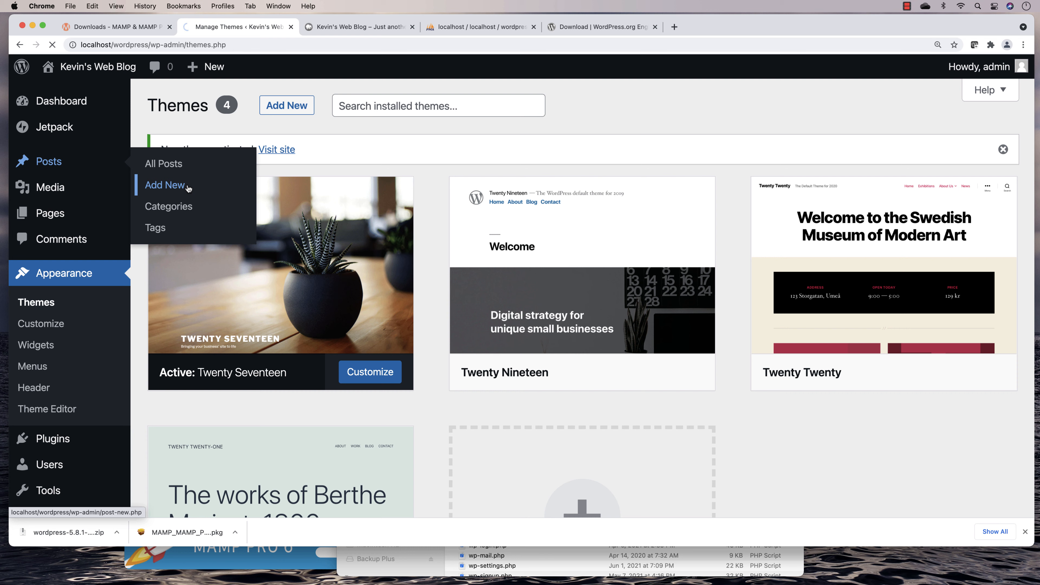
# Step: Create a post 'test' with body test, publish it and view it on the blog
pyautogui.click(165, 185)
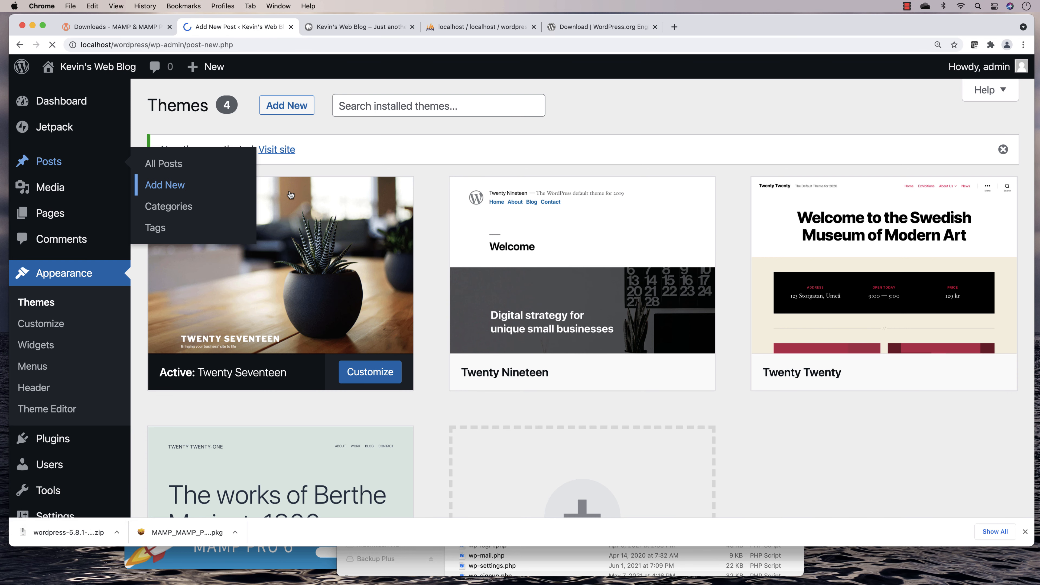
pyautogui.click(165, 186)
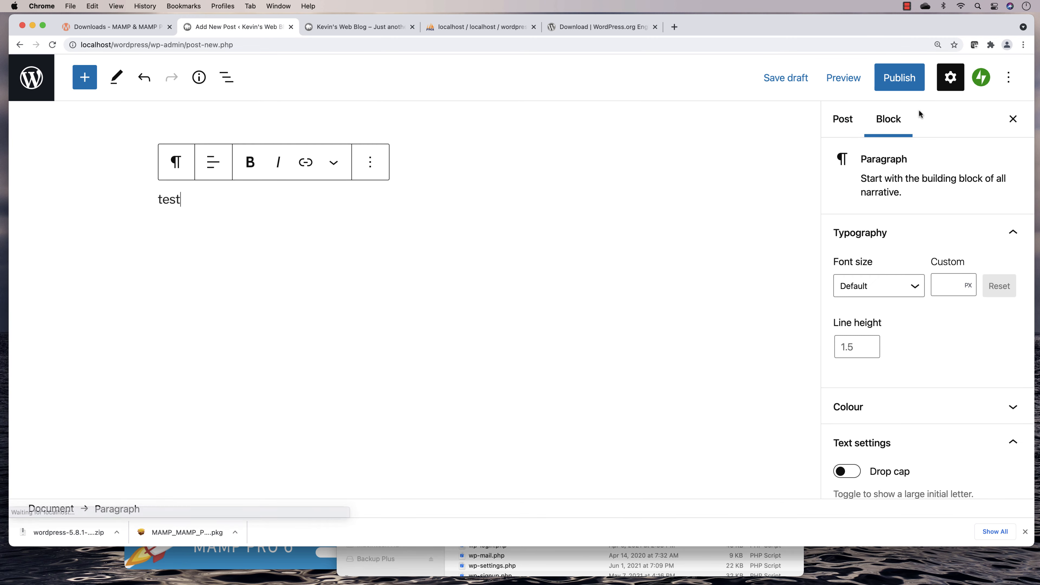
pyautogui.click(899, 77)
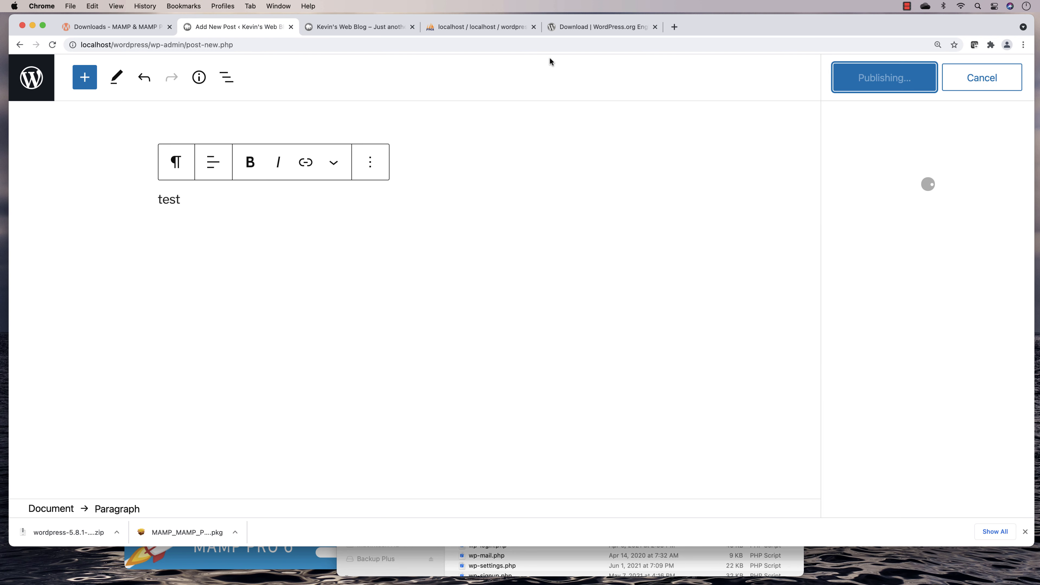
pyautogui.click(358, 27)
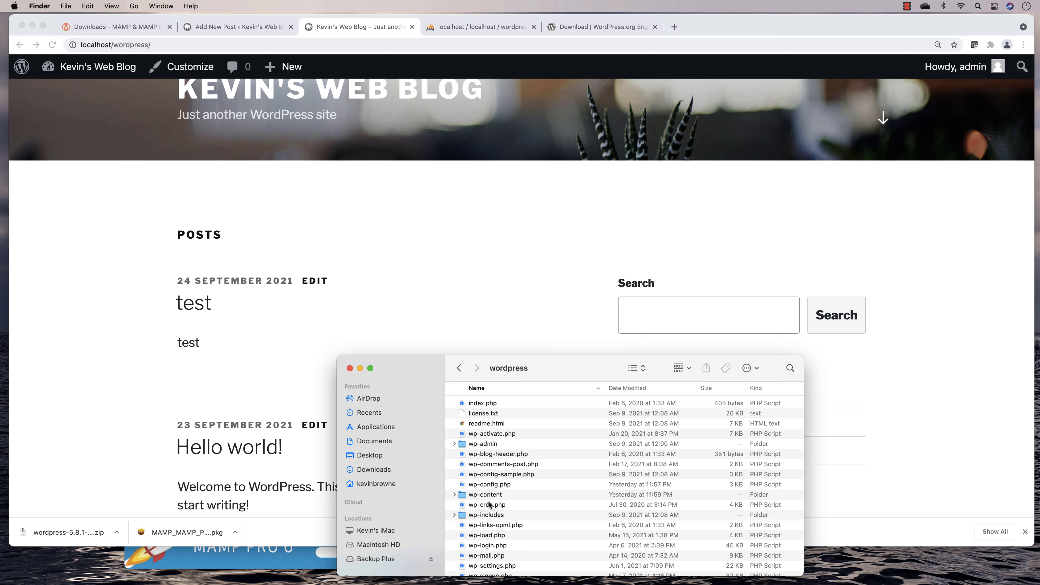
# Step: Locate the twentyseventeen folder inside wp-content/themes in Finder
pyautogui.doubleClick(485, 494)
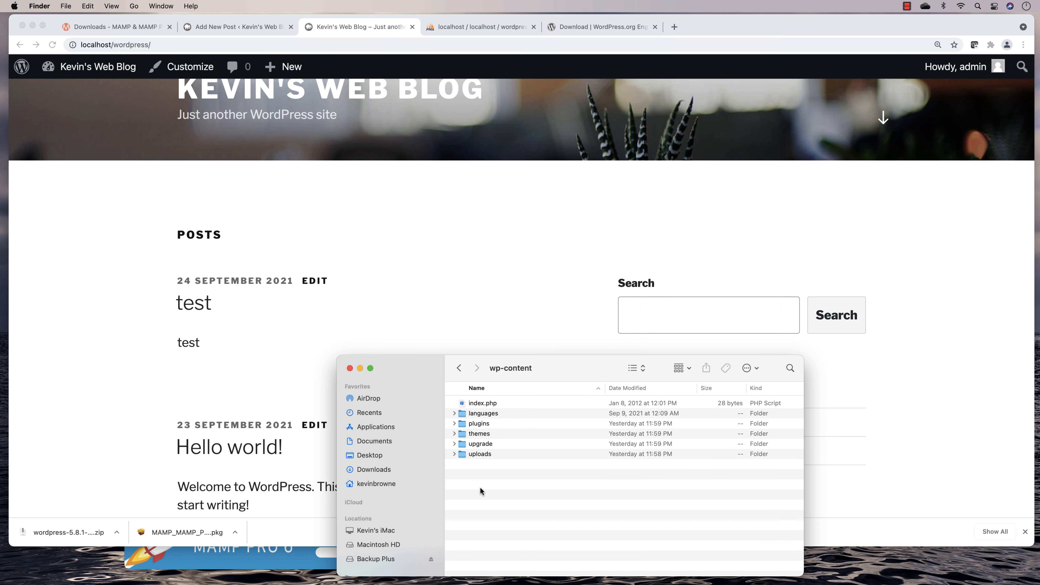
pyautogui.doubleClick(479, 433)
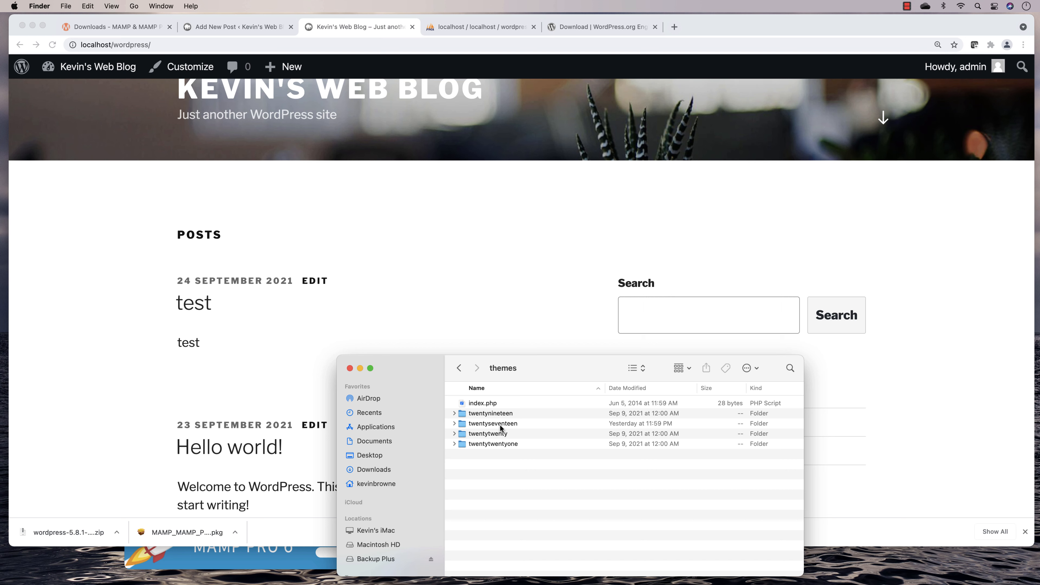
pyautogui.click(493, 423)
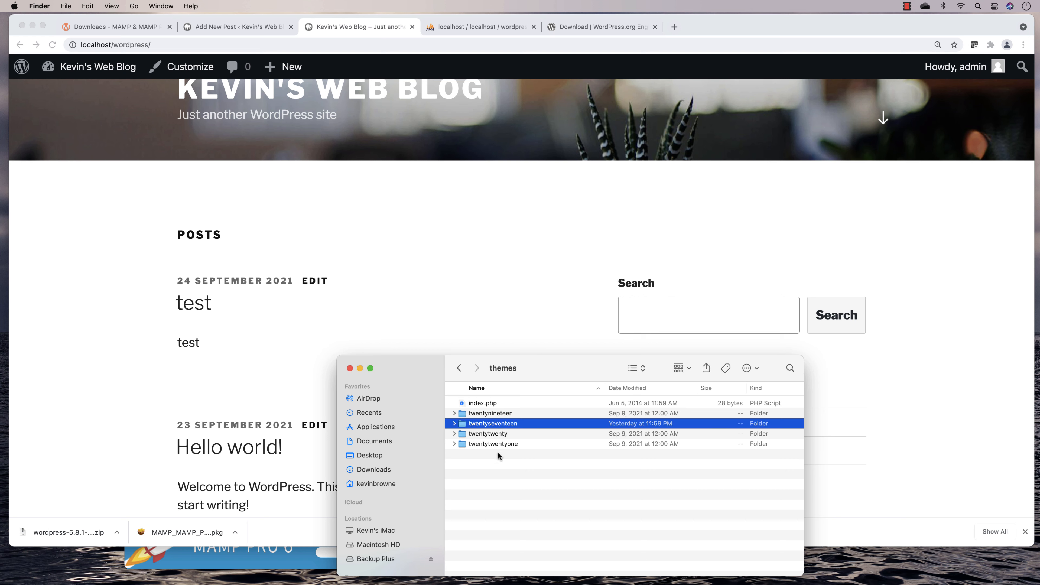
pyautogui.moveTo(524, 445)
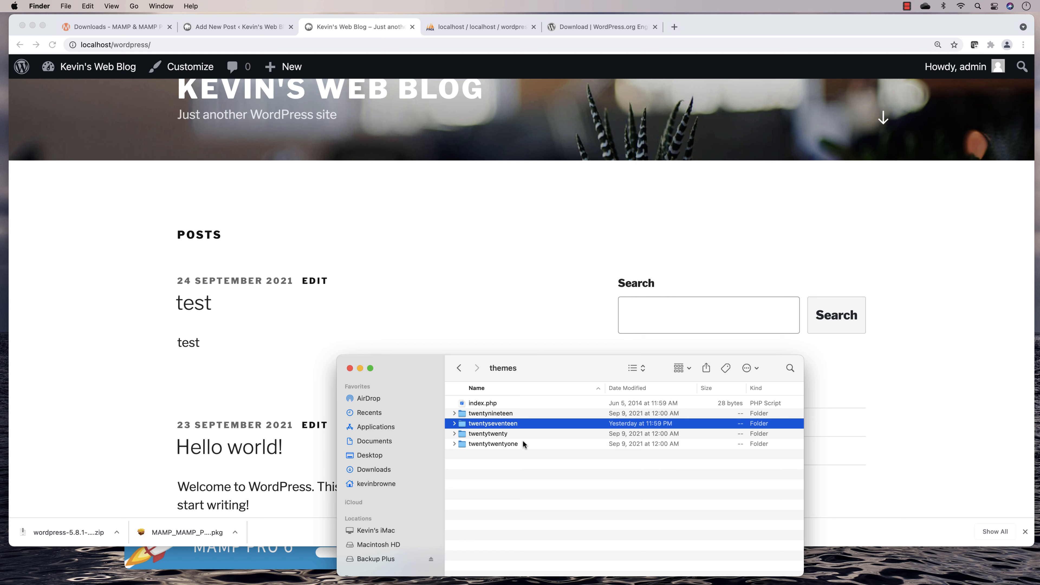
pyautogui.click(459, 369)
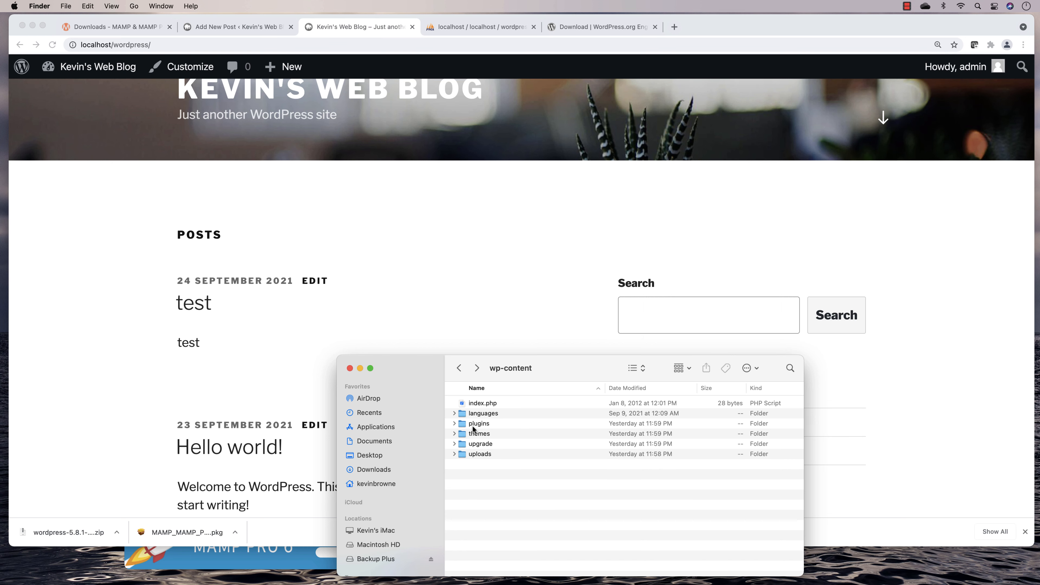
# Step: Locate the jetpack folder inside wp-content/plugins, then bring Chrome back to front
pyautogui.doubleClick(479, 423)
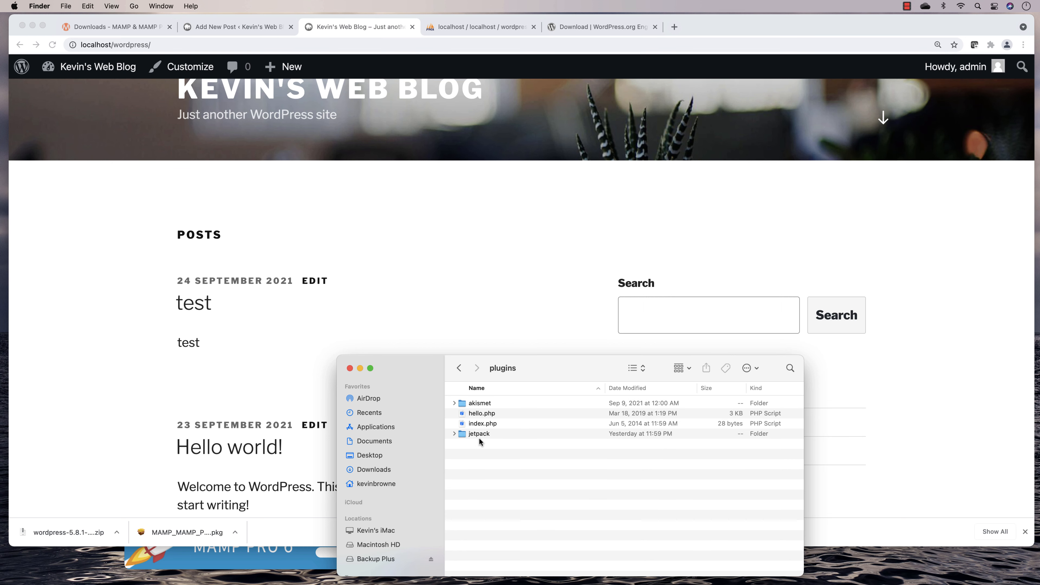
pyautogui.click(479, 434)
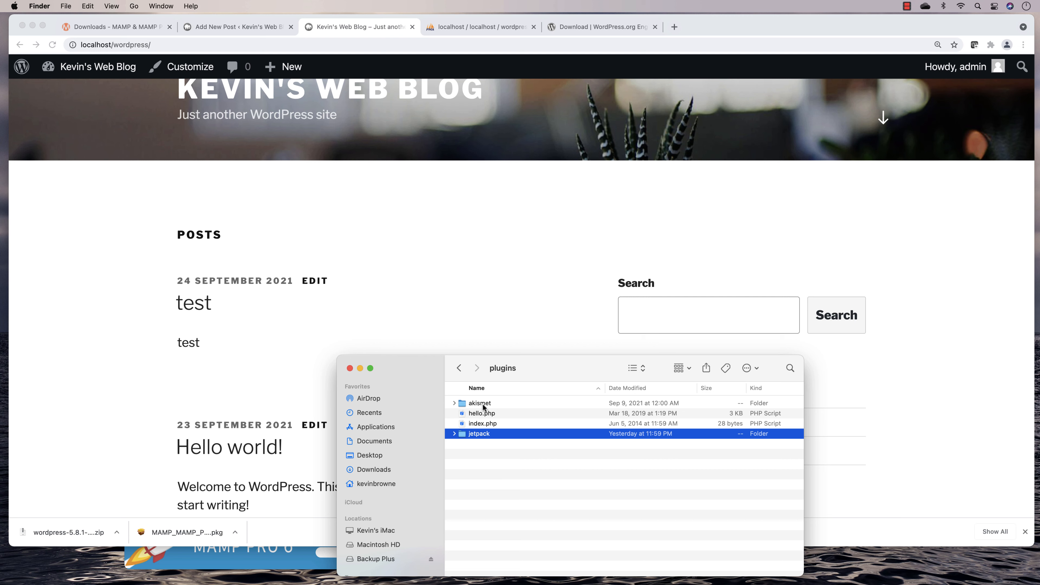
pyautogui.click(458, 368)
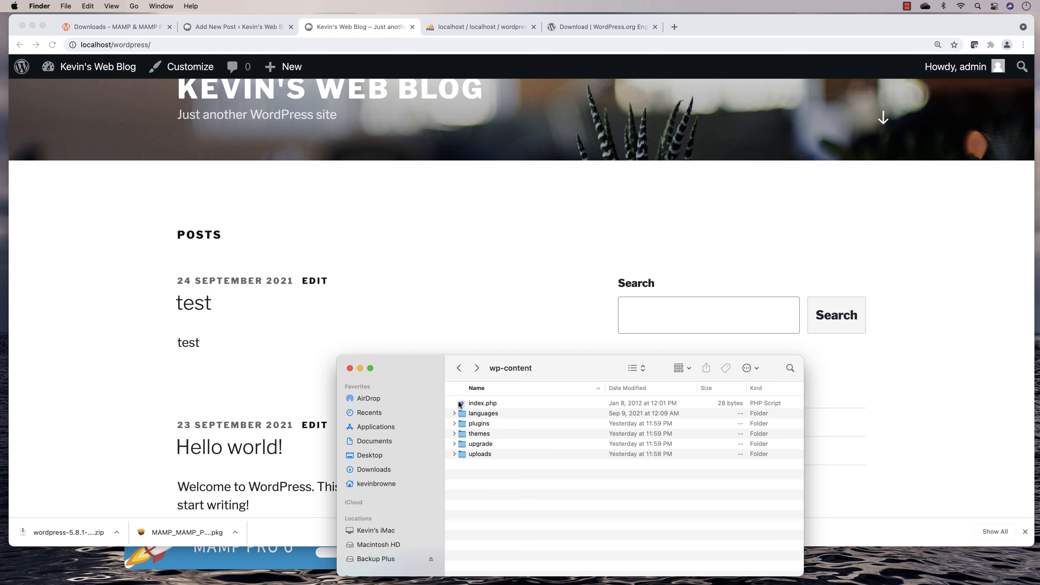
pyautogui.click(459, 368)
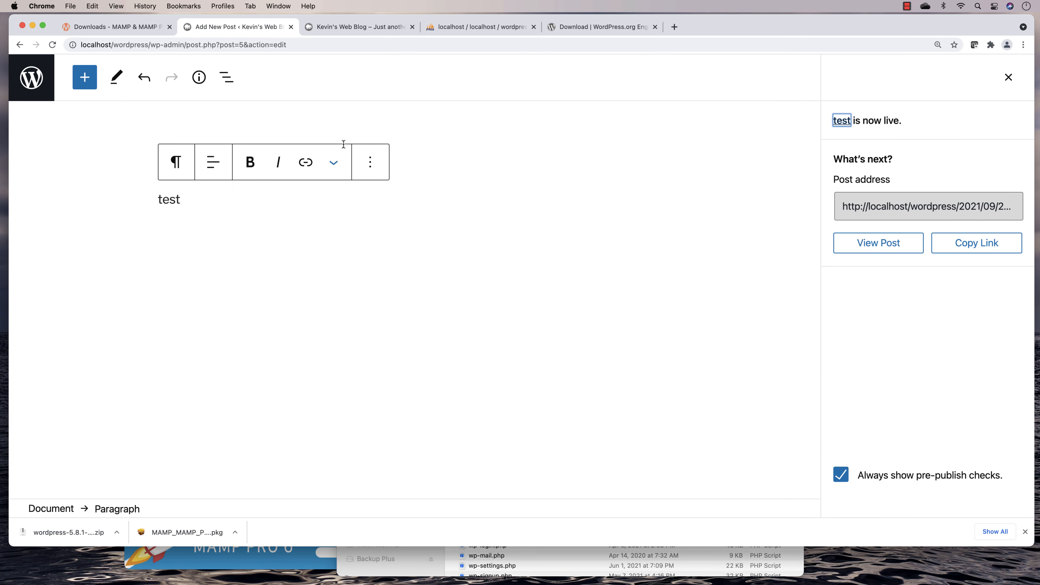
pyautogui.moveTo(403, 253)
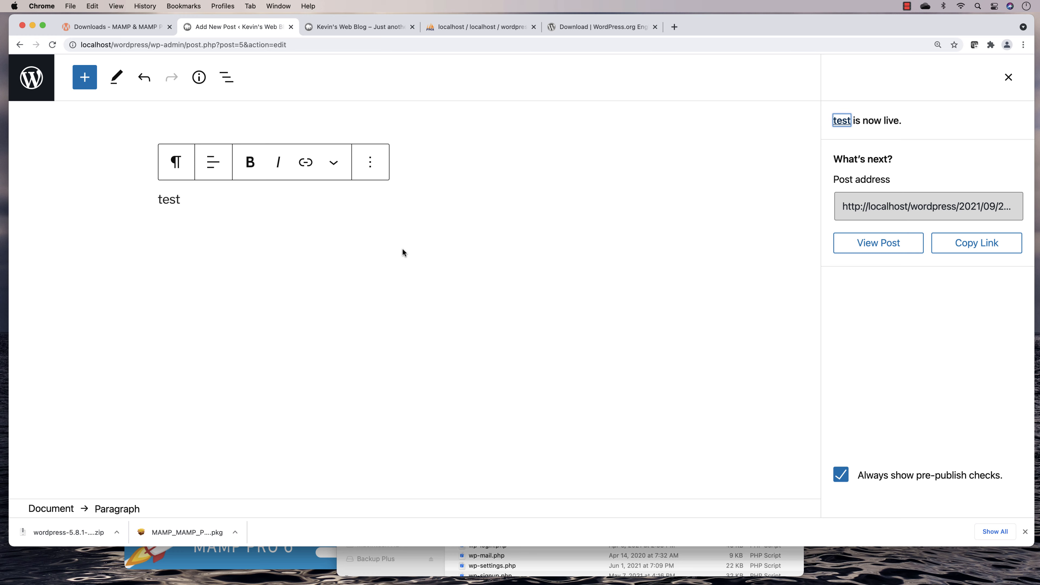